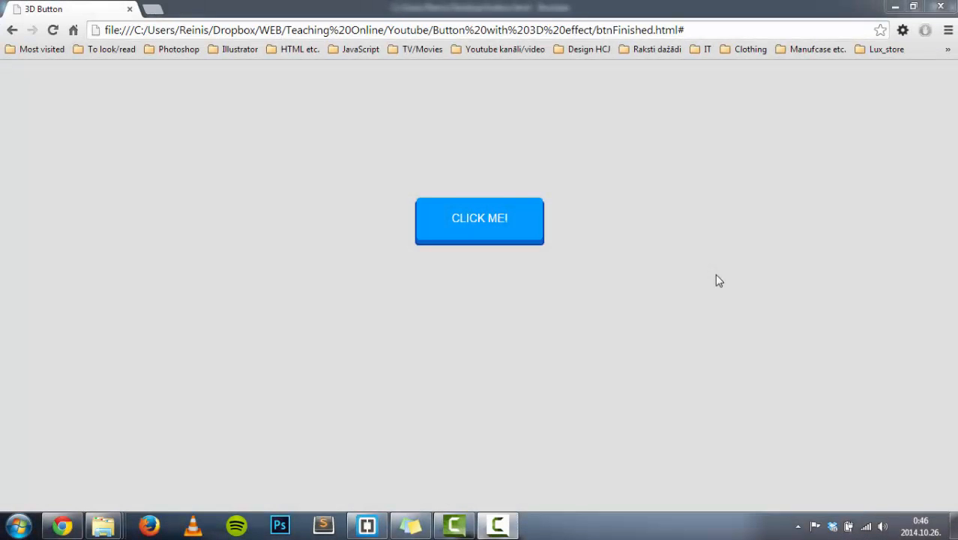
mouse_move(615, 248)
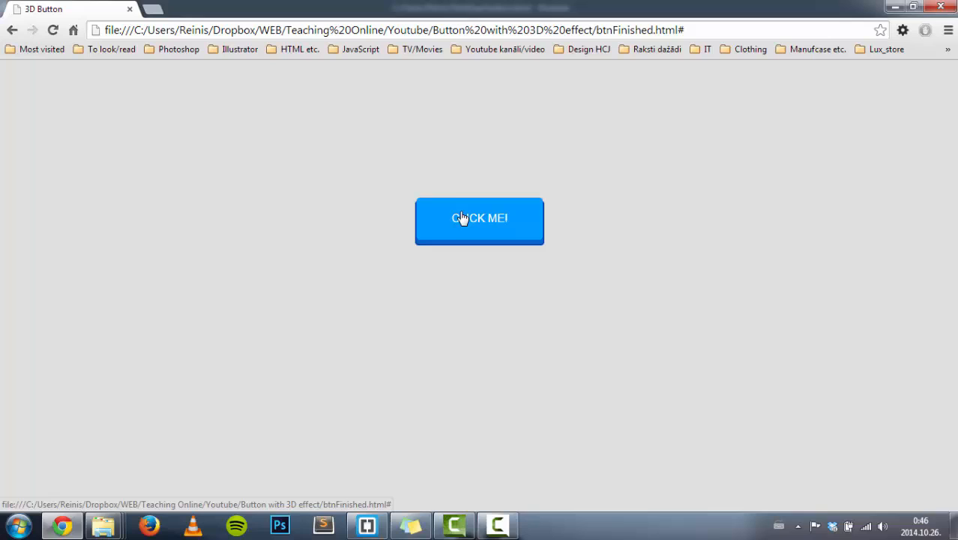
mouse_move(447, 194)
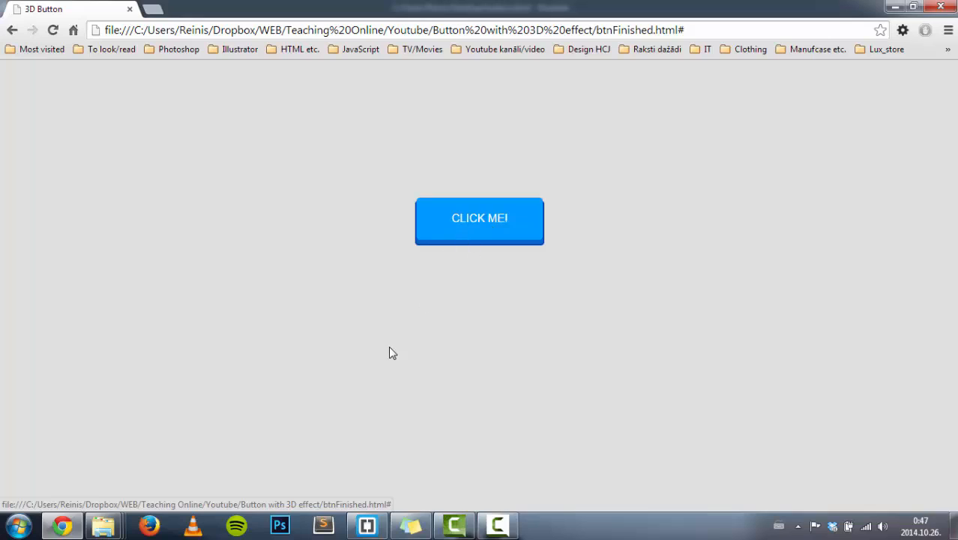
mouse_move(382, 321)
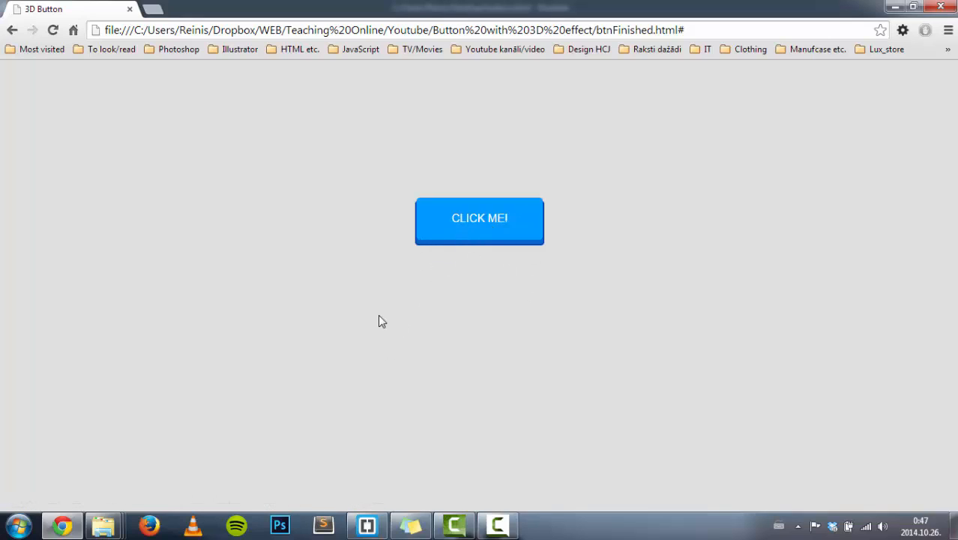
mouse_move(510, 280)
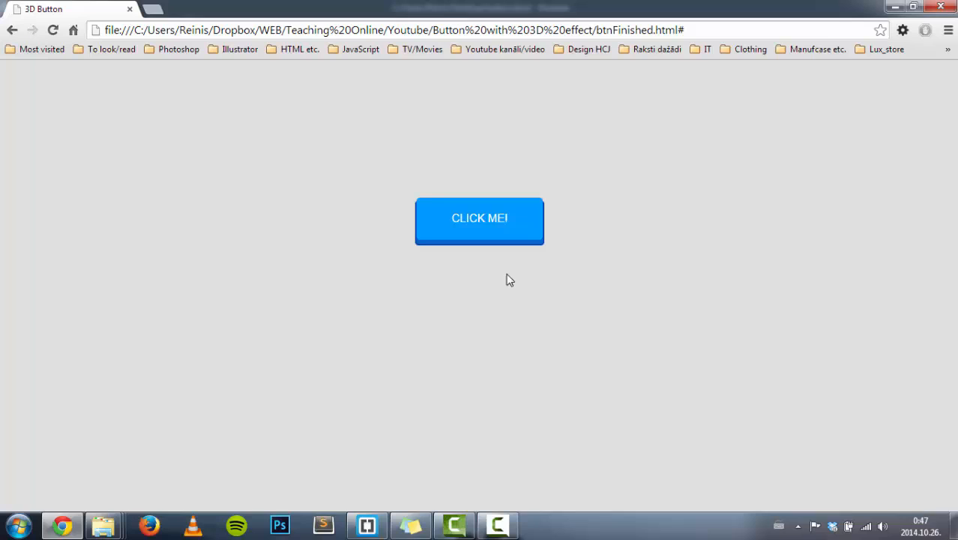
mouse_move(397, 500)
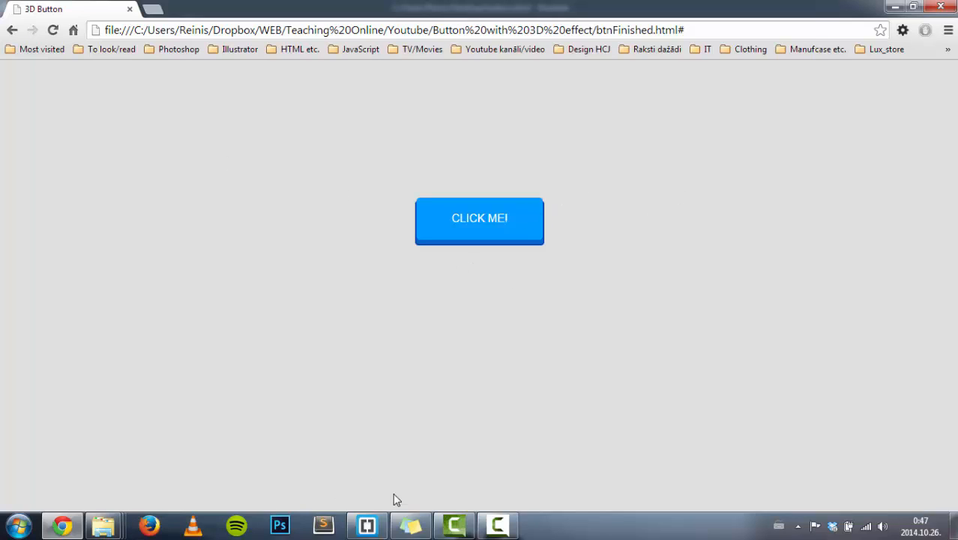
In button.html's body, add a link with href "#" and class "button".
left_click(367, 524)
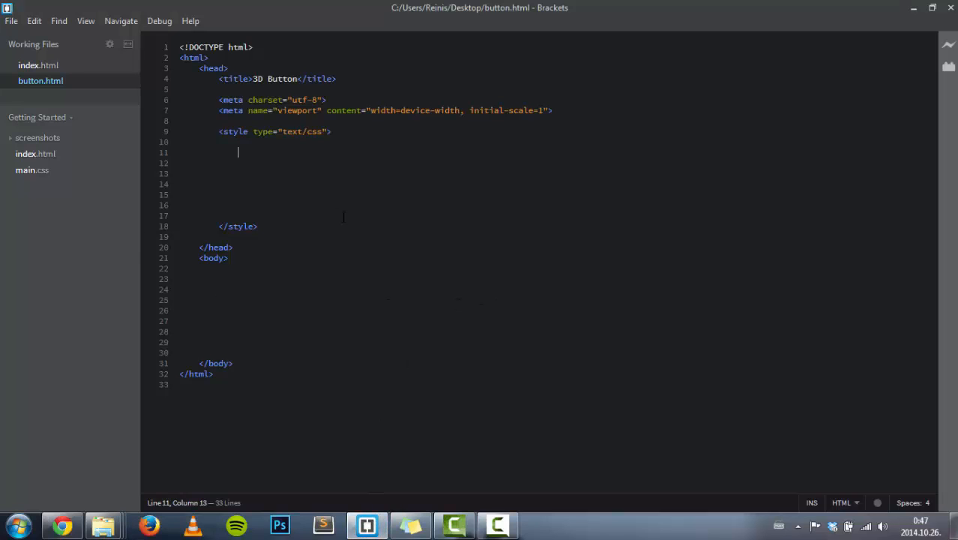
left_click_drag(238, 153, 238, 184)
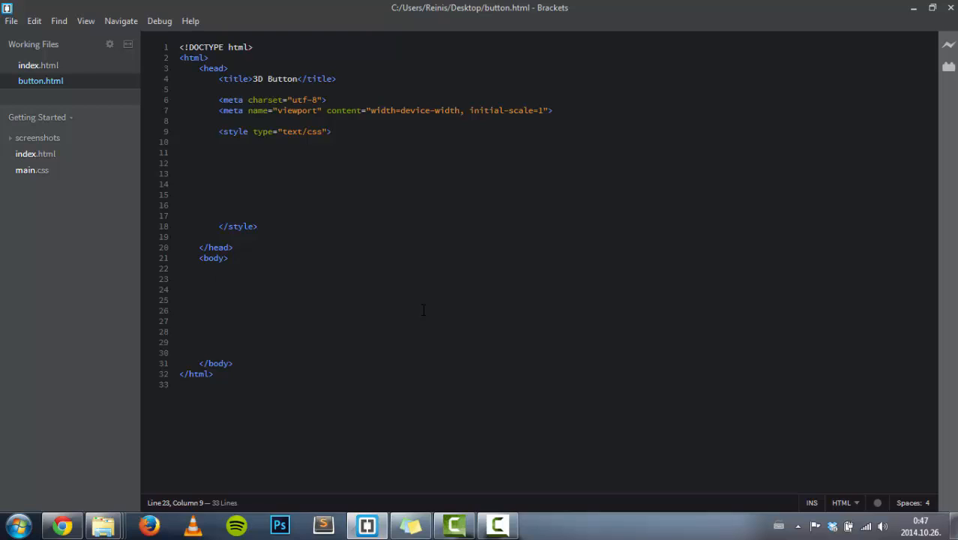
type("<")
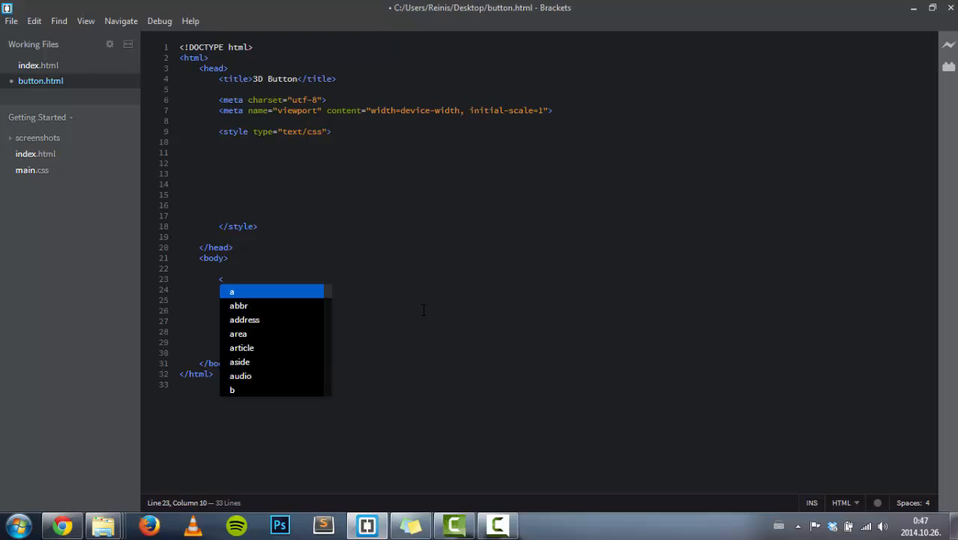
type("a")
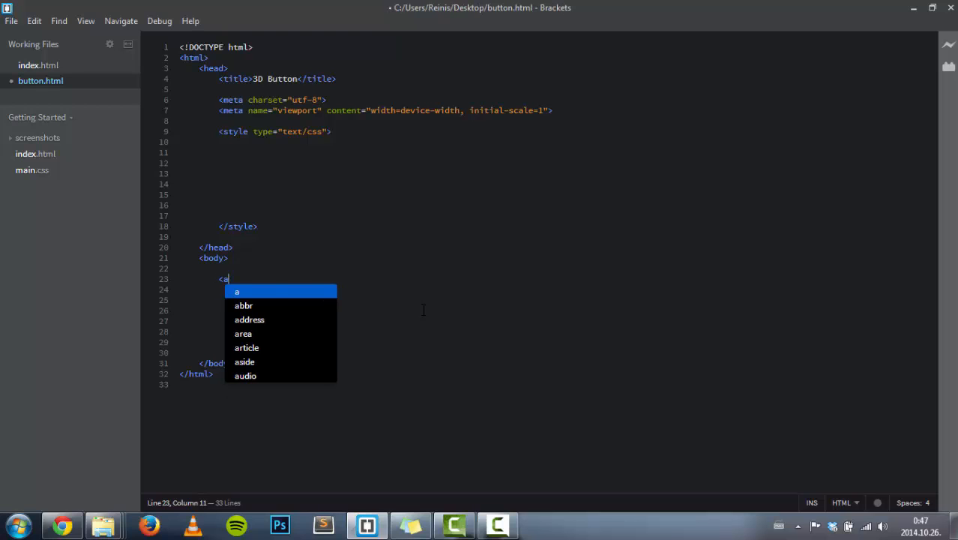
type("href")
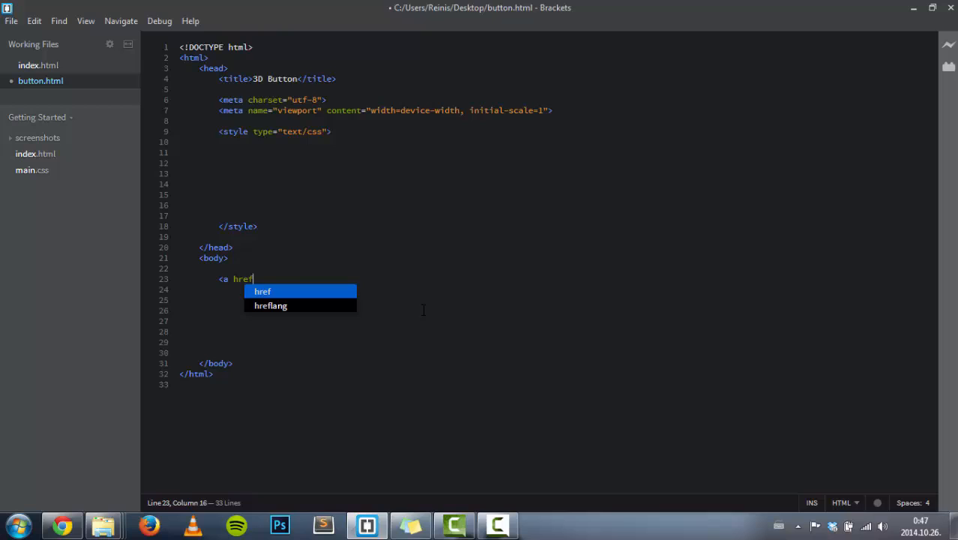
type("=\"")
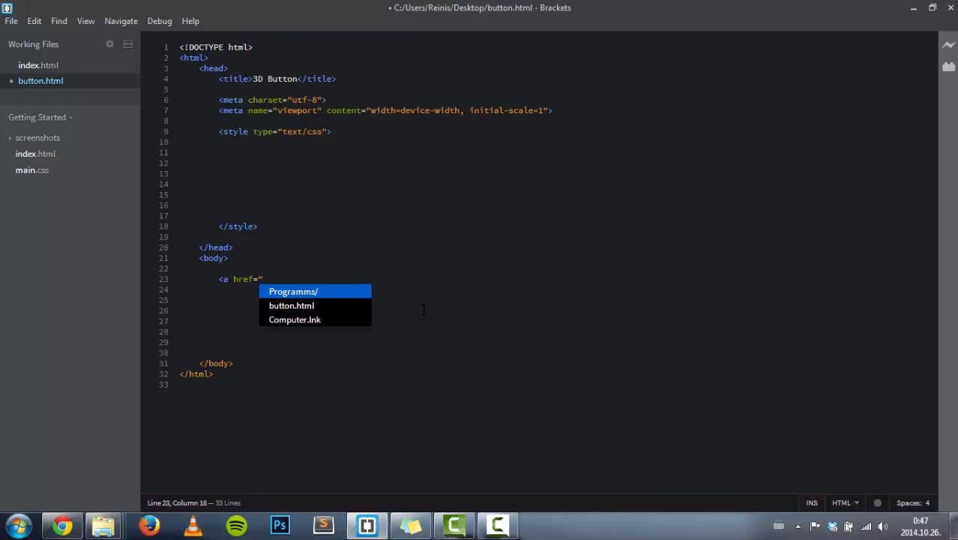
type("#")
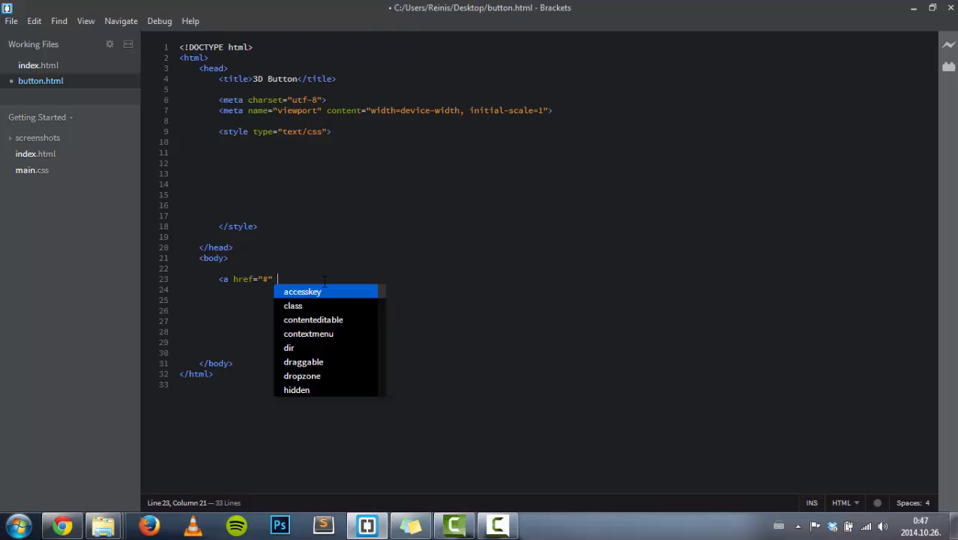
type("class=\"")
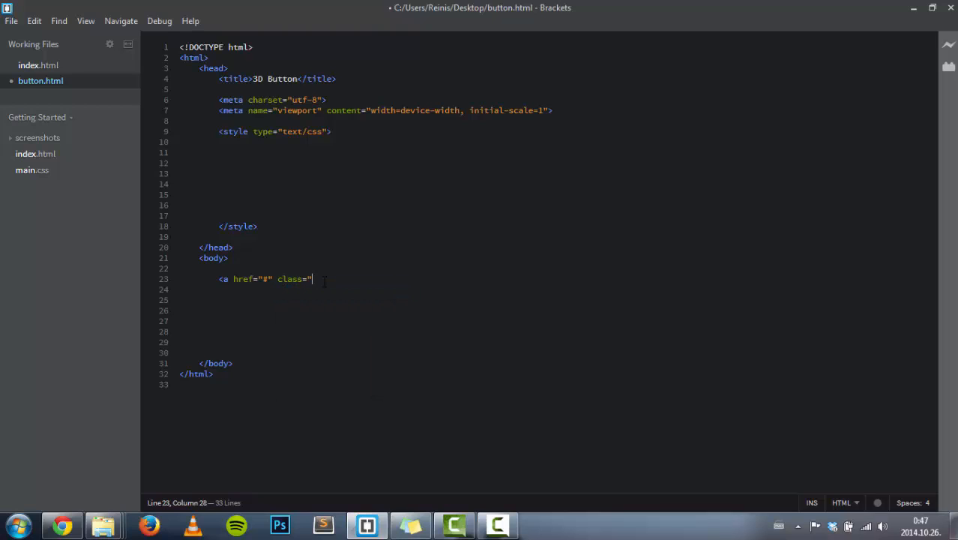
type("bu")
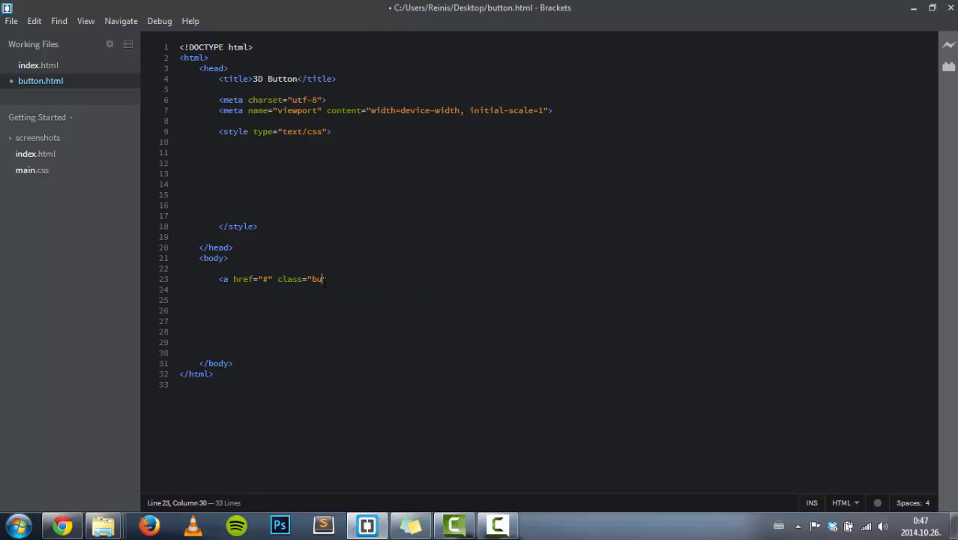
type("tton\"")
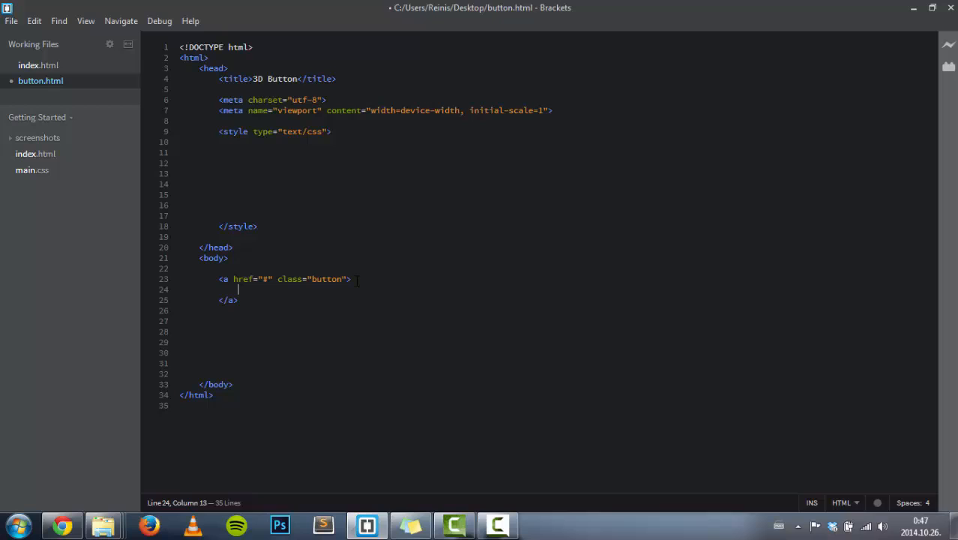
Nest an empty span with class "content" inside the button link.
type("<span")
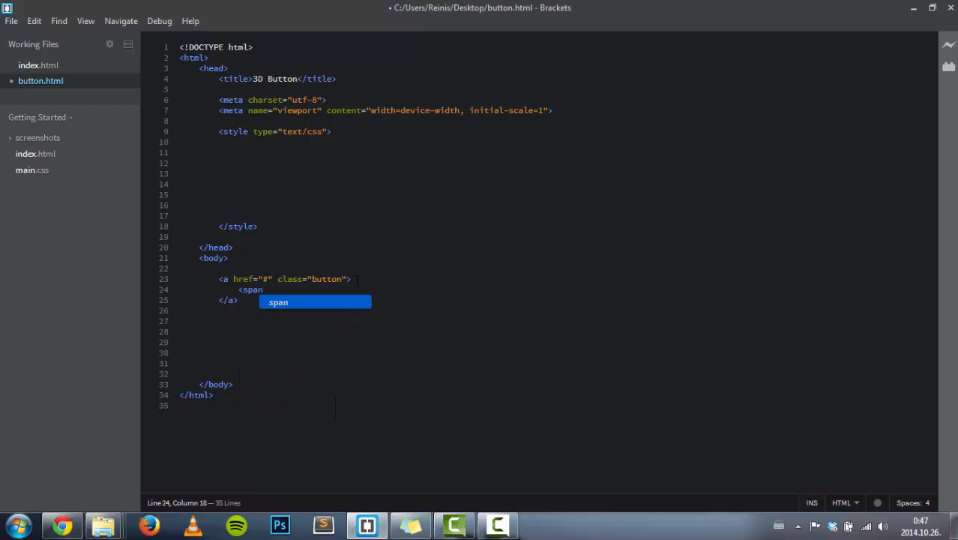
key("Escape")
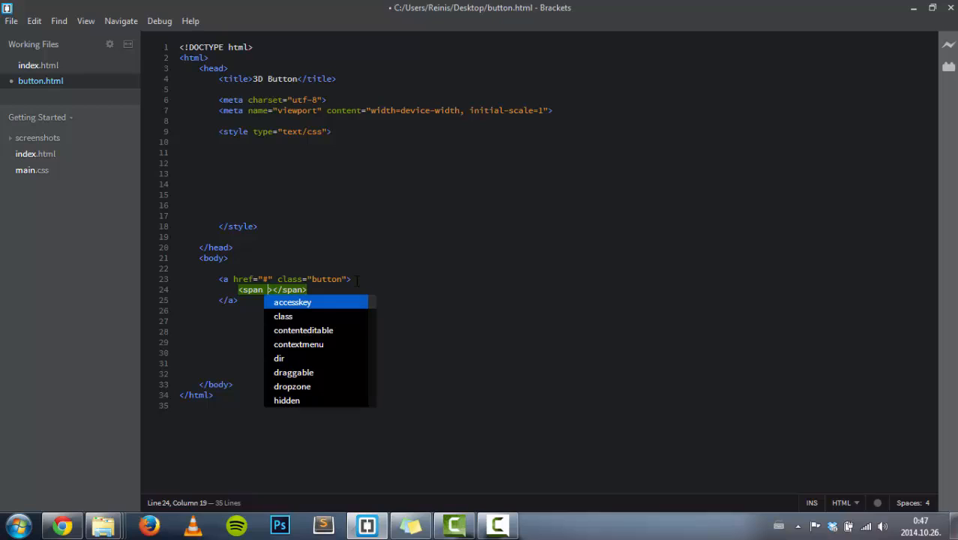
type("class=")
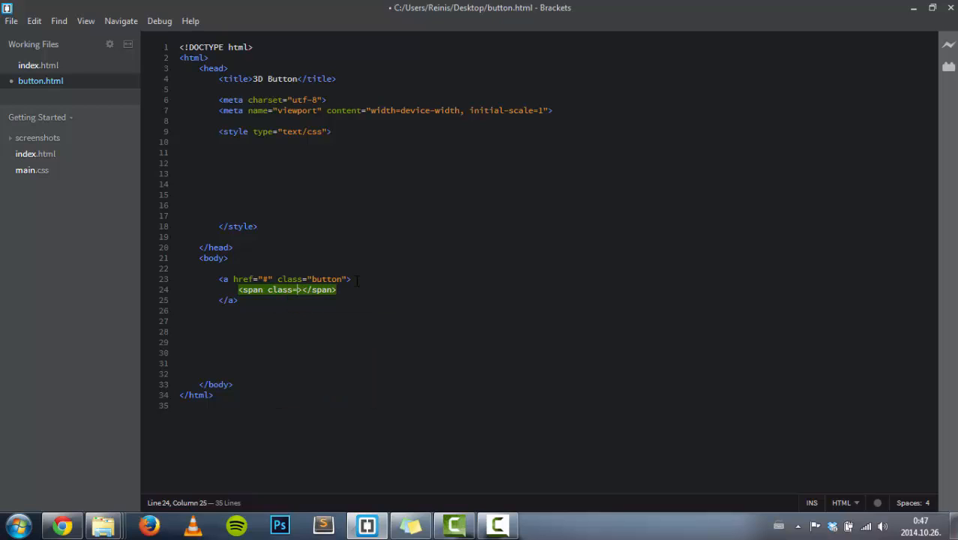
type("\"")
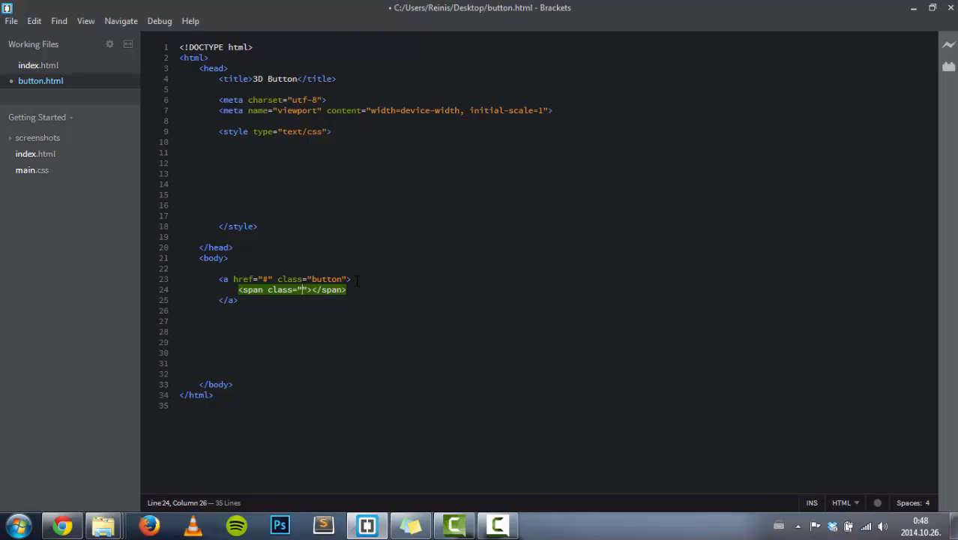
type("conte")
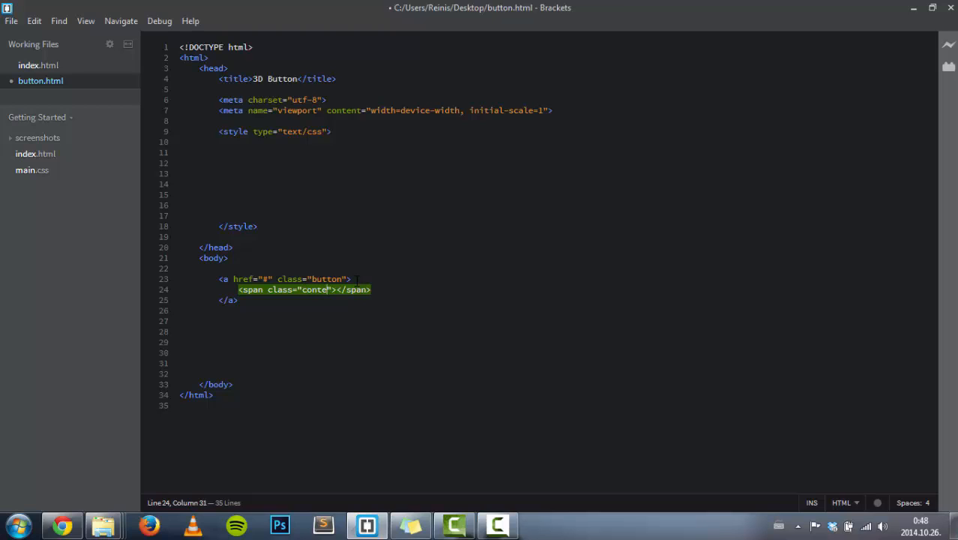
type("nt")
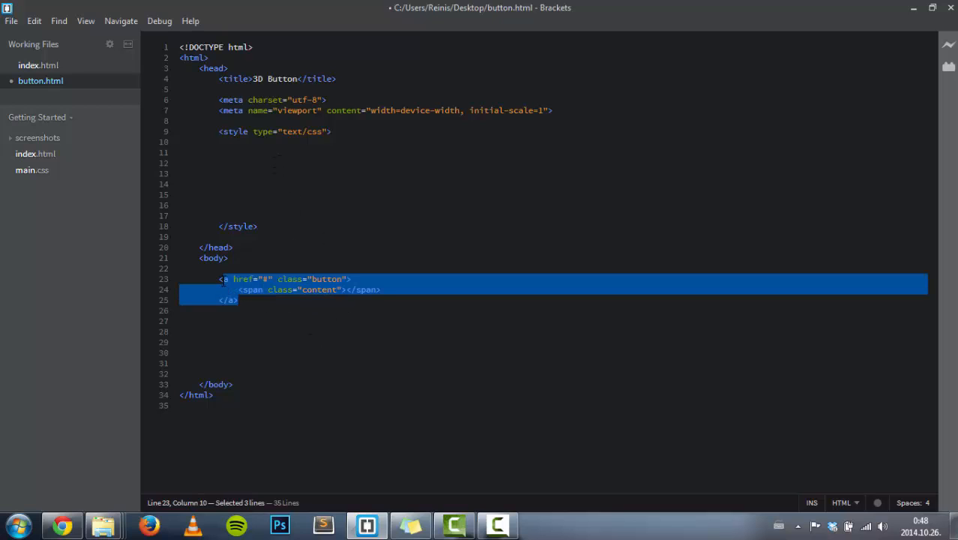
Add a universal * rule resetting margin and padding to 0 in the style block.
left_click(238, 152)
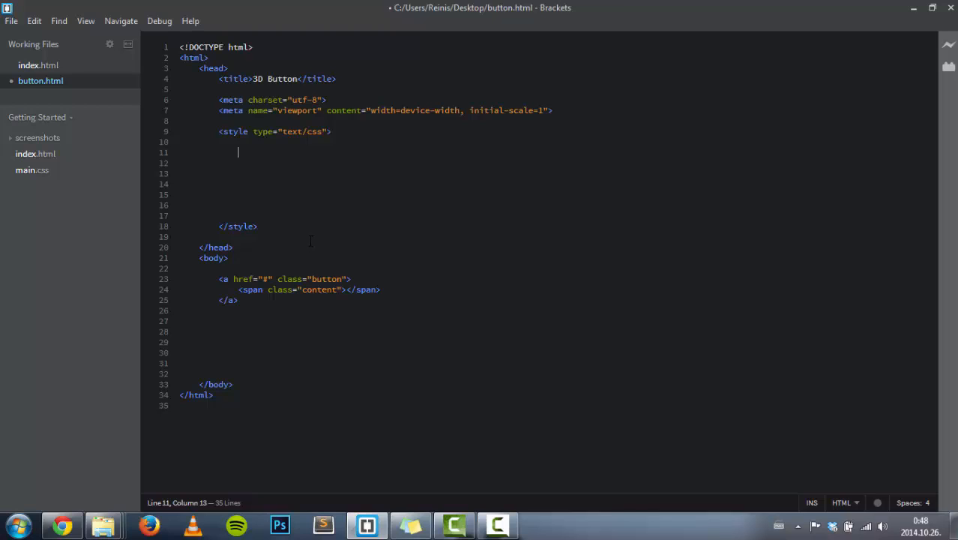
type("* {}")
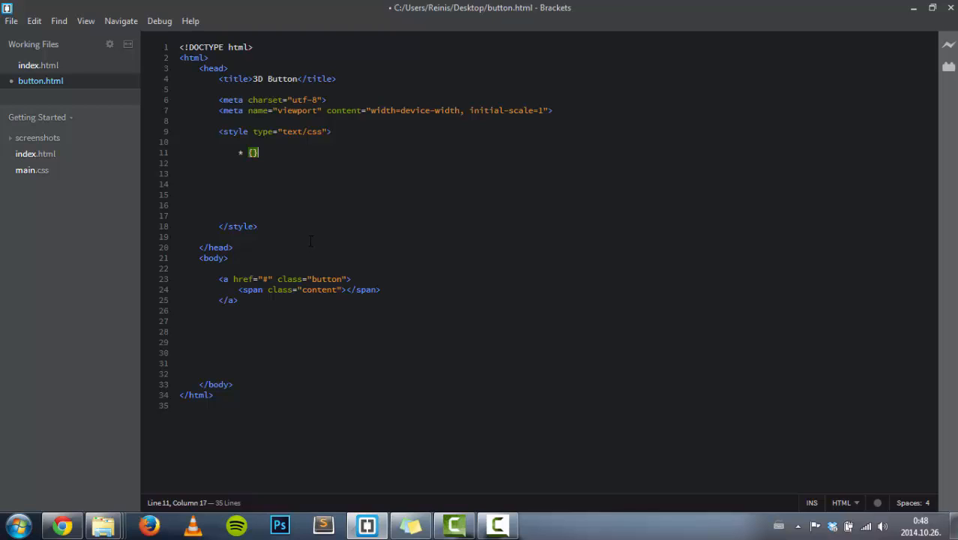
key("Enter")
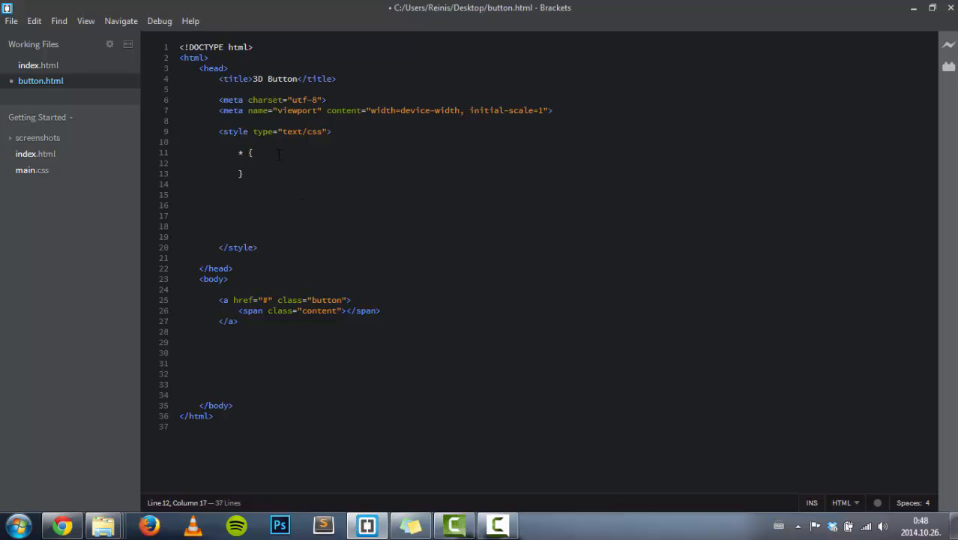
type("margin:")
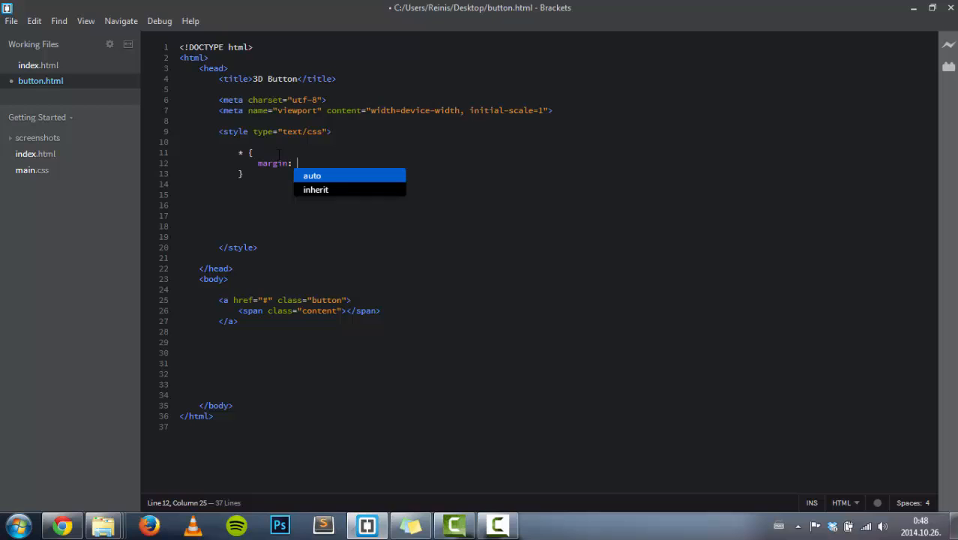
type("0;")
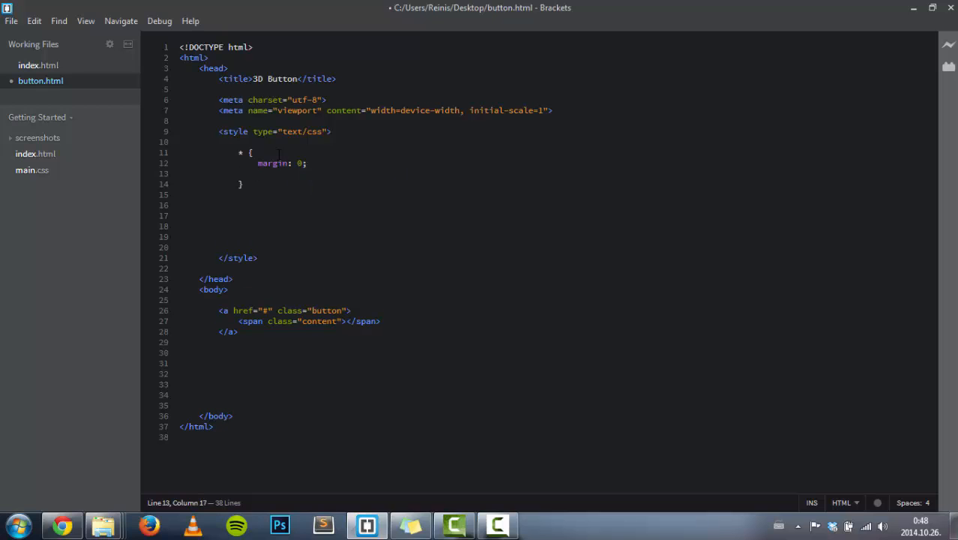
type("padding: 0;")
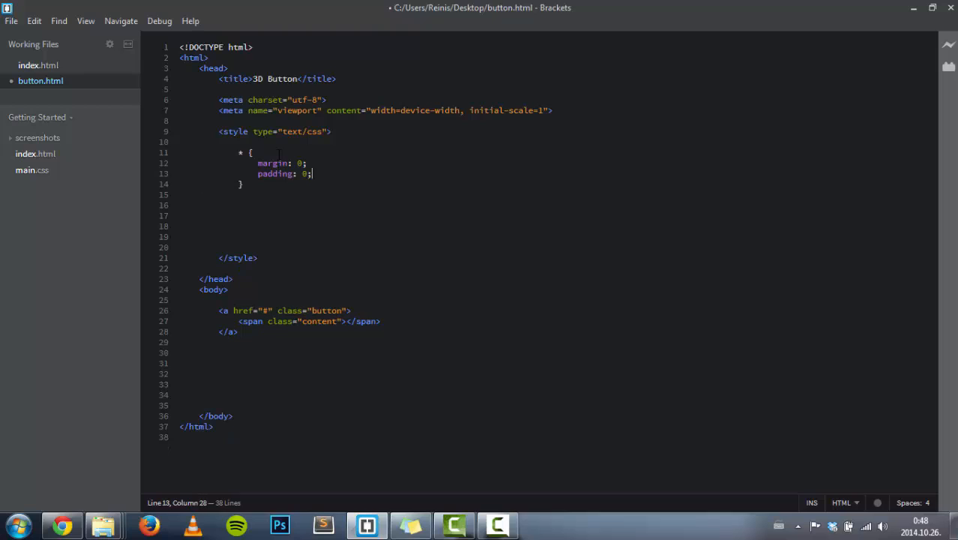
key("enter")
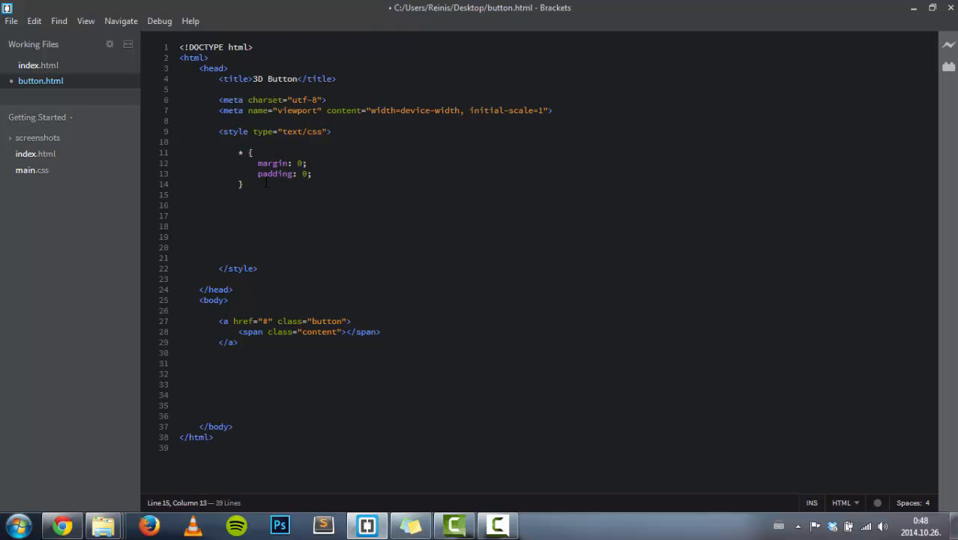
Add a body rule with background-color #f0f0f0 and font-family Arial, sans-serif.
type("body")
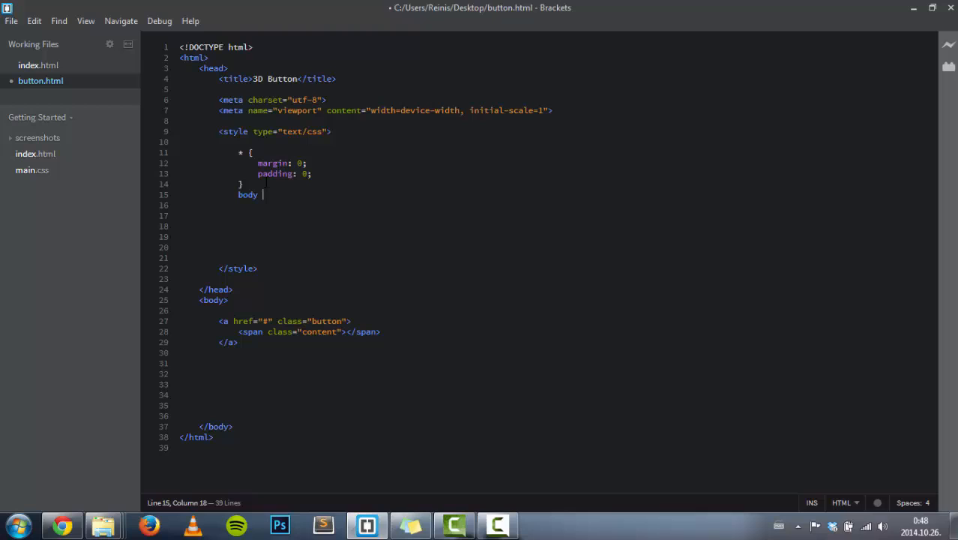
type("{")
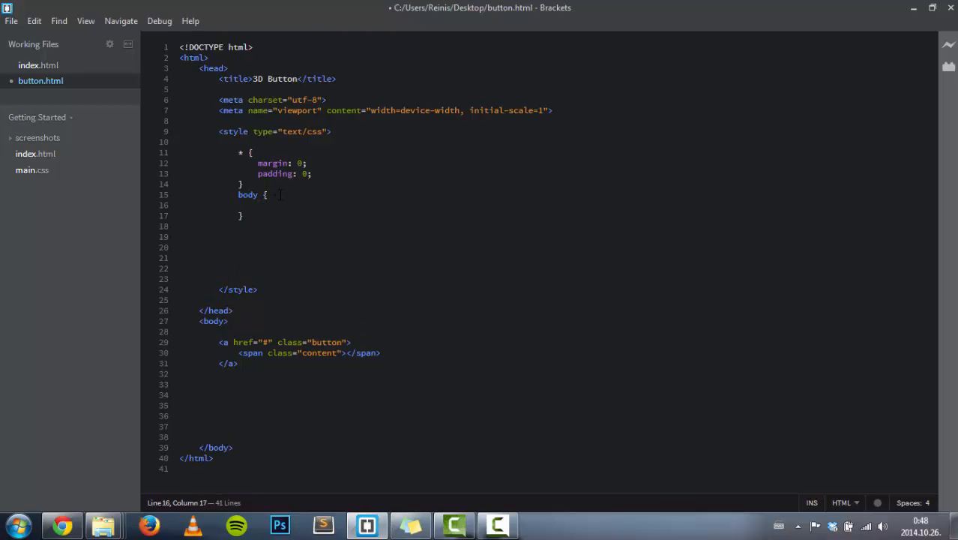
type("background-color: #f0f0f0;")
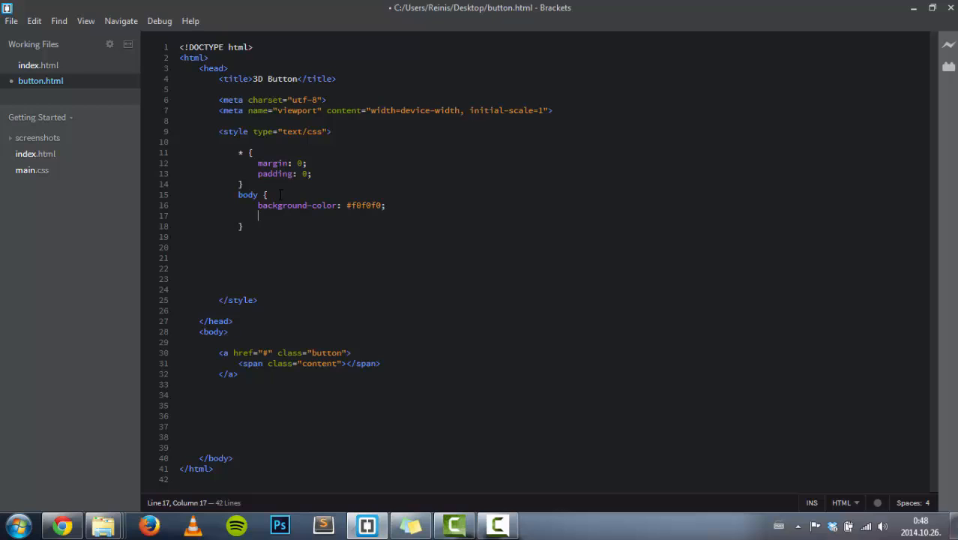
type("font-d")
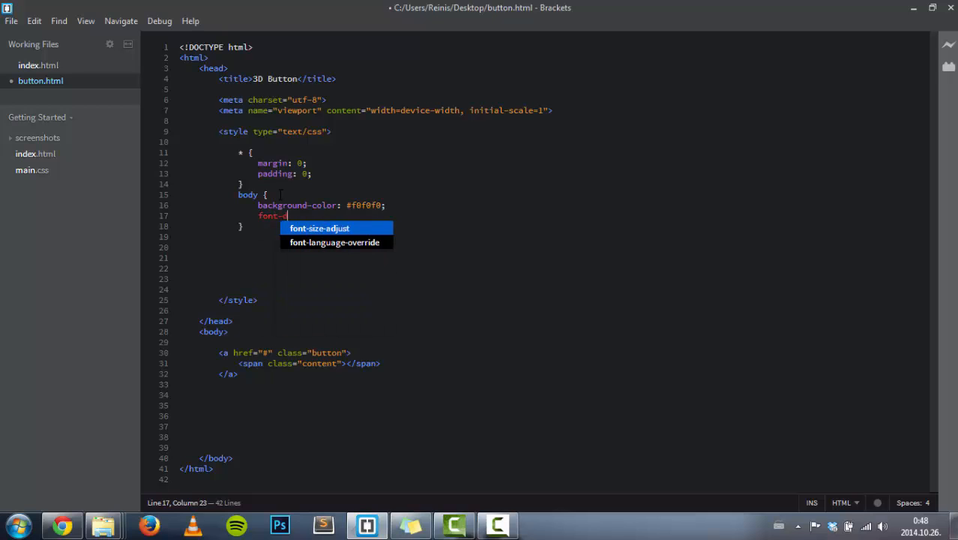
type("family:")
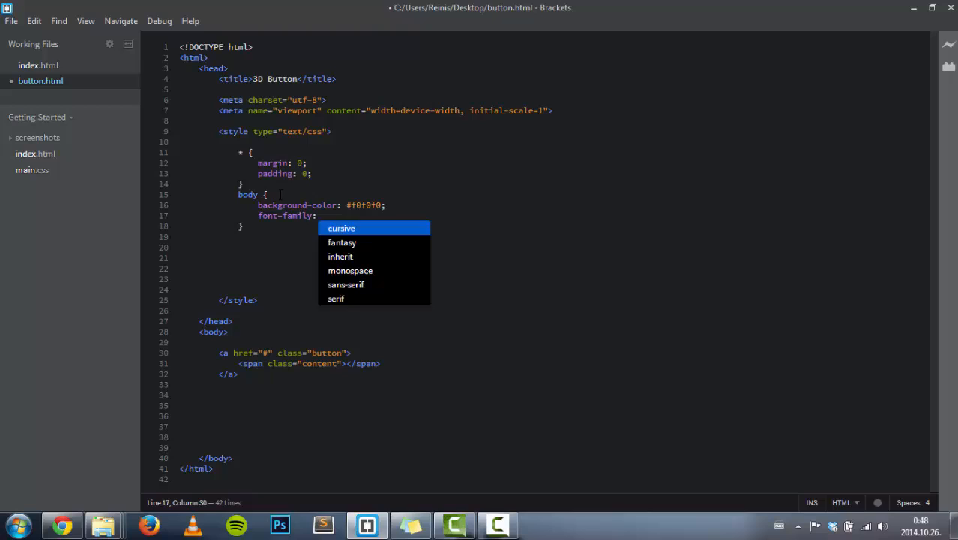
type("Arial, sa")
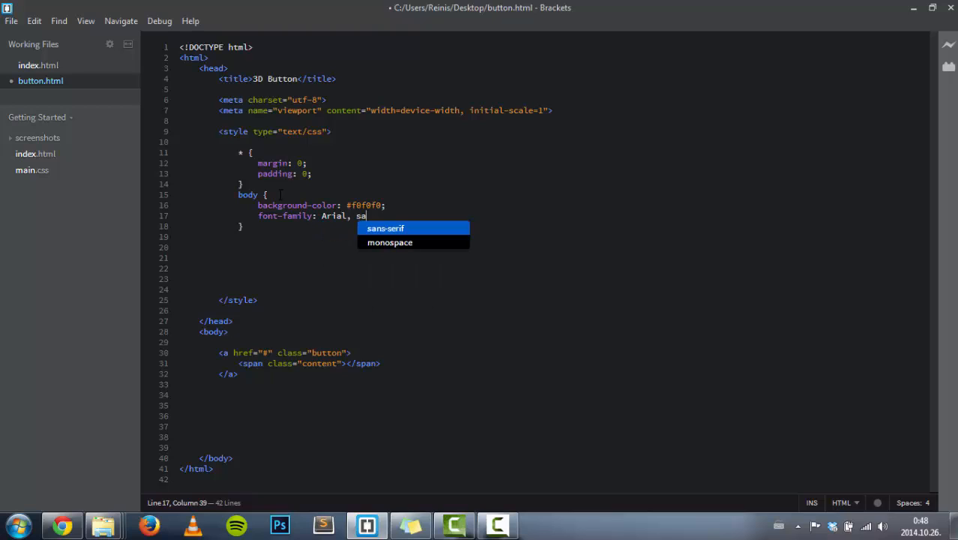
left_click(386, 228)
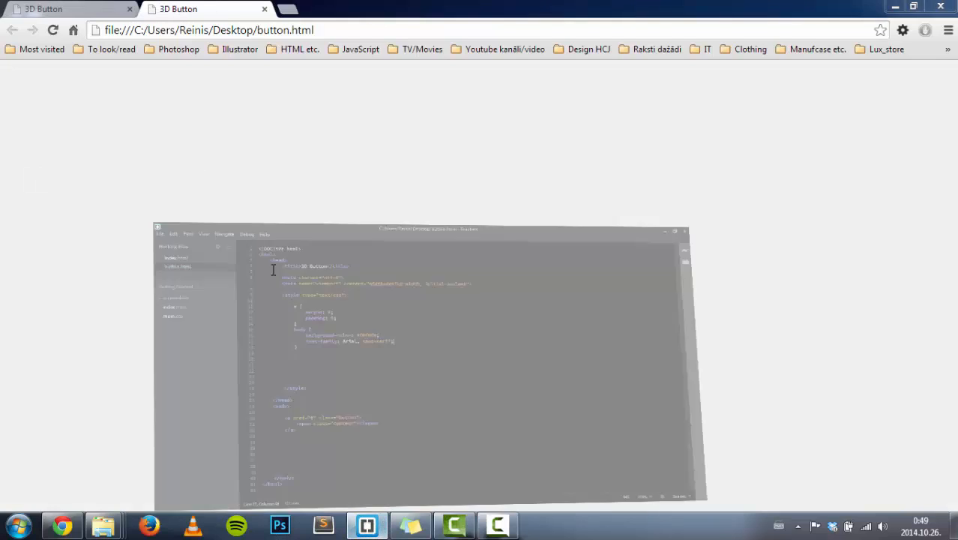
left_click(674, 231)
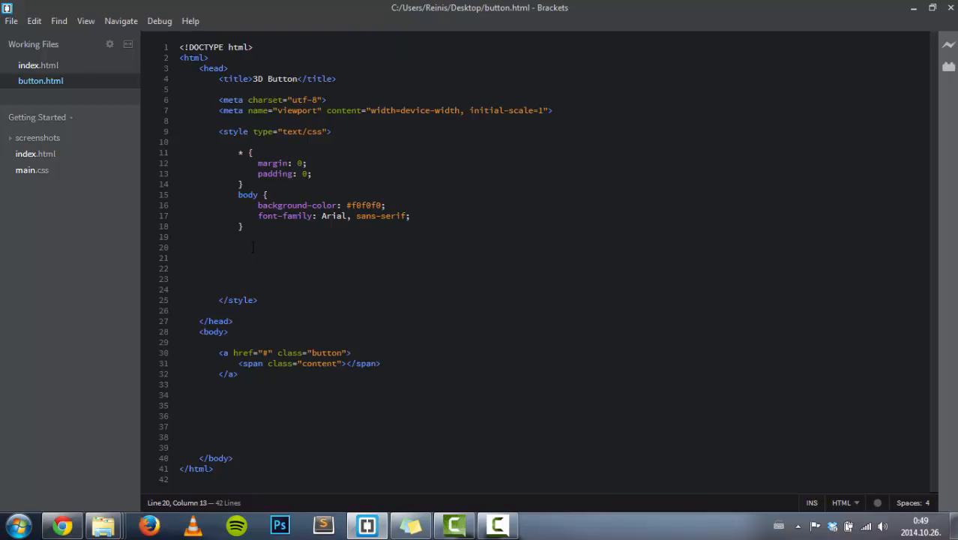
Start a .button rule with display block, width 180px and height 60px.
type(".button {")
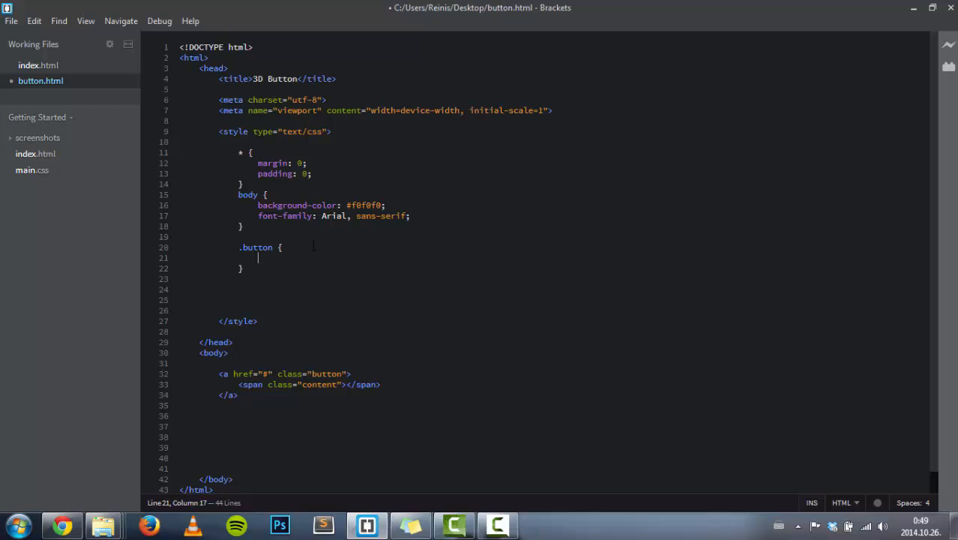
type("display:")
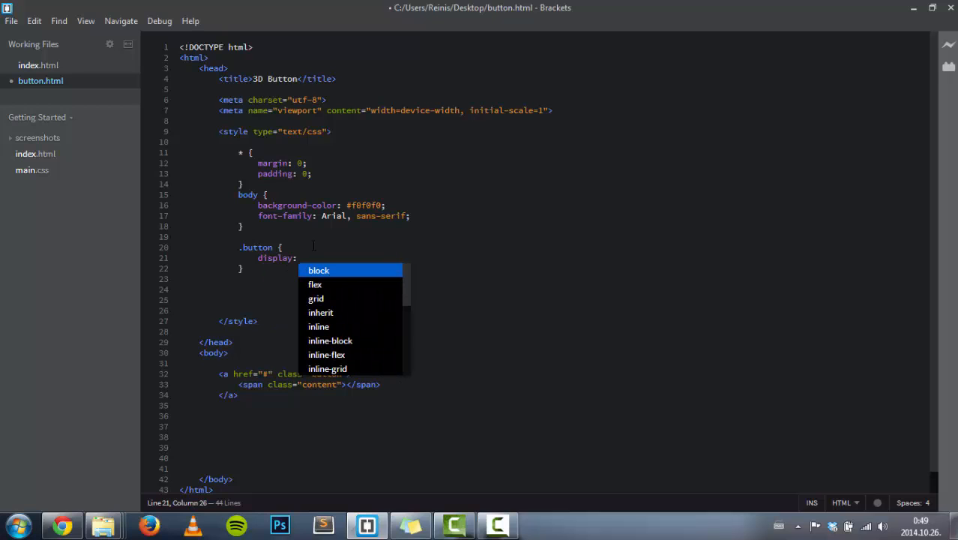
left_click(319, 269)
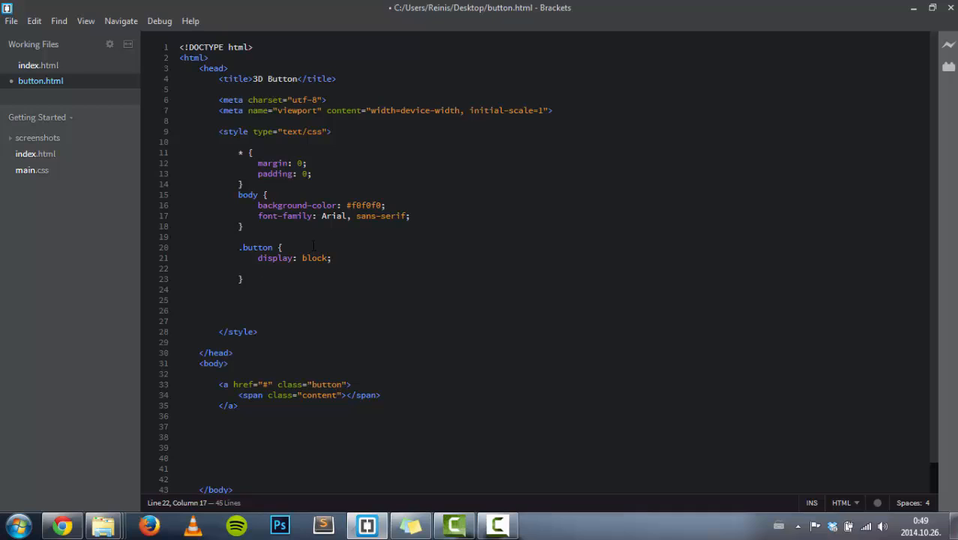
type("width")
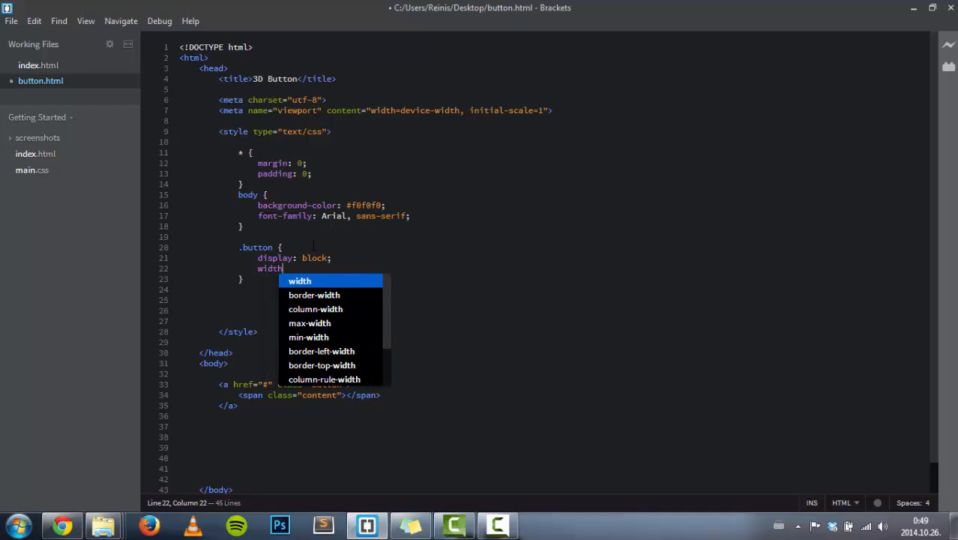
type(": 180")
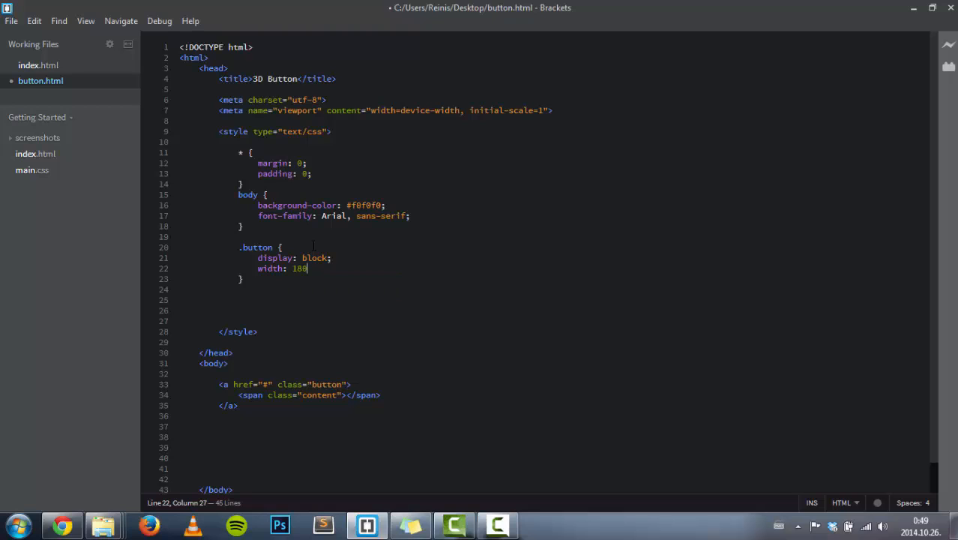
type("px;")
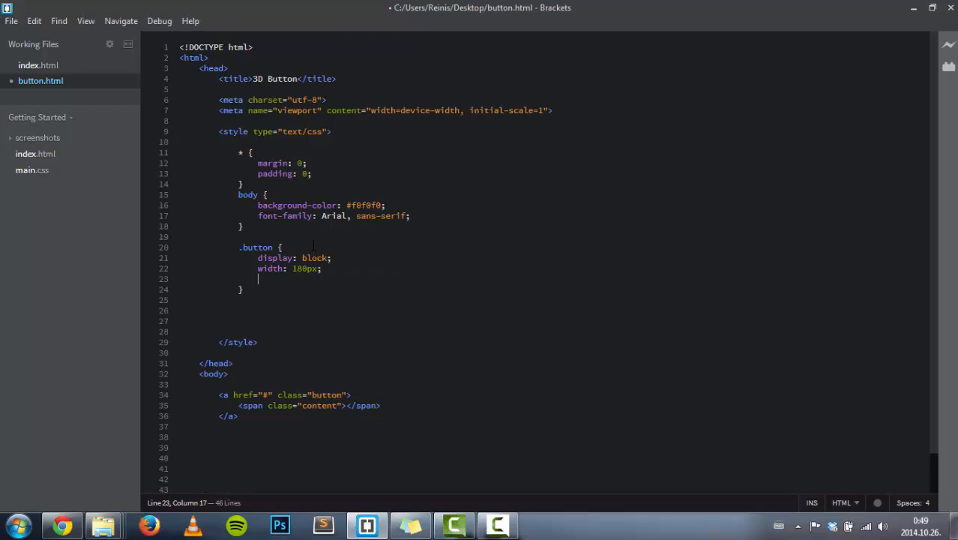
type("height:")
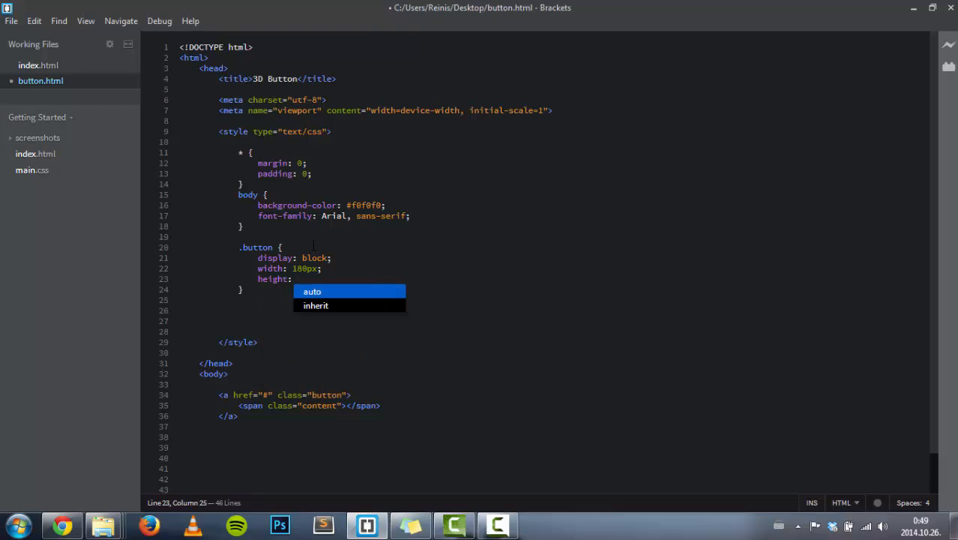
type("60px;")
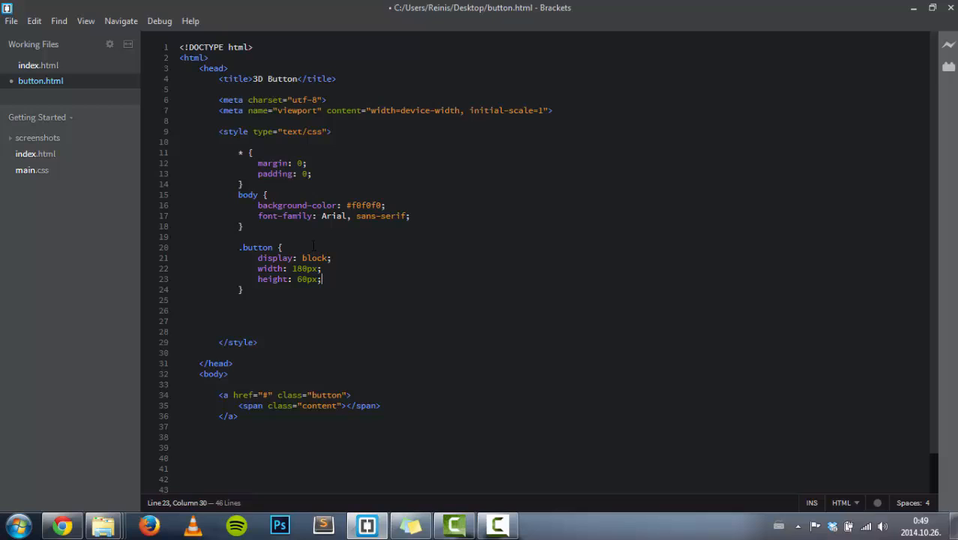
key("enter")
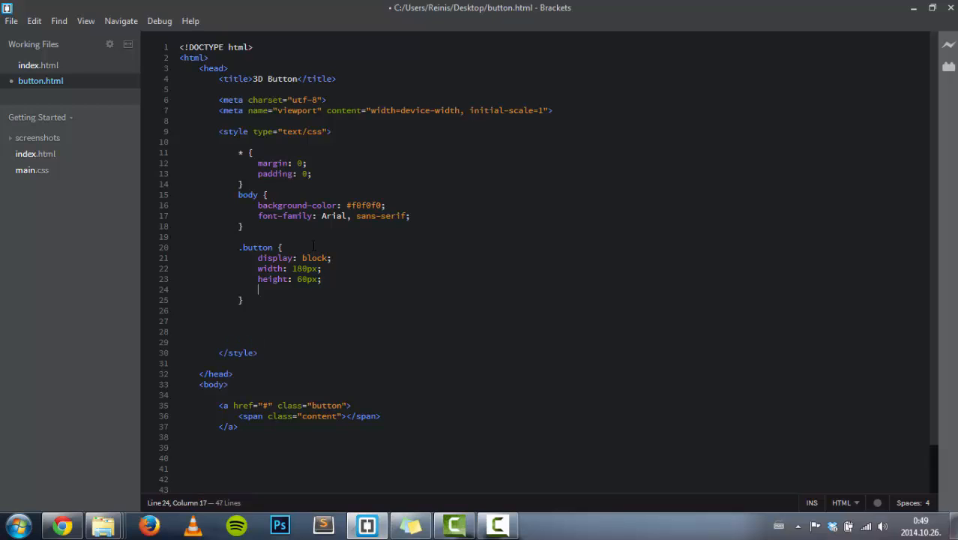
Add position relative and a 2px solid #04a border to .button.
type("position: rel")
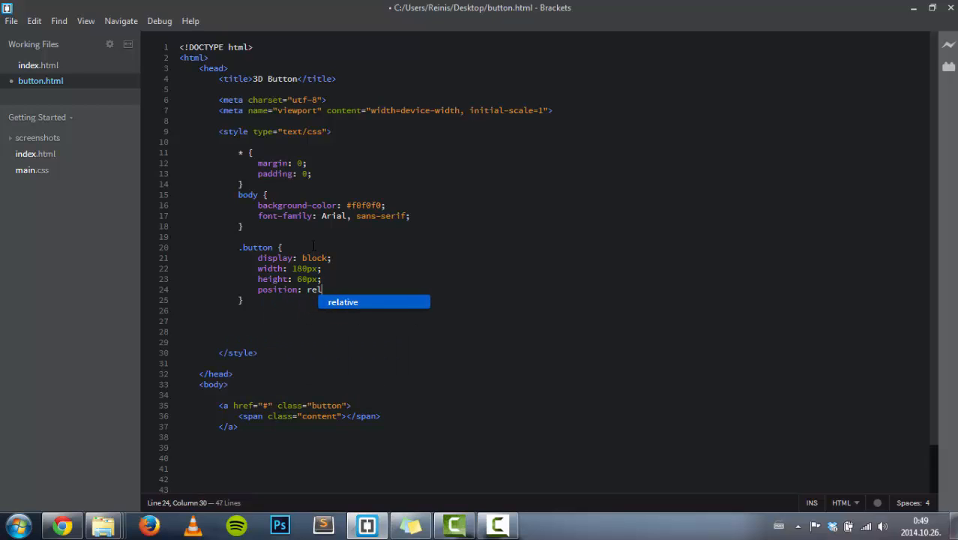
key("Tab")
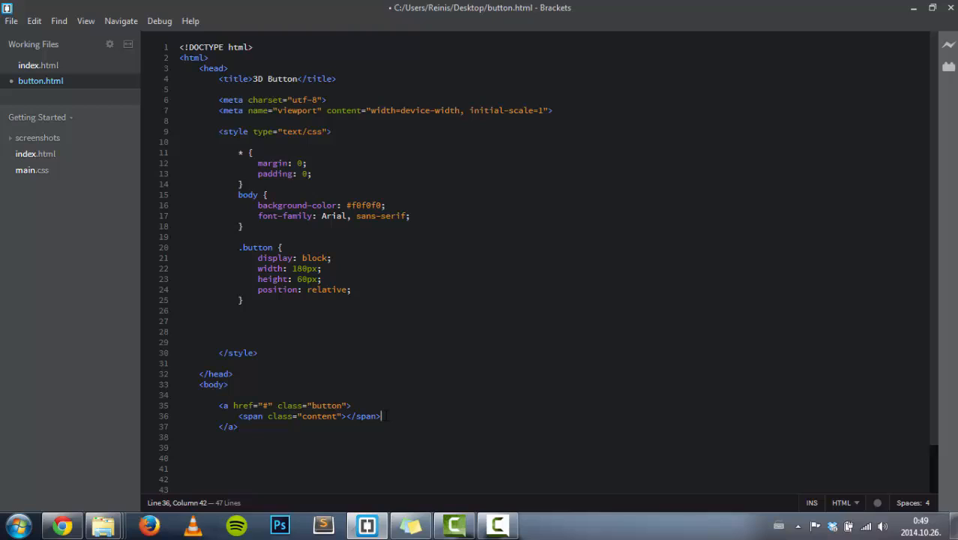
left_click(326, 290)
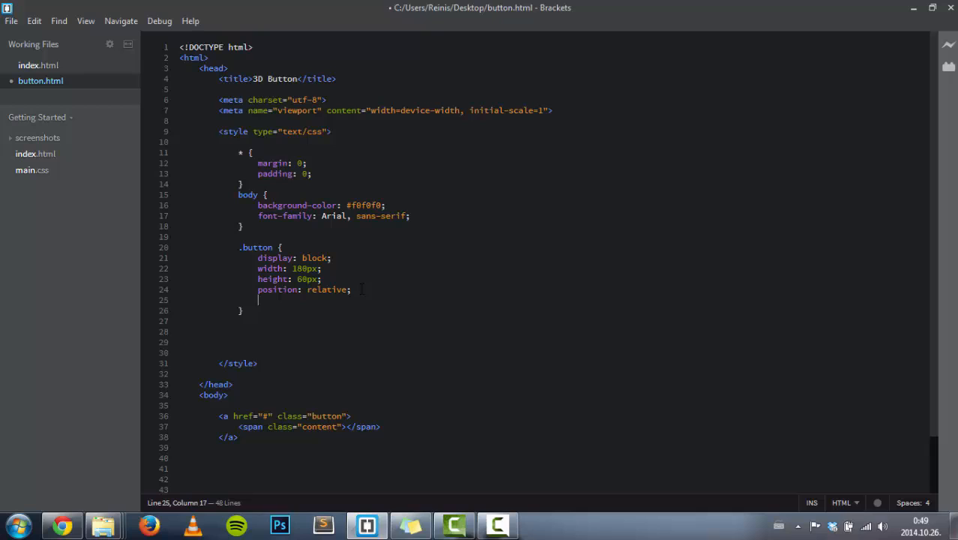
type("bor")
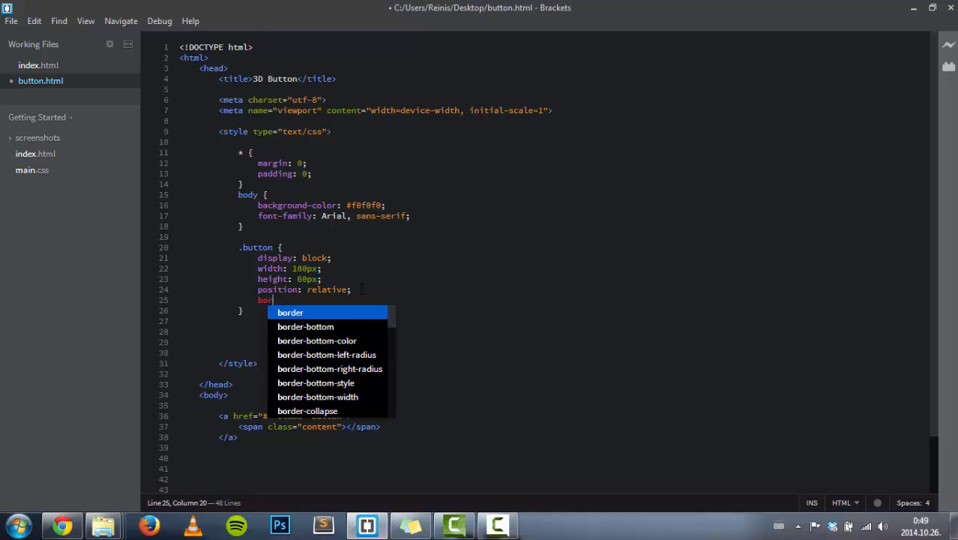
type("border: 2px")
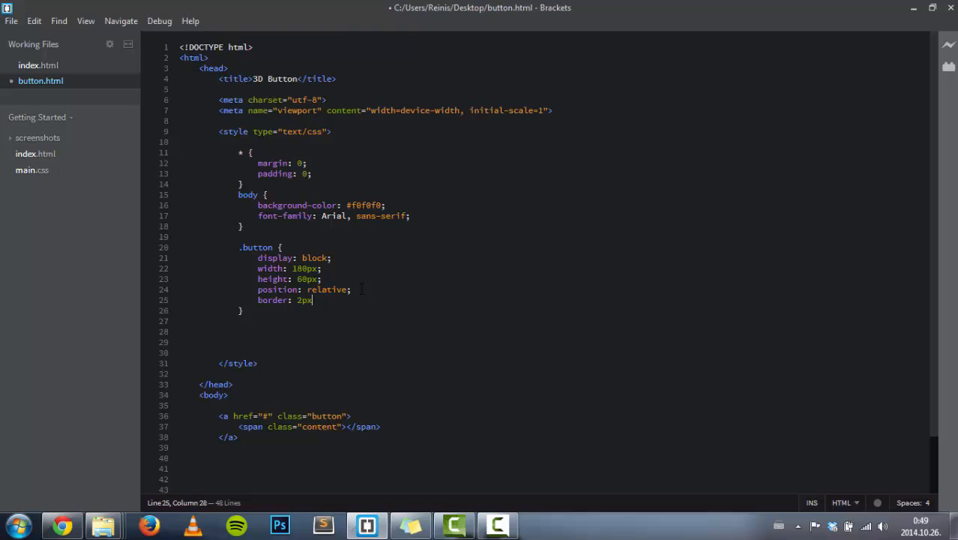
type("solid")
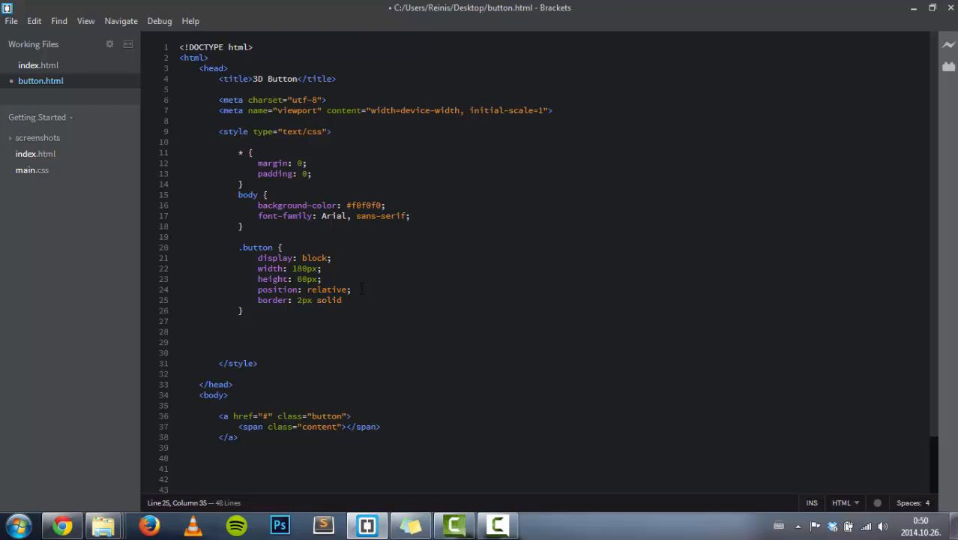
type("#")
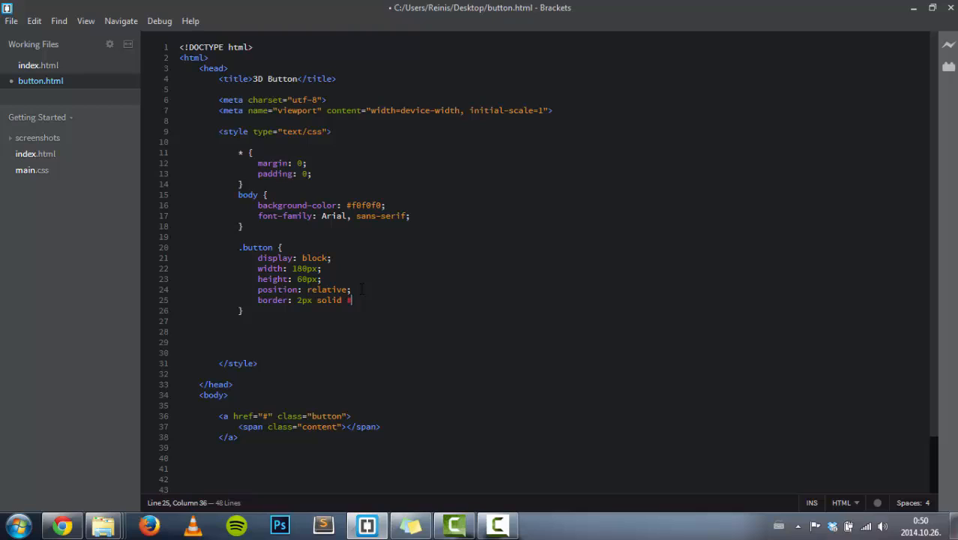
type("#")
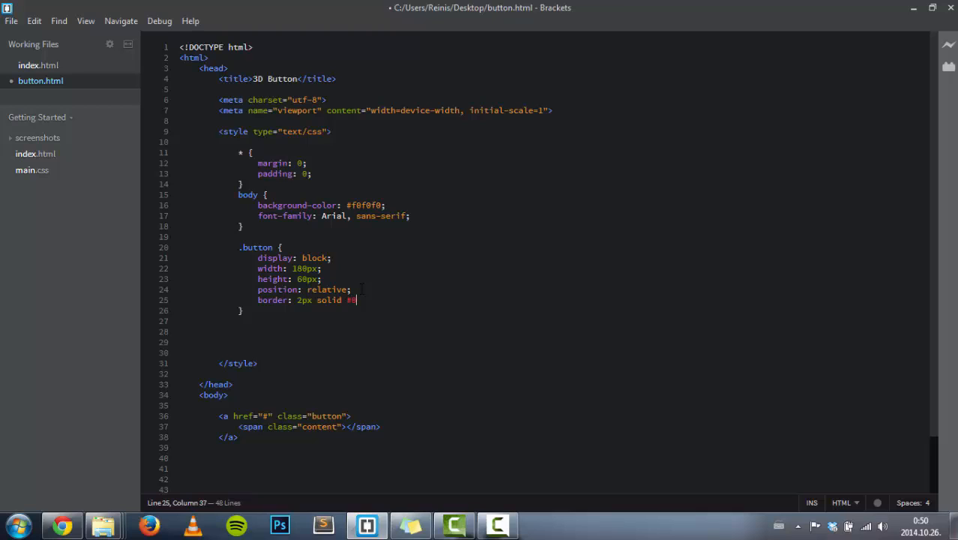
type("04a")
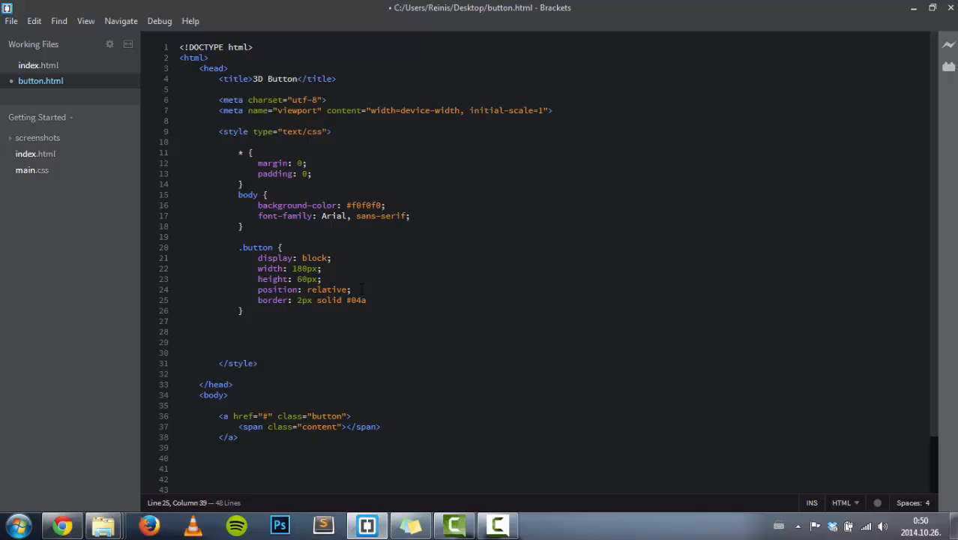
type(";")
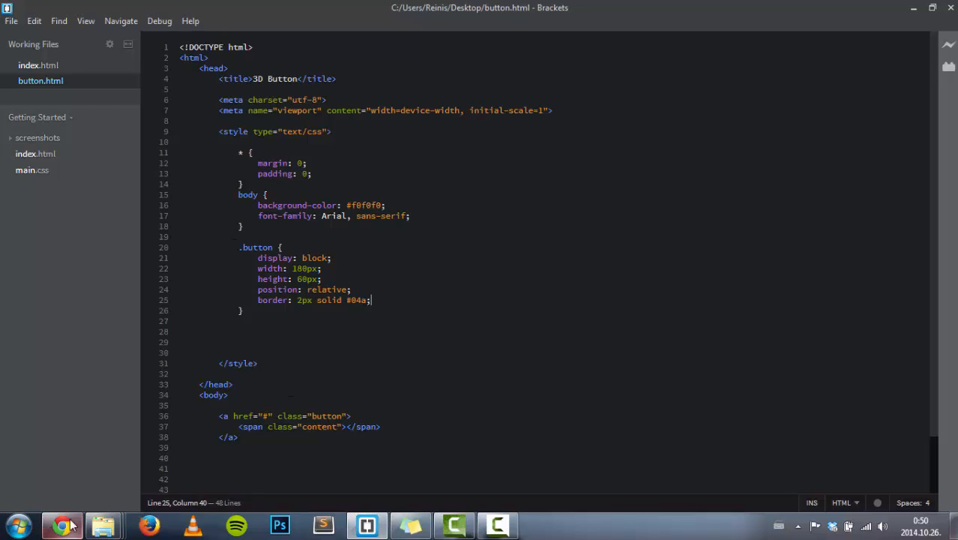
Put the text 'Click Me!' in the content span and reload Chrome to see it.
left_click(62, 525)
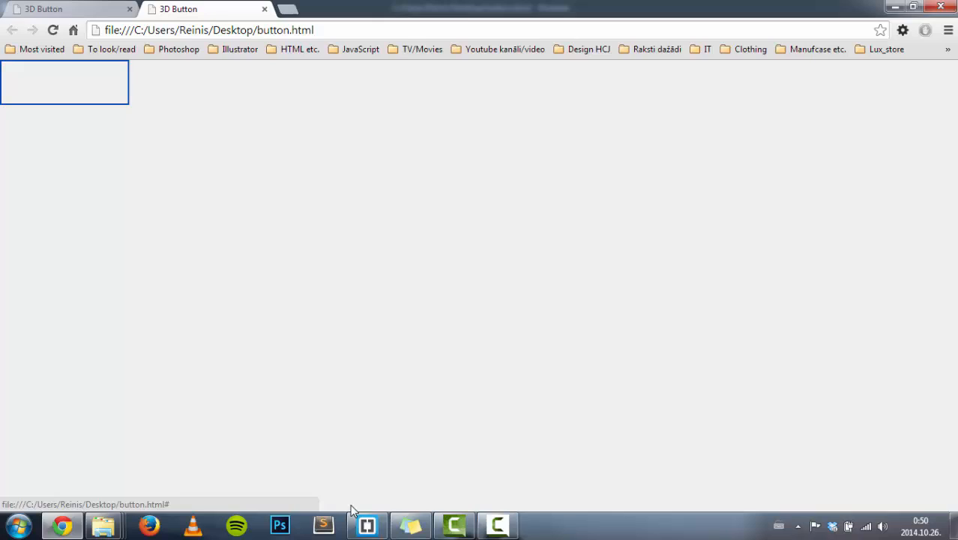
left_click(366, 524)
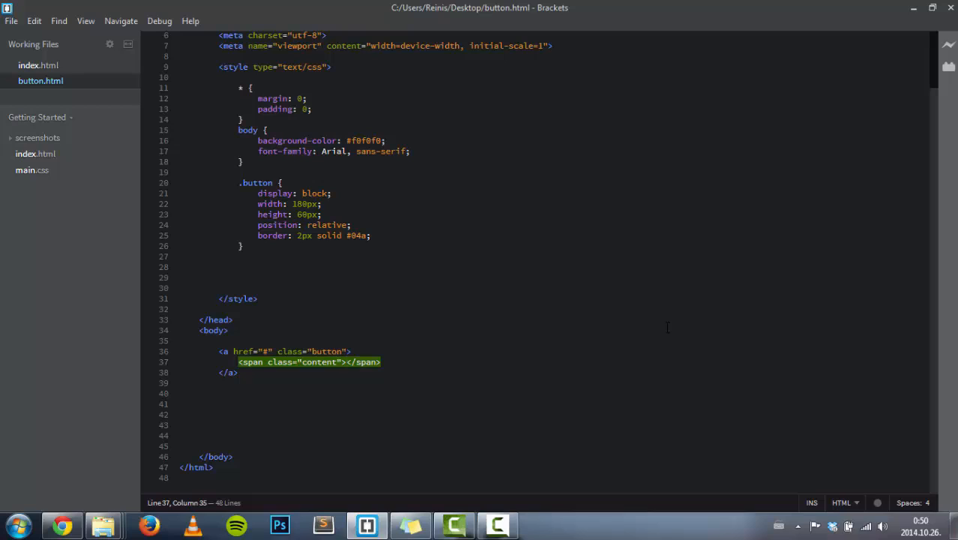
type("C")
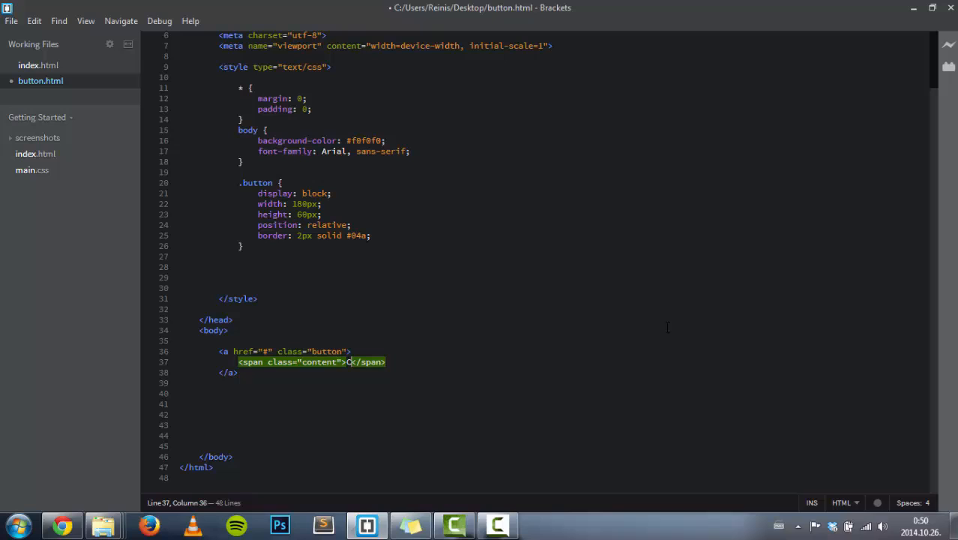
type("Click")
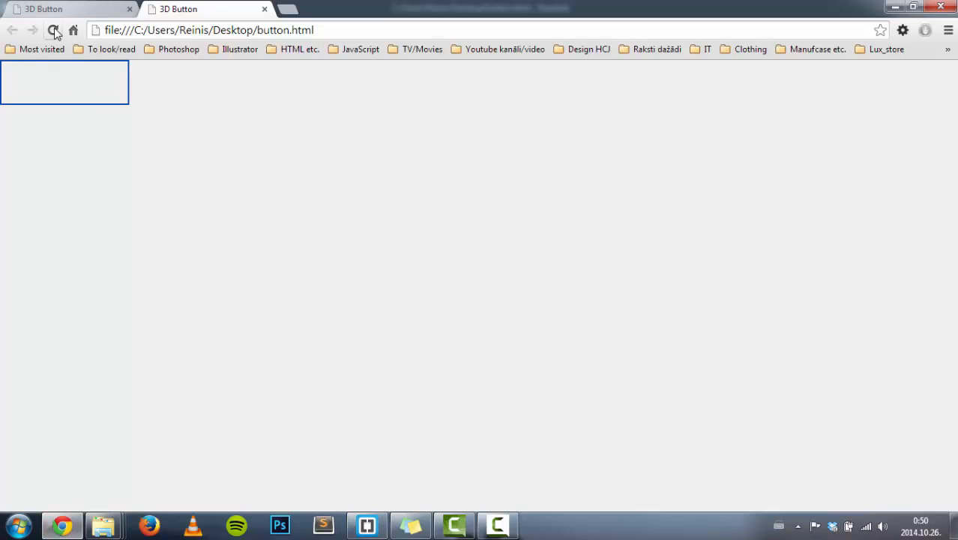
left_click(52, 30)
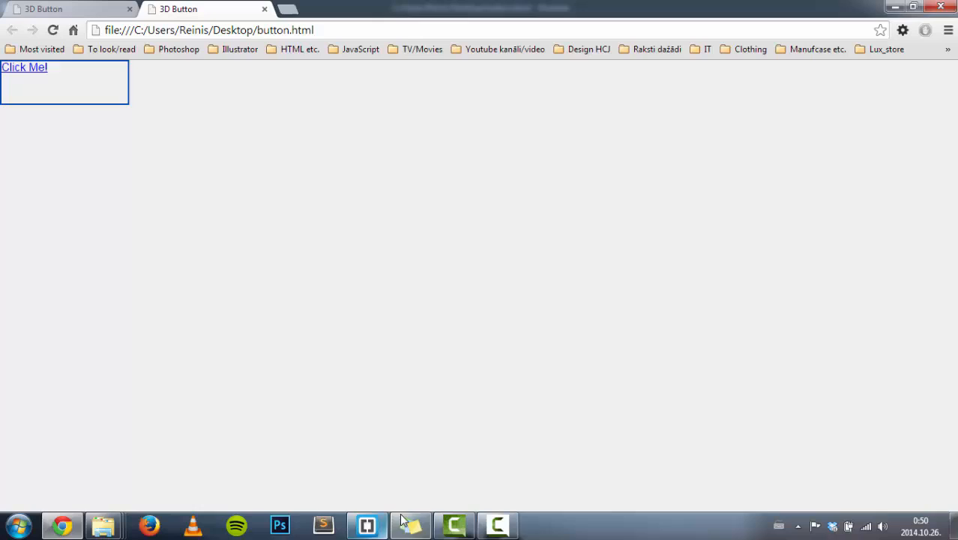
left_click(367, 525)
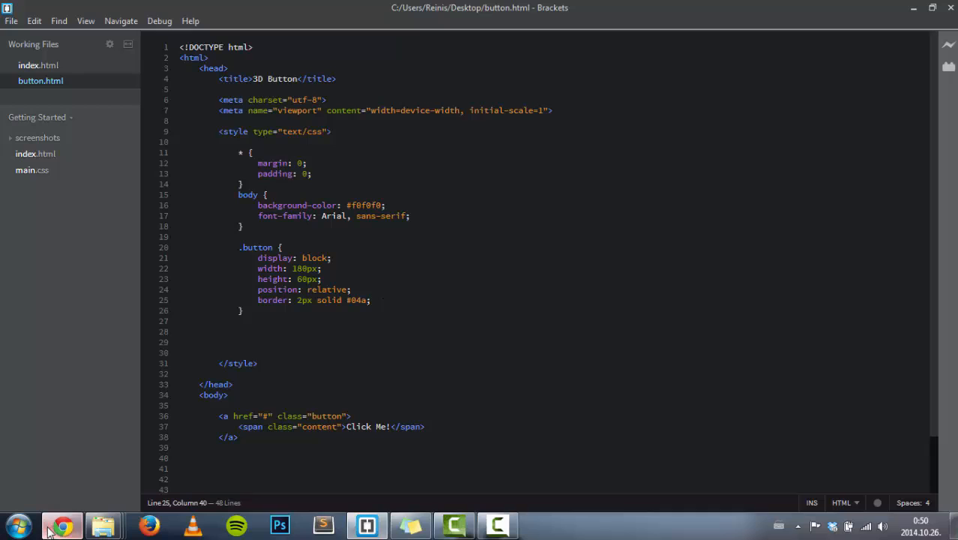
Add margin: 200px auto to .button and check the centred box in Chrome.
left_click(62, 525)
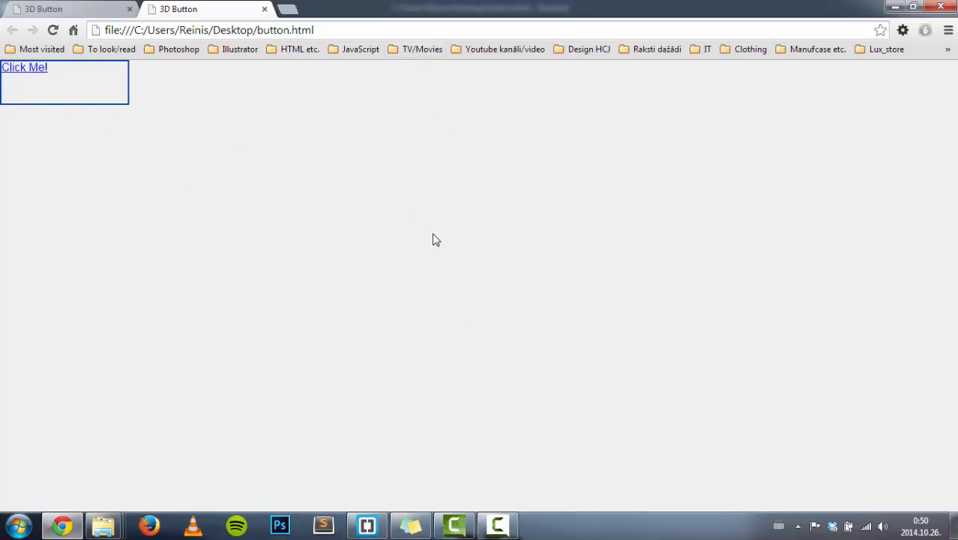
mouse_move(430, 185)
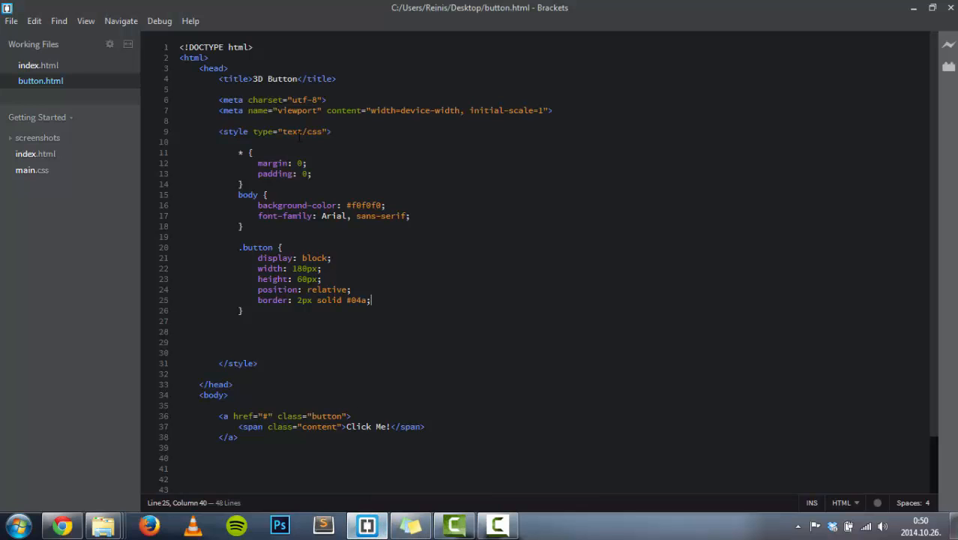
key("Enter")
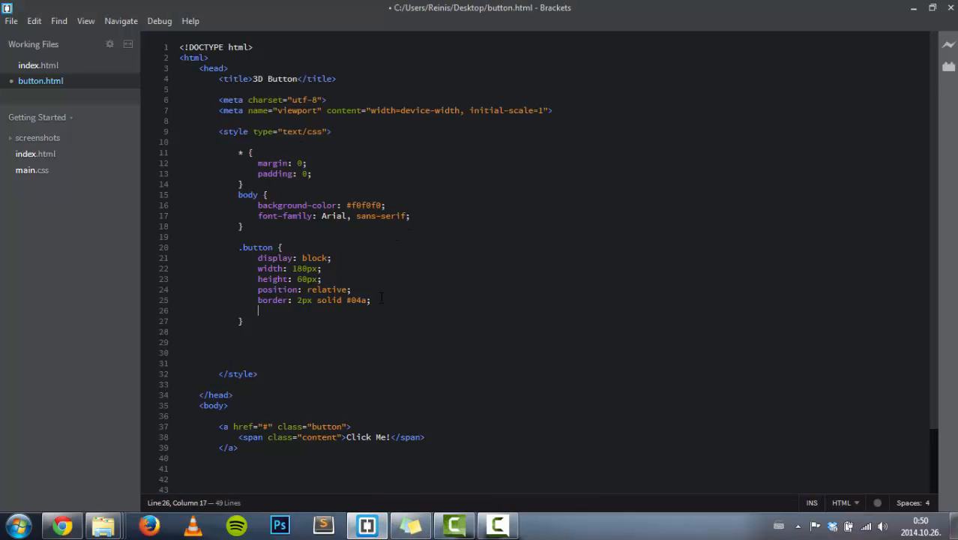
type("margin:")
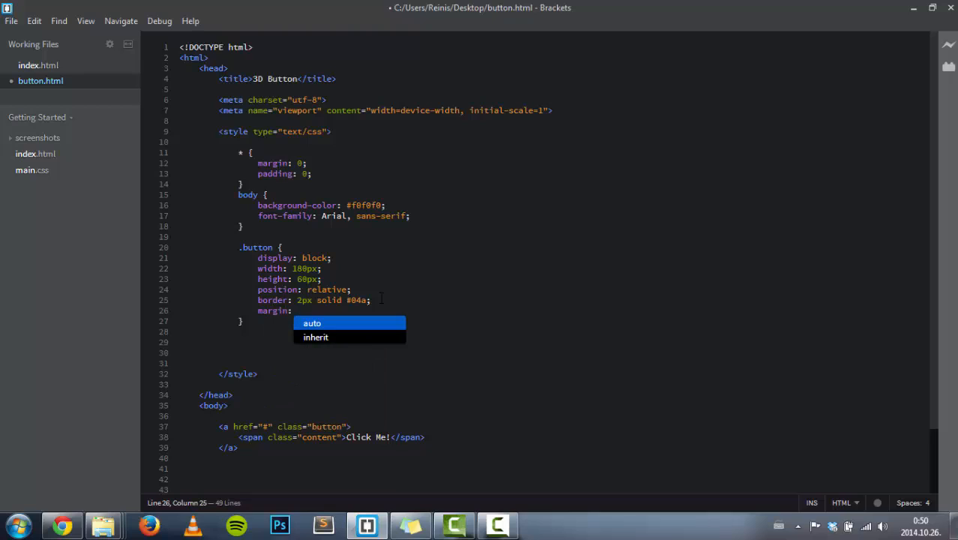
type("10")
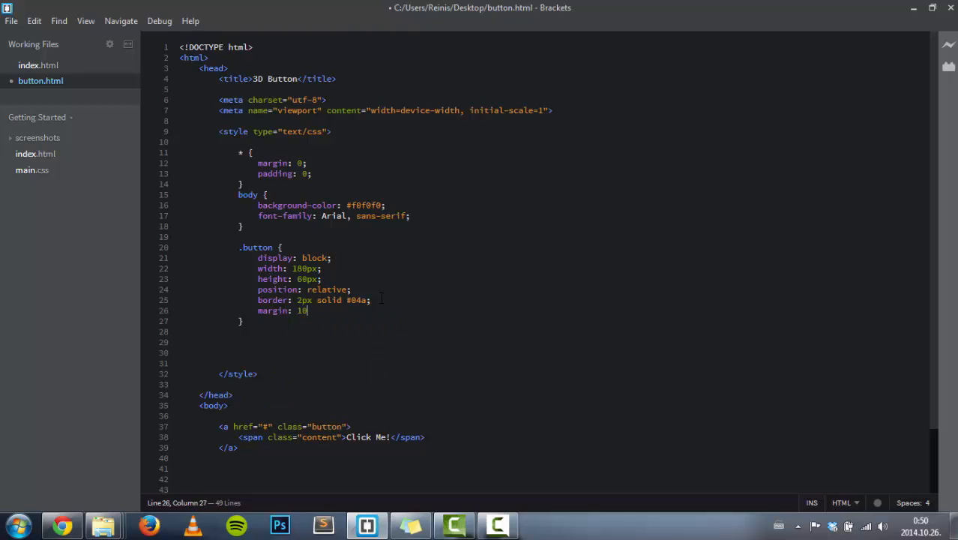
type("0px")
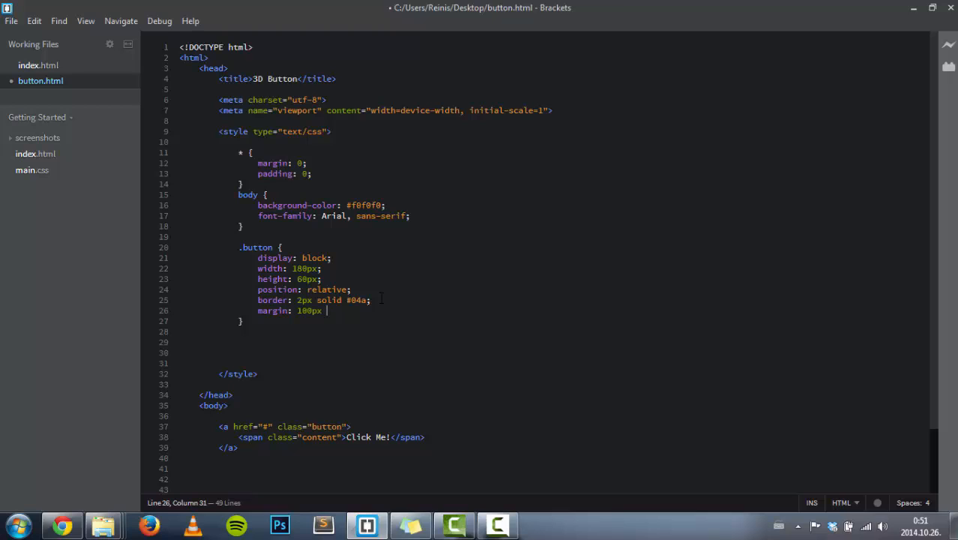
type("auto;")
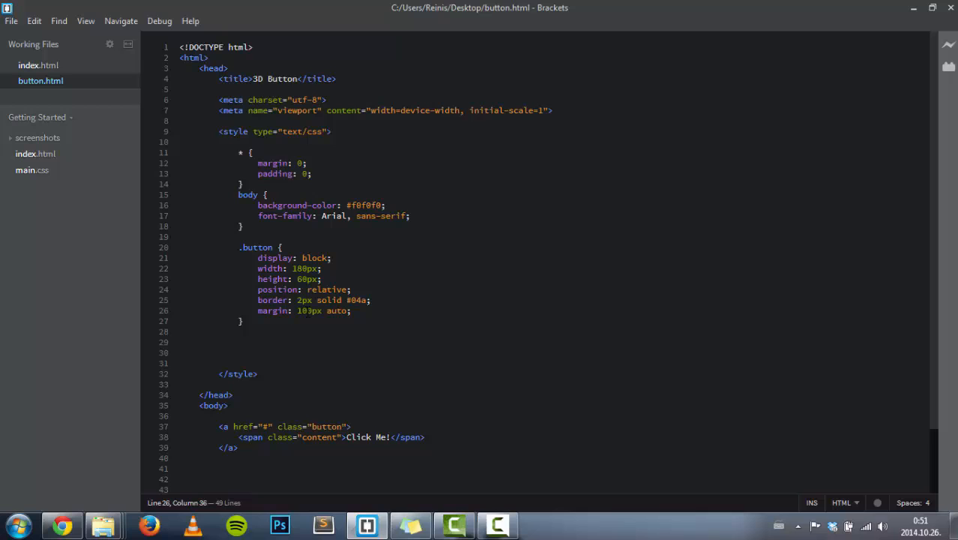
type("200")
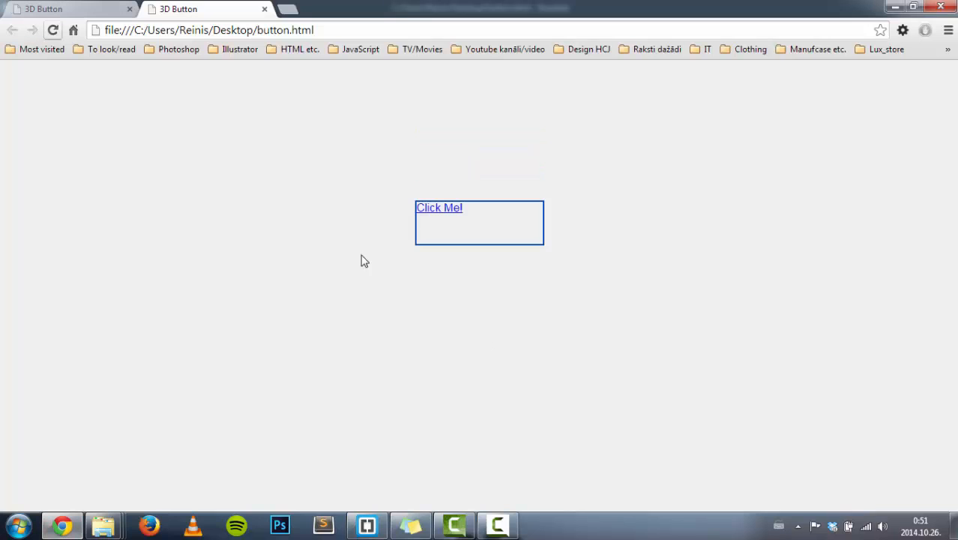
left_click(367, 525)
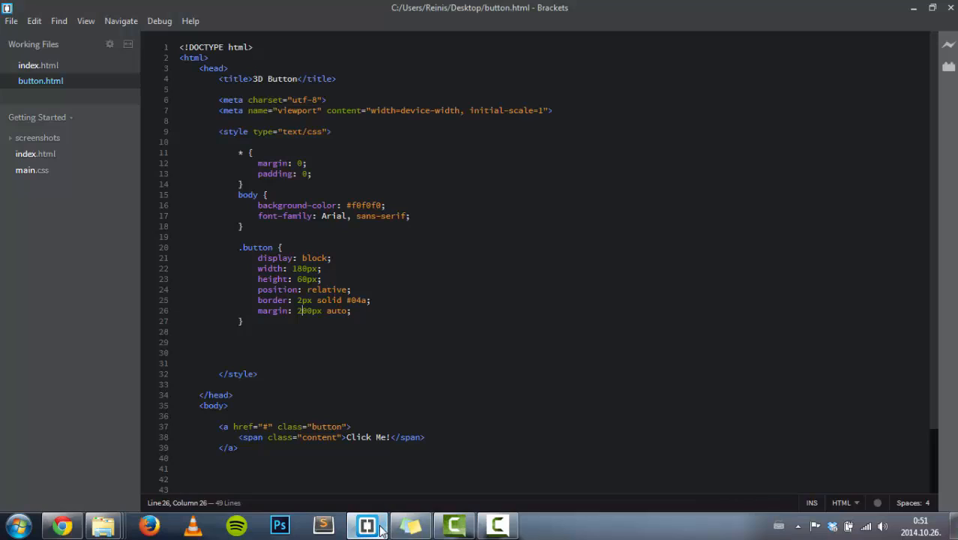
mouse_move(344, 371)
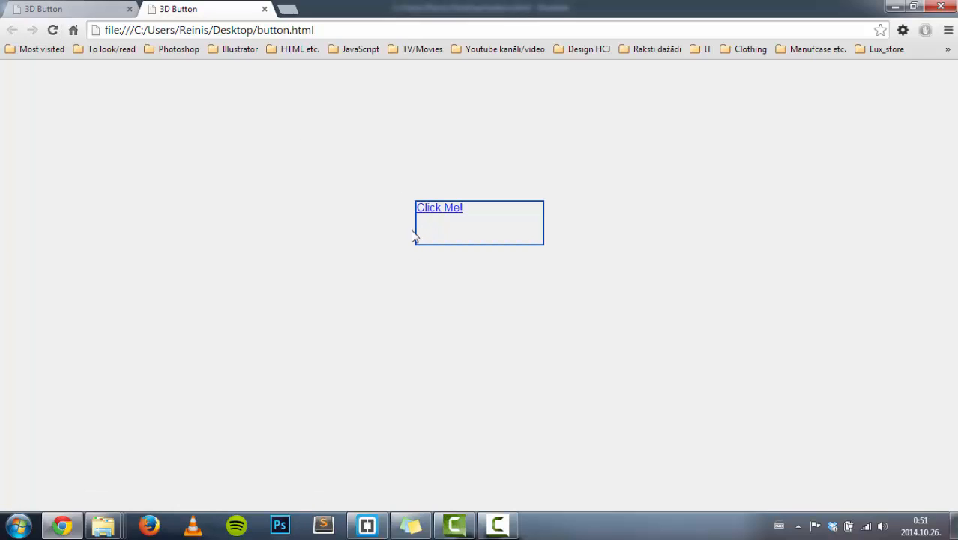
left_click(367, 525)
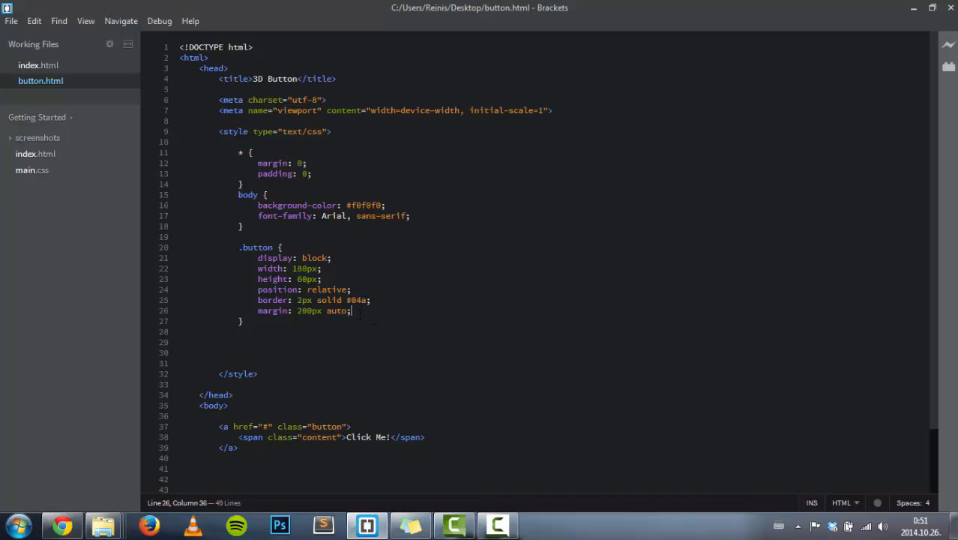
Add border-radius: 5px to .button and open a blank line below the rule.
type("bo")
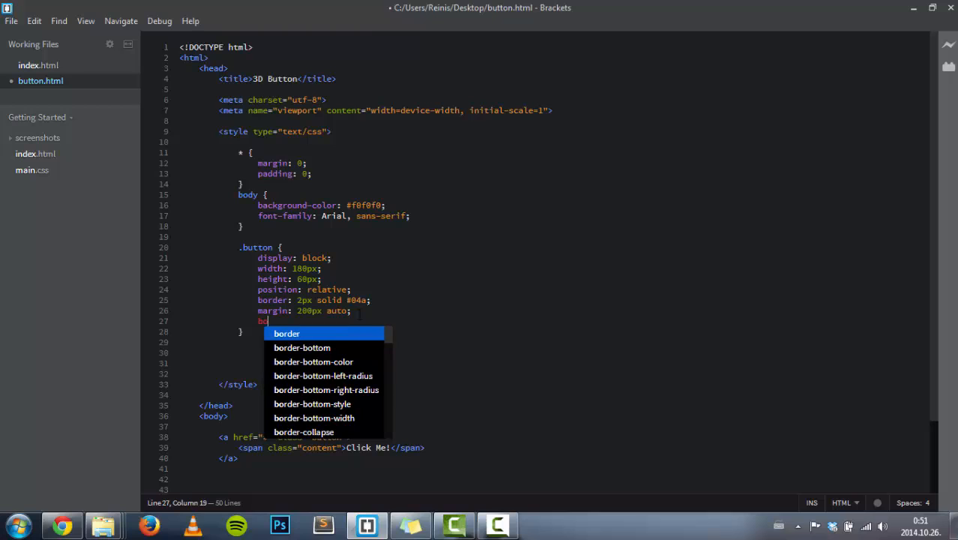
type("rder")
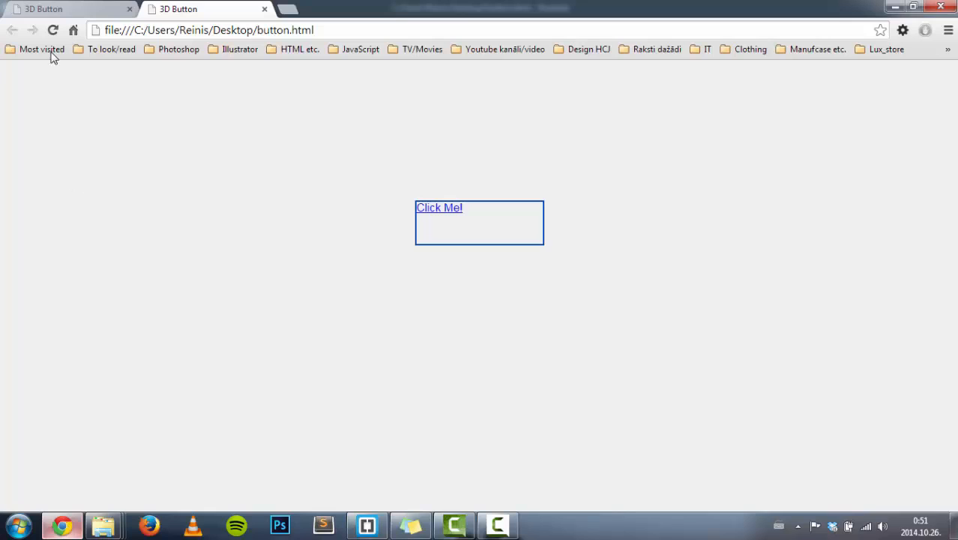
mouse_move(312, 272)
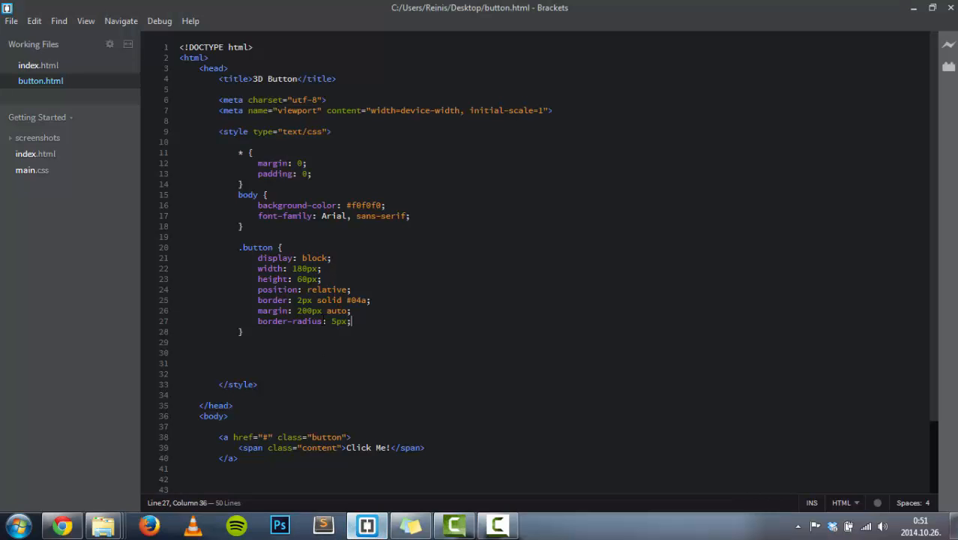
left_click(242, 331)
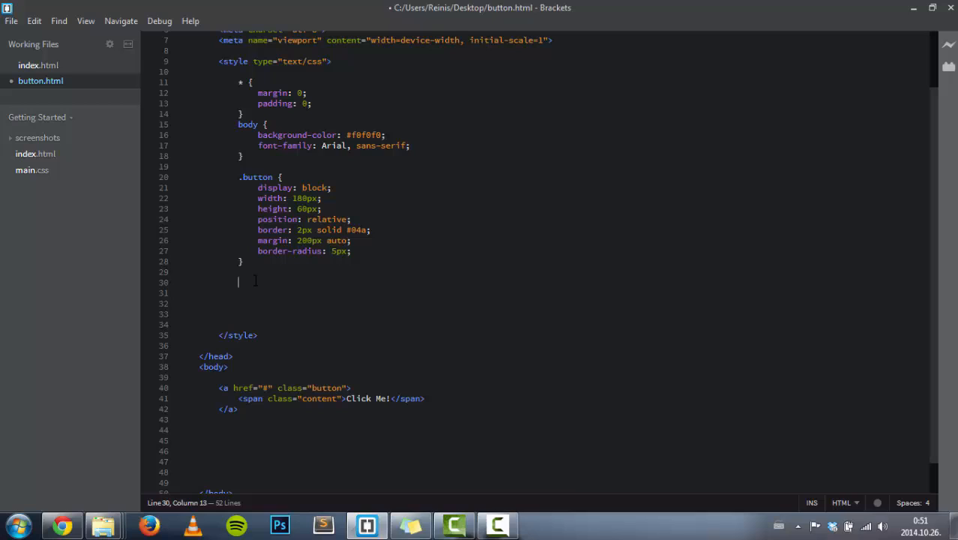
Create a .button .content rule with display block and absolute position.
type(".")
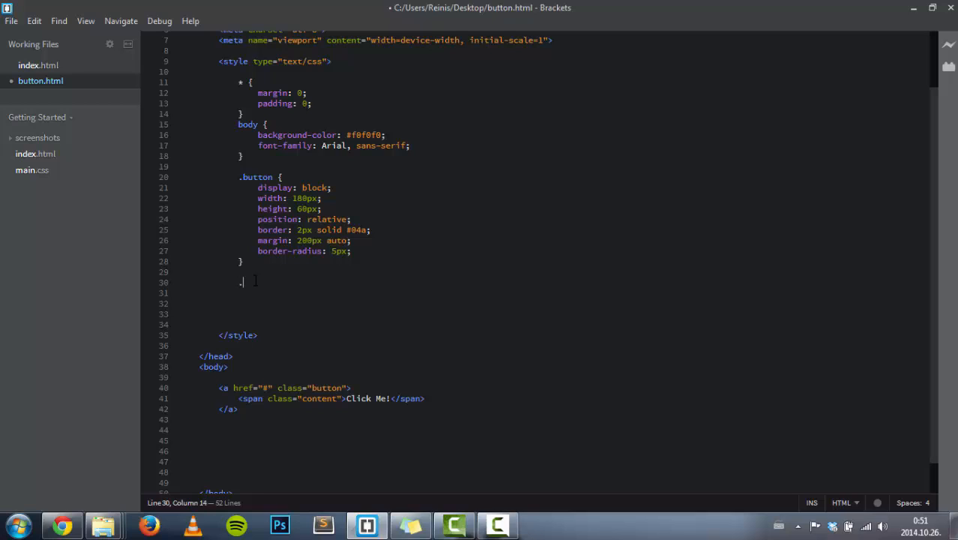
type("bu")
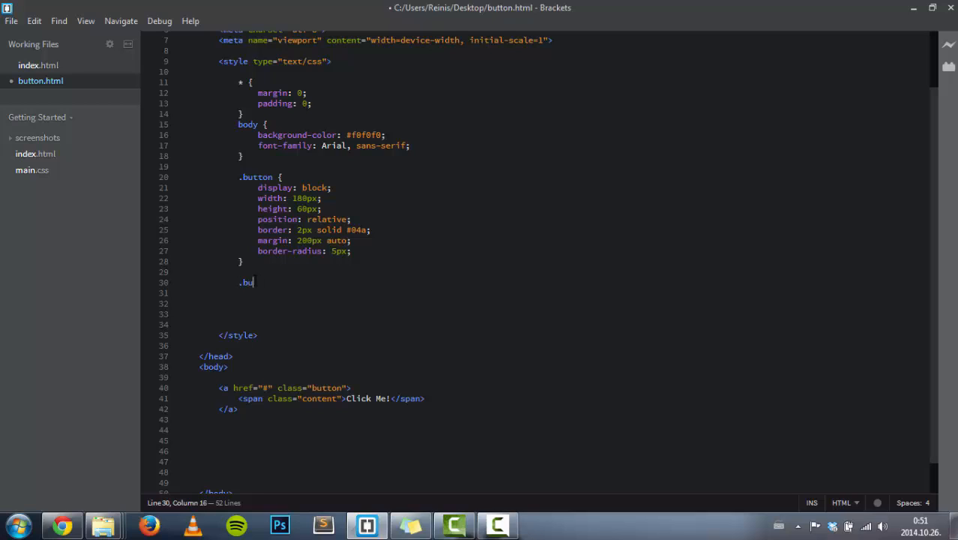
type("tton")
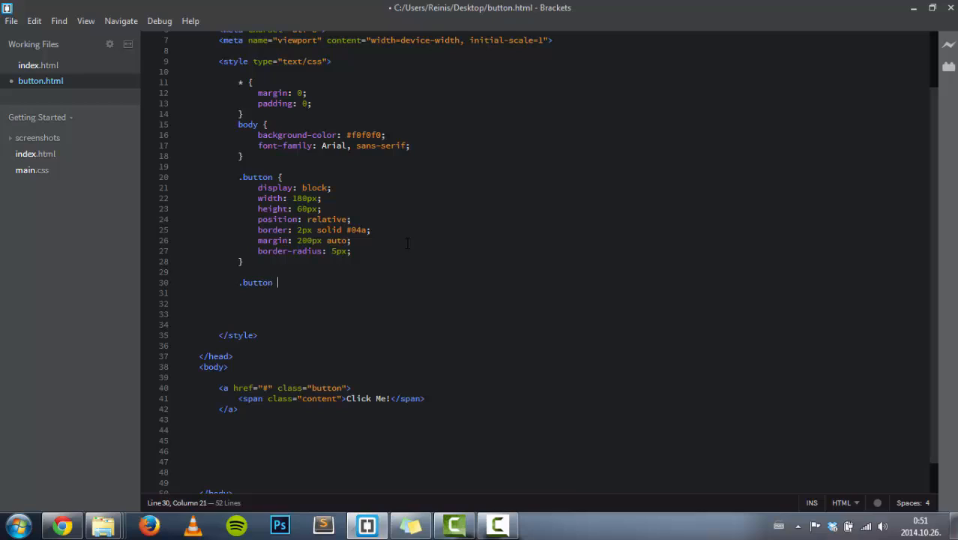
type(".content {")
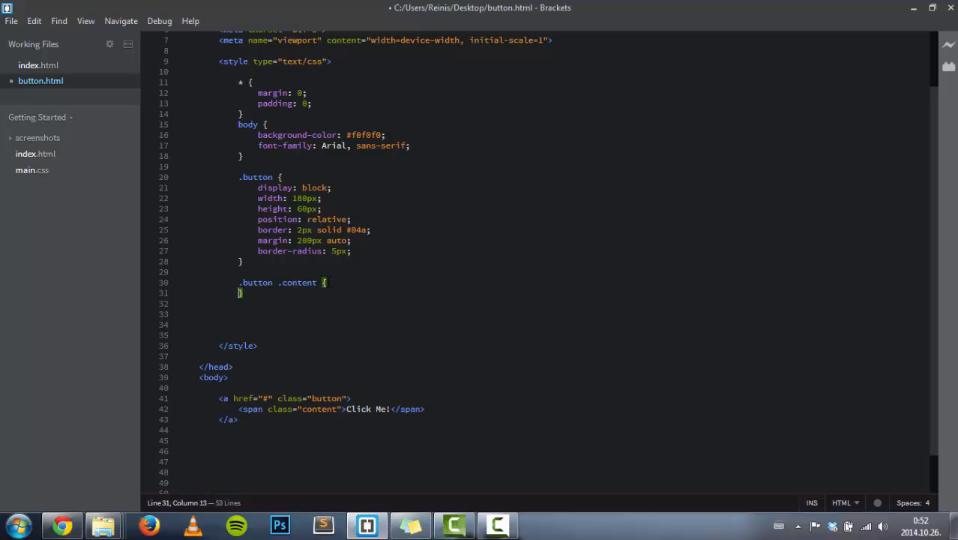
type("dis")
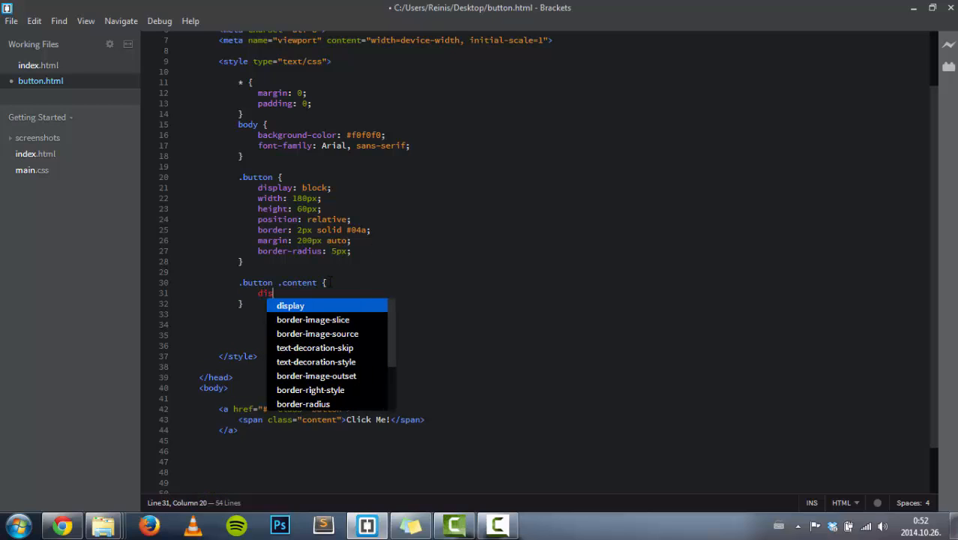
type("display: block;")
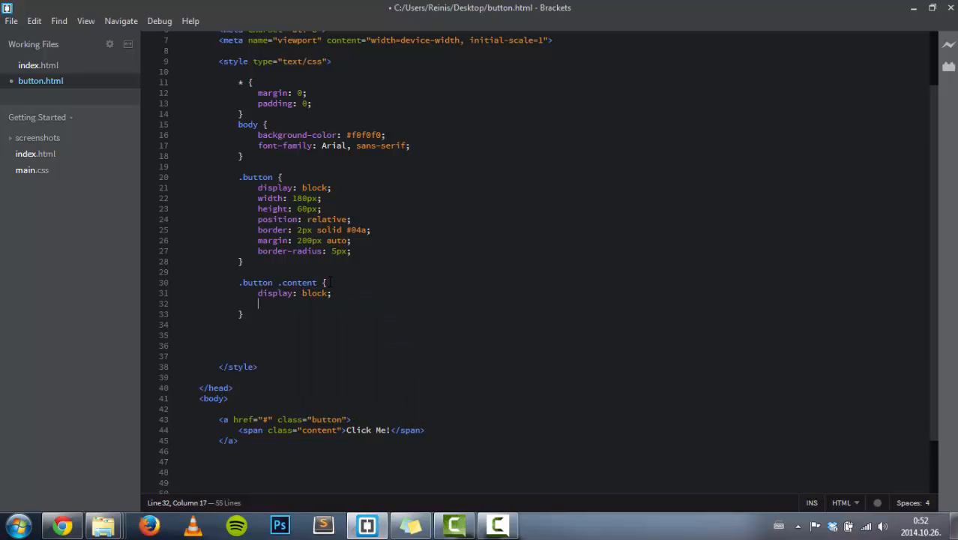
type("position: absolute")
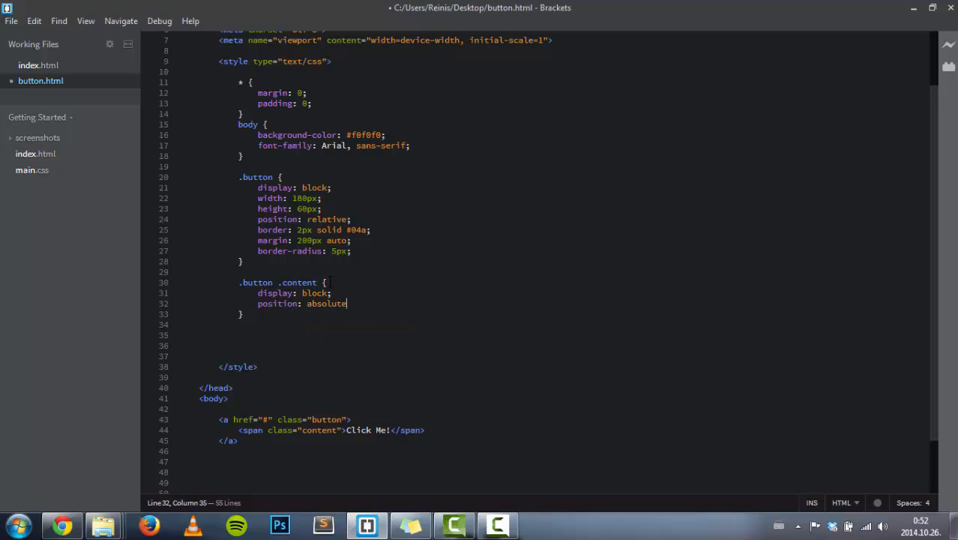
type(";")
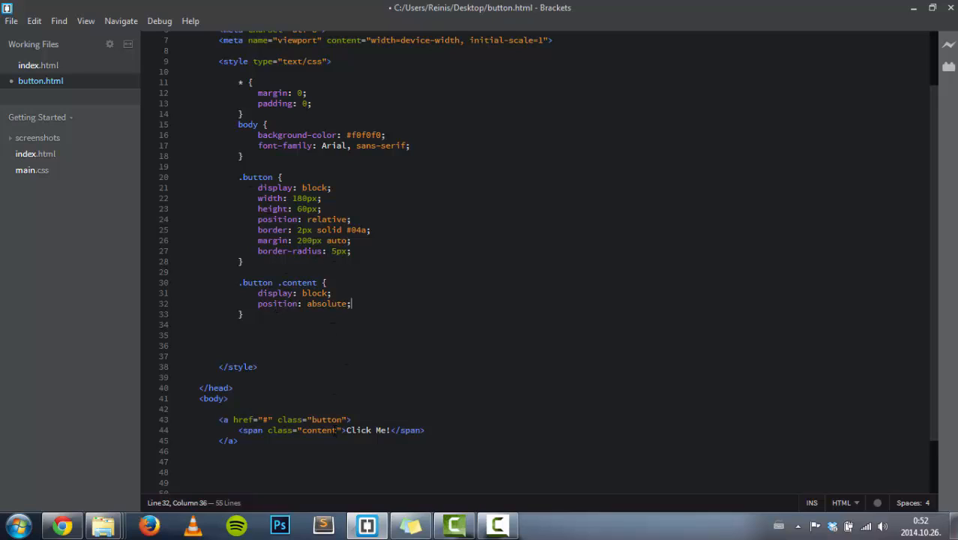
Add width: 100% and height: 100% to the content rule.
left_click_drag(239, 430, 297, 429)
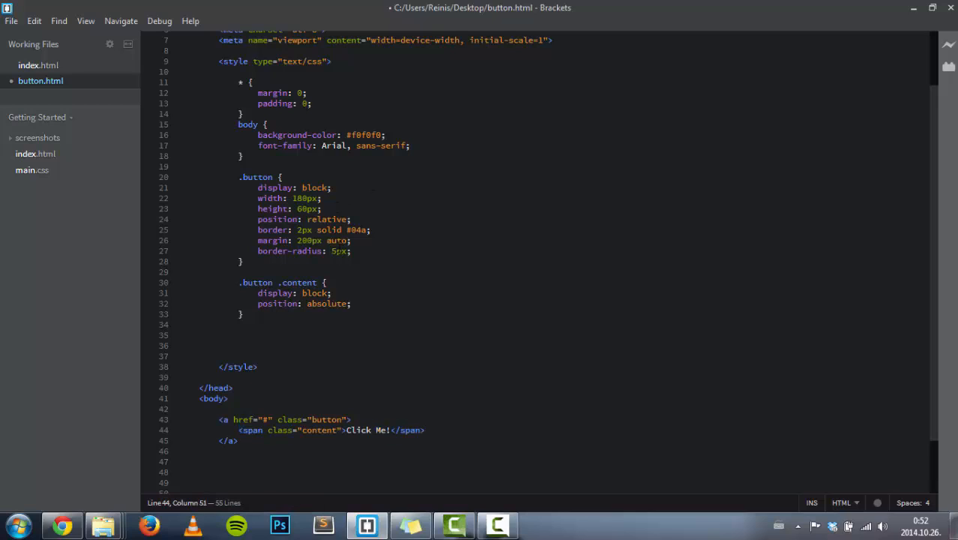
left_click_drag(258, 219, 347, 219)
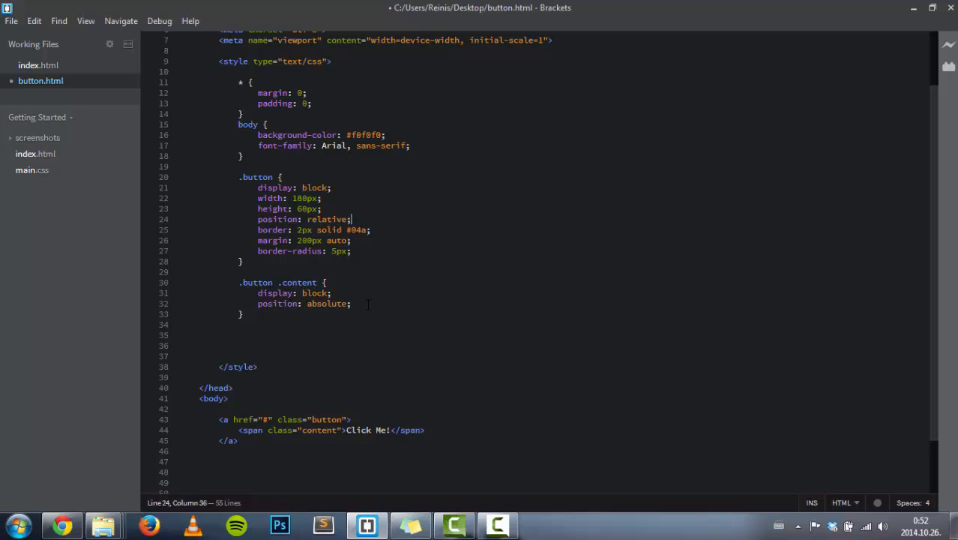
left_click(351, 304)
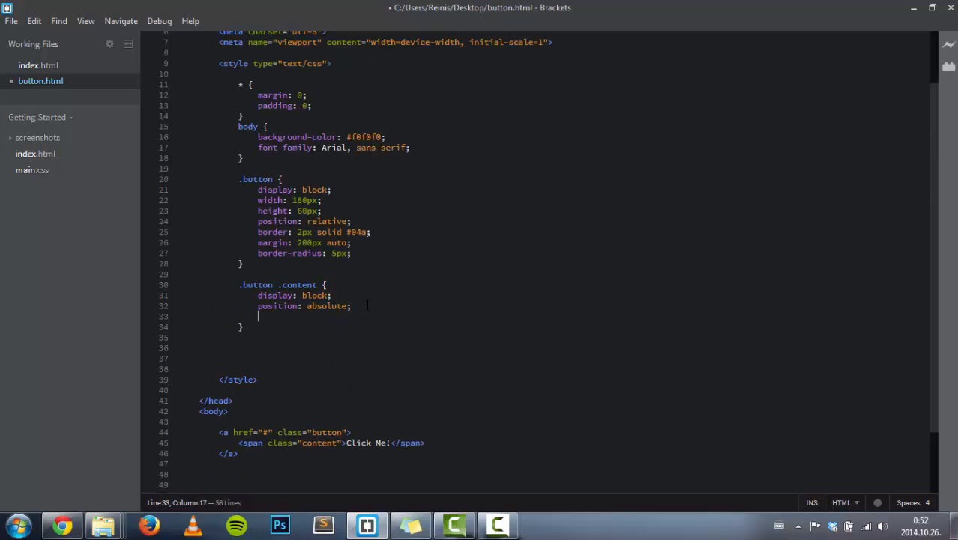
type("width: 100")
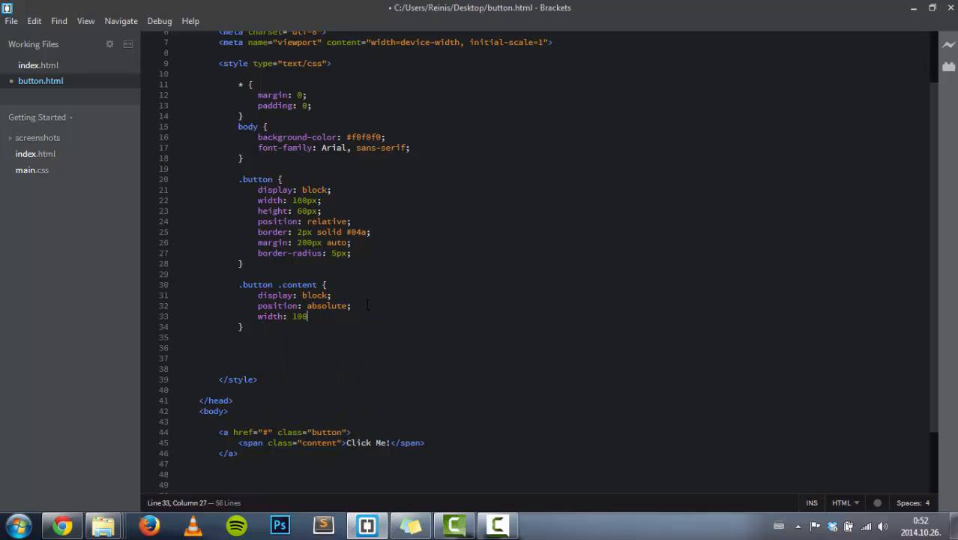
type("height: 100%;")
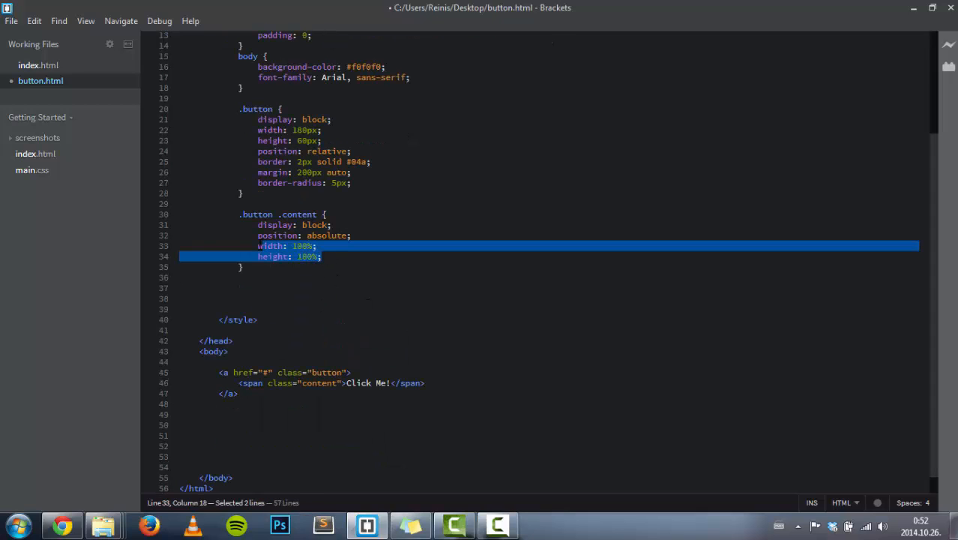
left_click(278, 246)
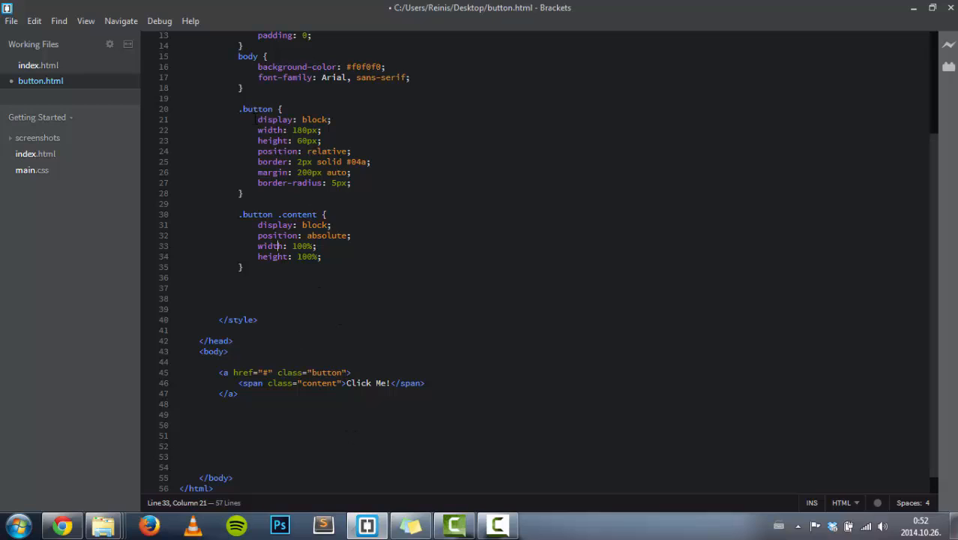
double_click(268, 129)
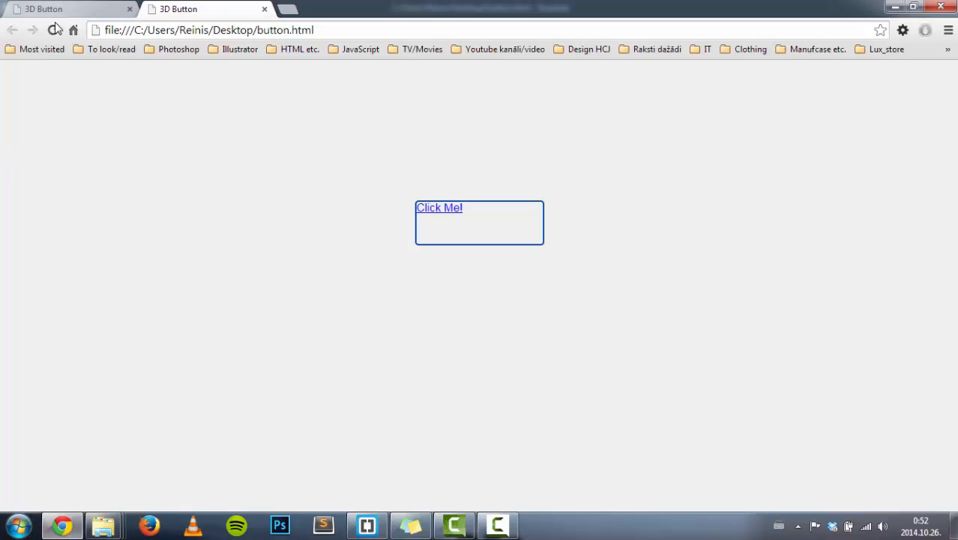
Give .button .content a background-color of #09f.
left_click(366, 525)
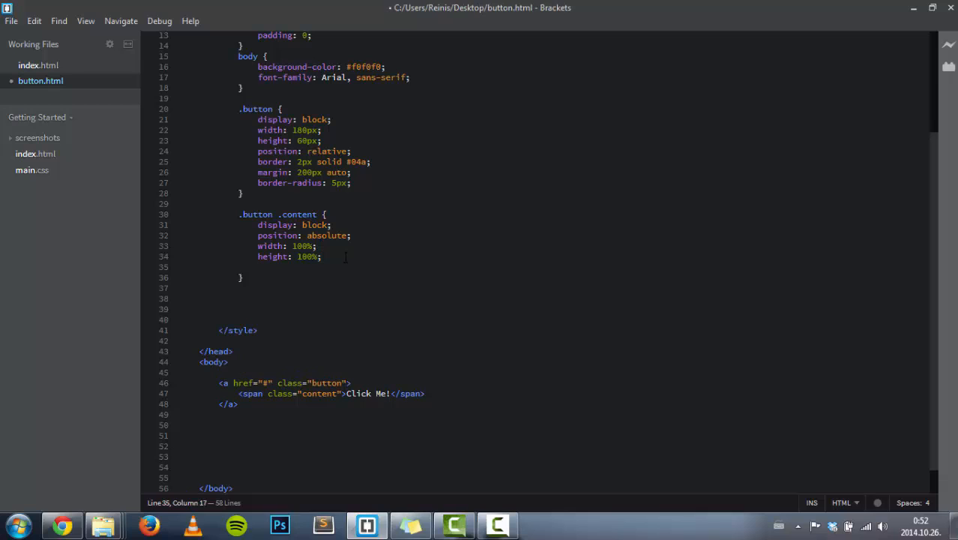
type("backgrou")
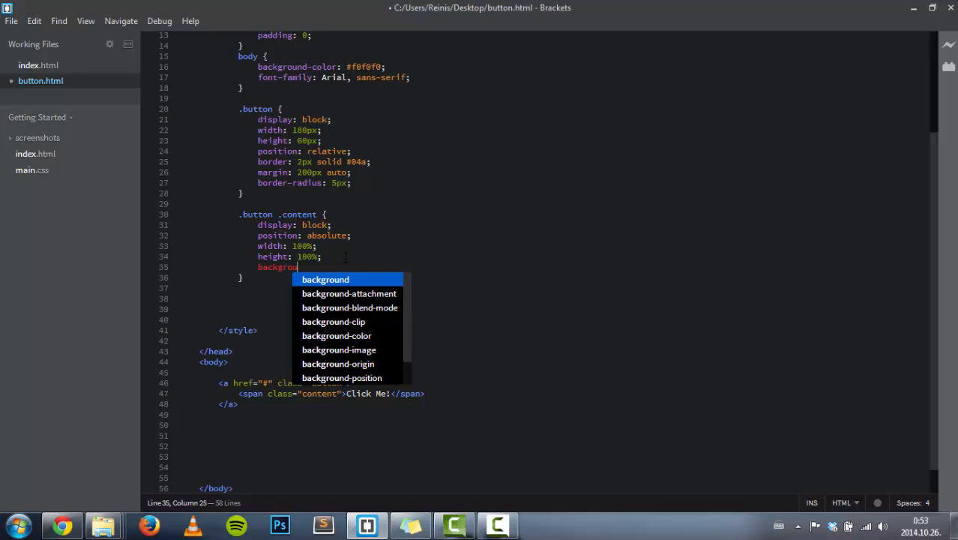
type("-color:")
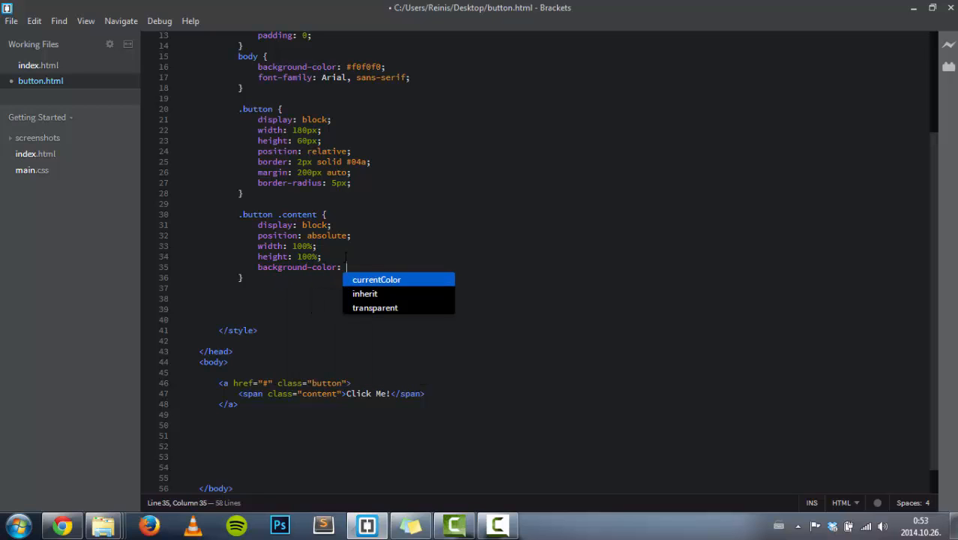
type("#")
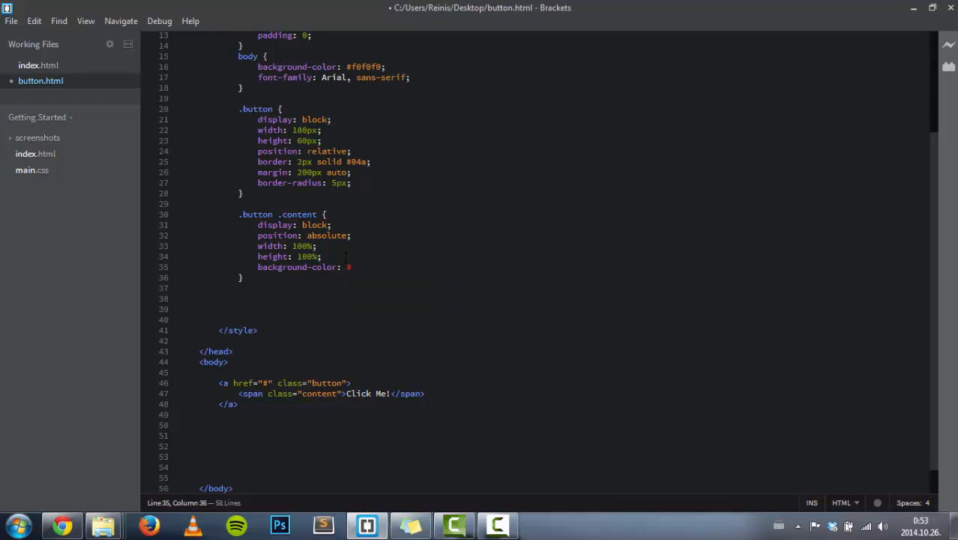
type("#")
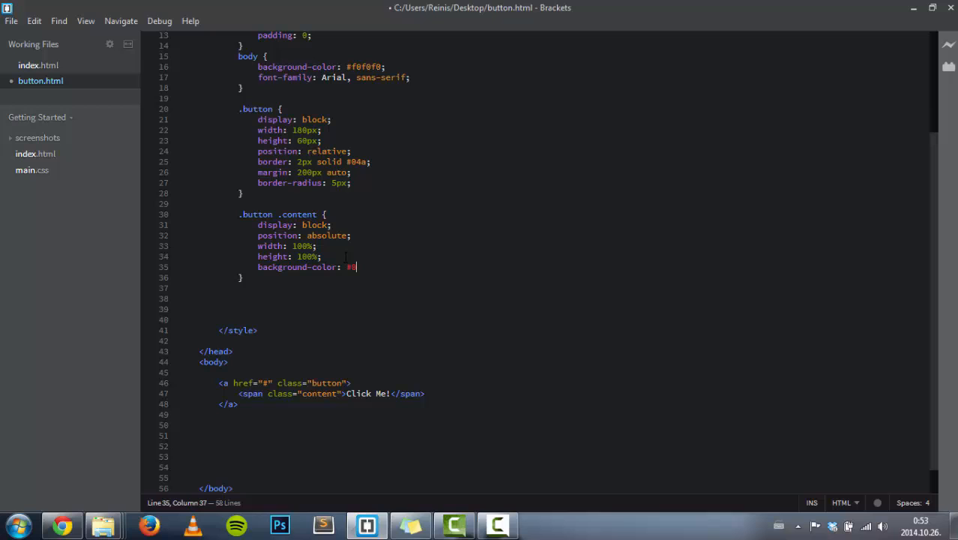
type("9f;")
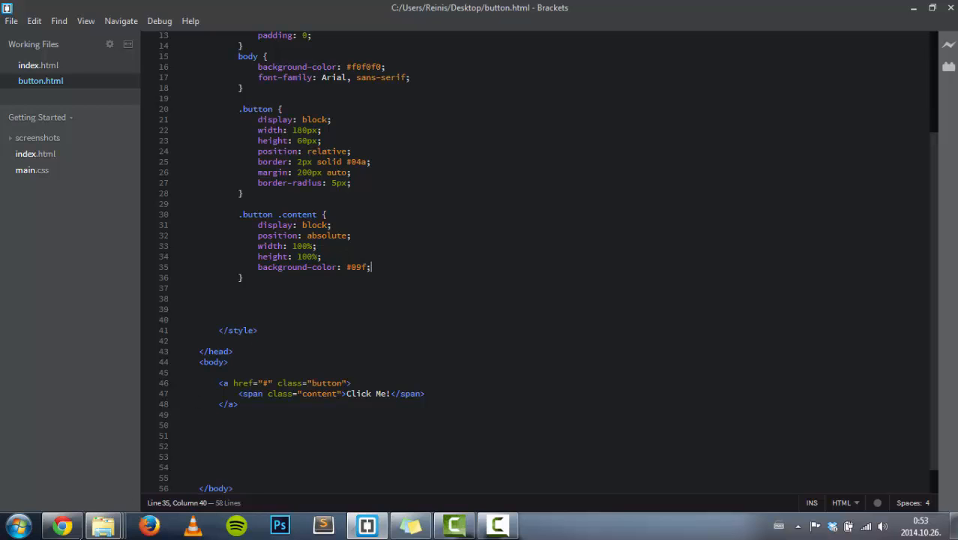
Add centred text alignment, white #fff colour and uppercase text-transform to the content rule.
left_click(62, 525)
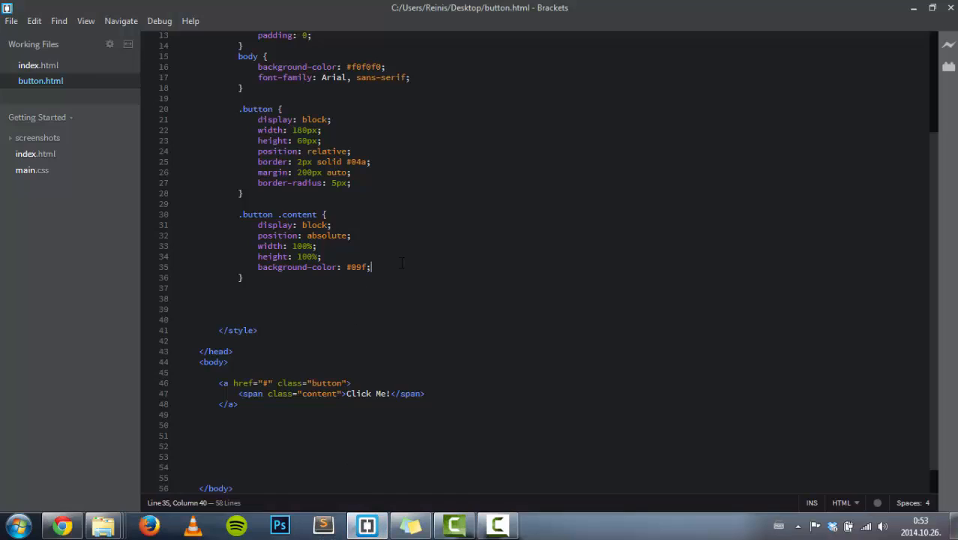
key("enter")
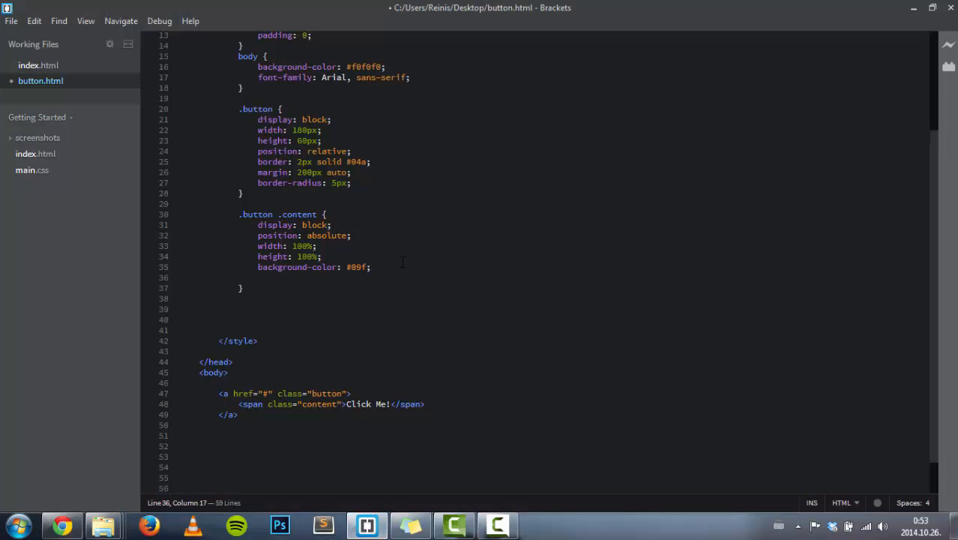
type("text-align: center")
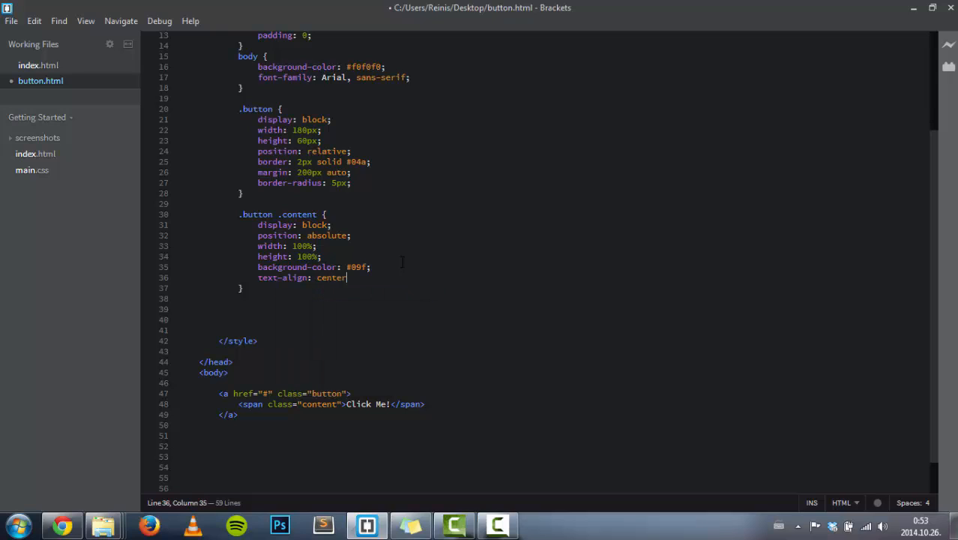
type(";")
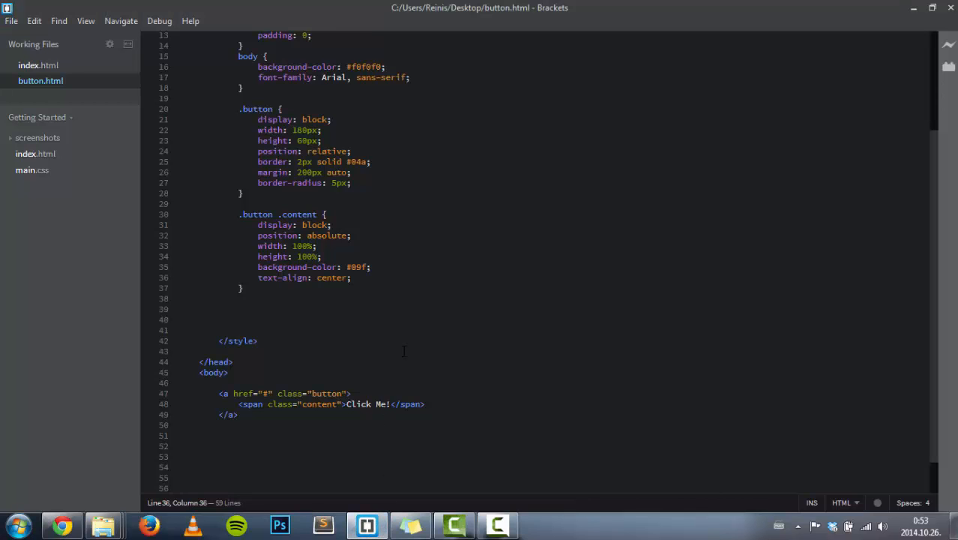
type("col")
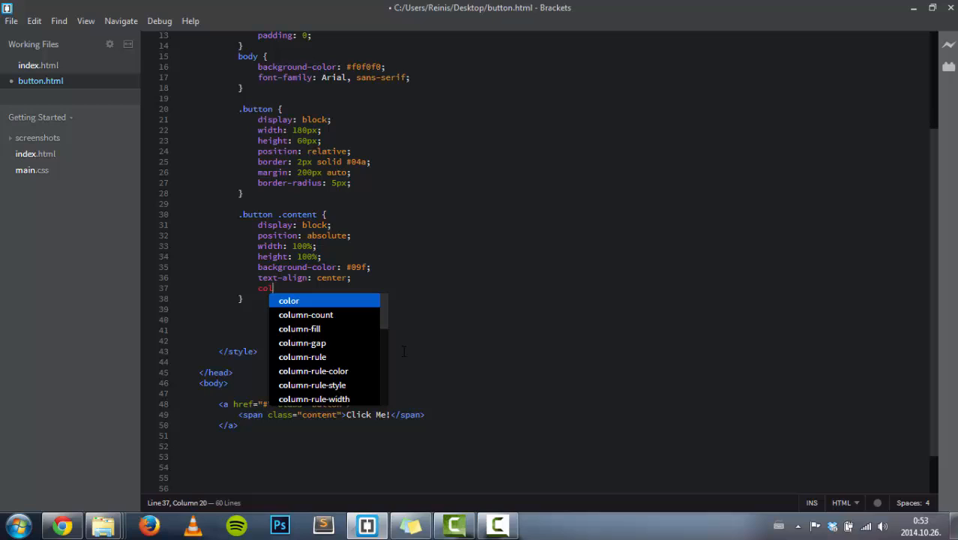
type("or: #fff;")
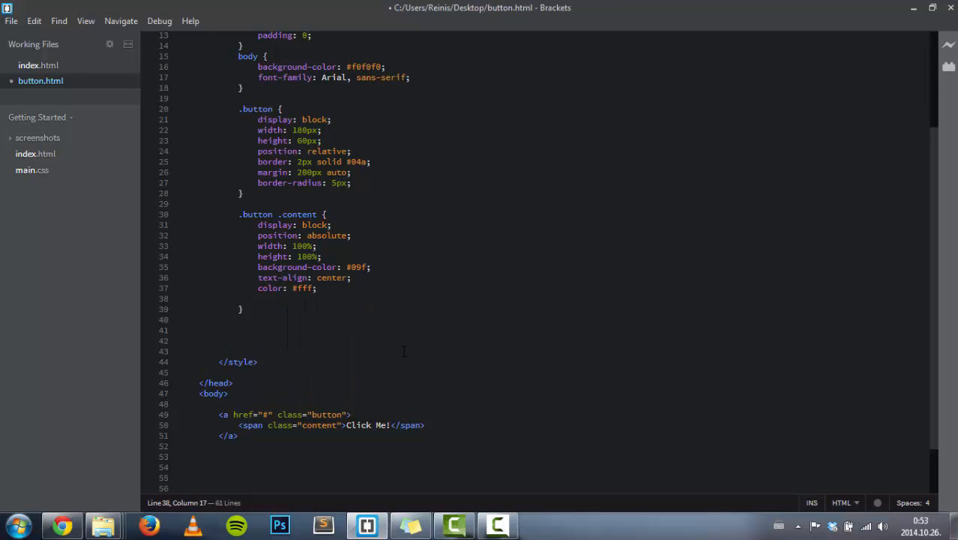
type("text")
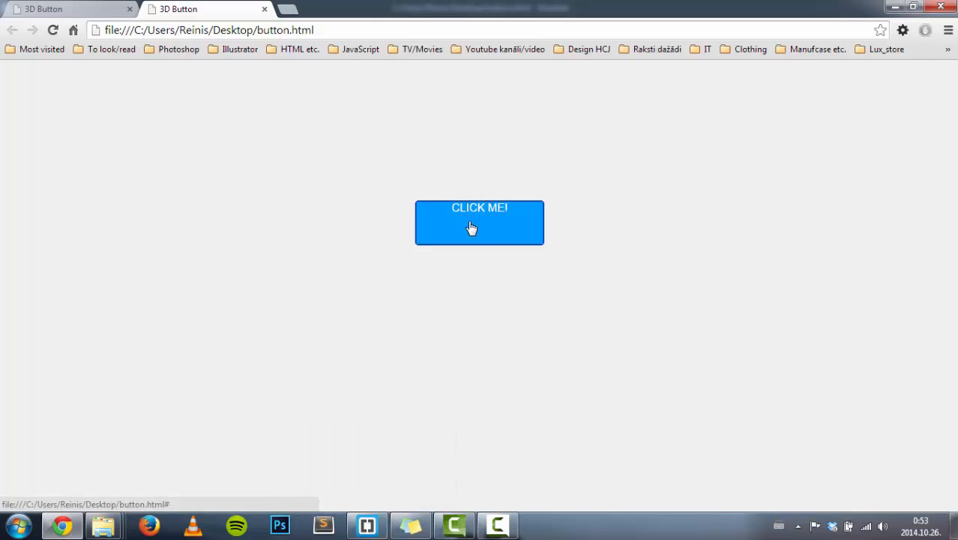
Set line-height: 60px in the content rule and preview the centred label in Chrome.
left_click(366, 525)
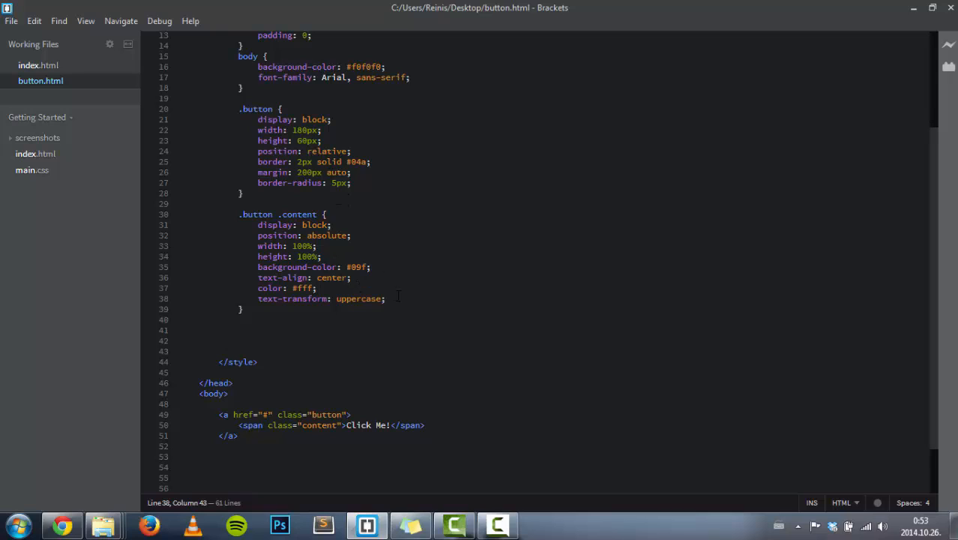
key("Enter")
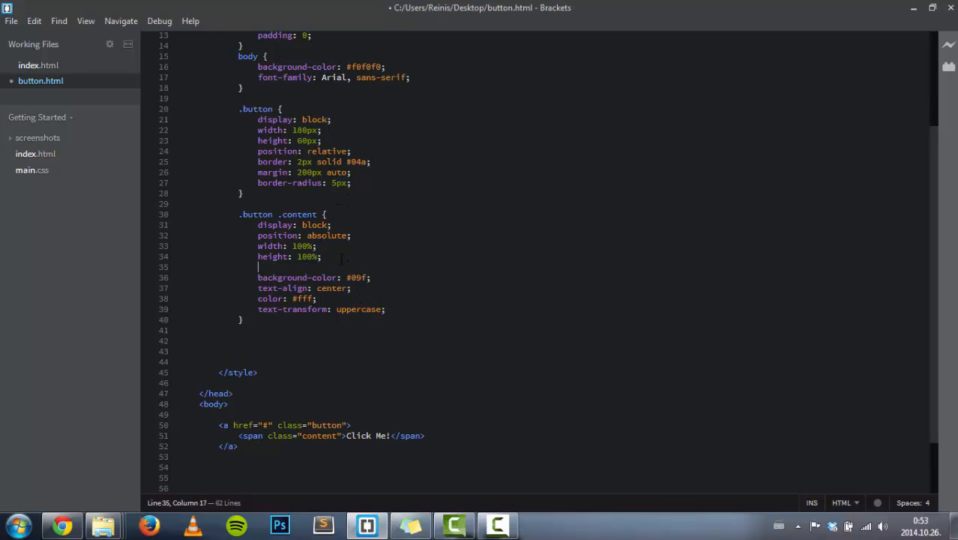
type("line-height:")
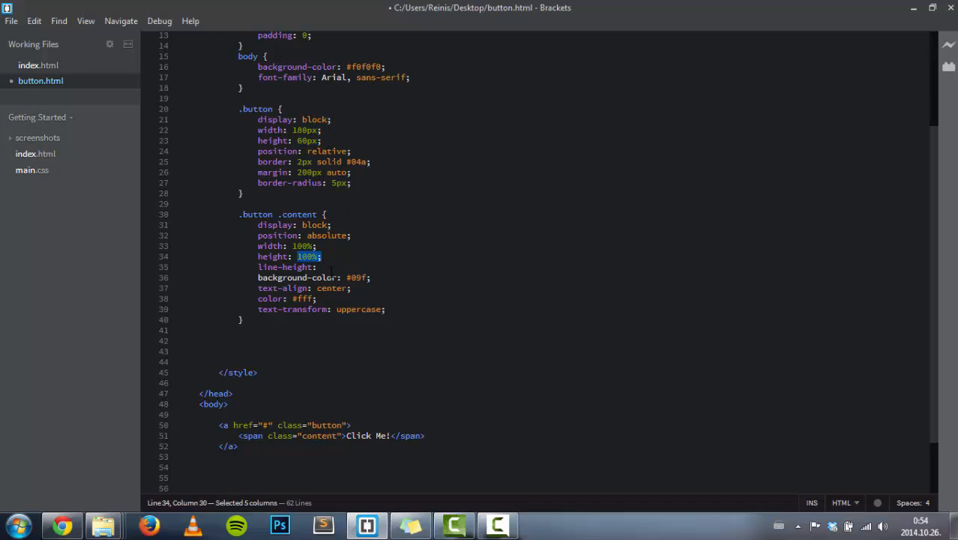
type("66px")
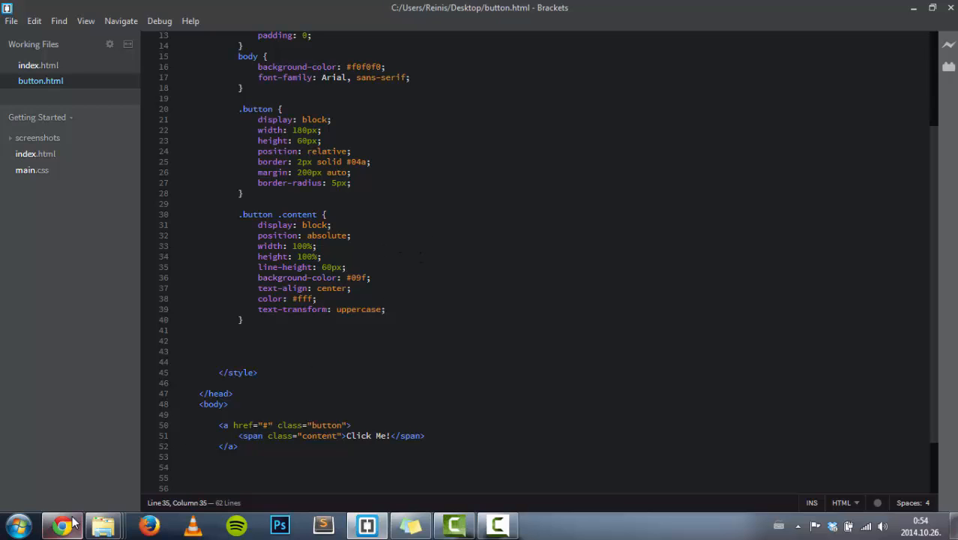
left_click(62, 524)
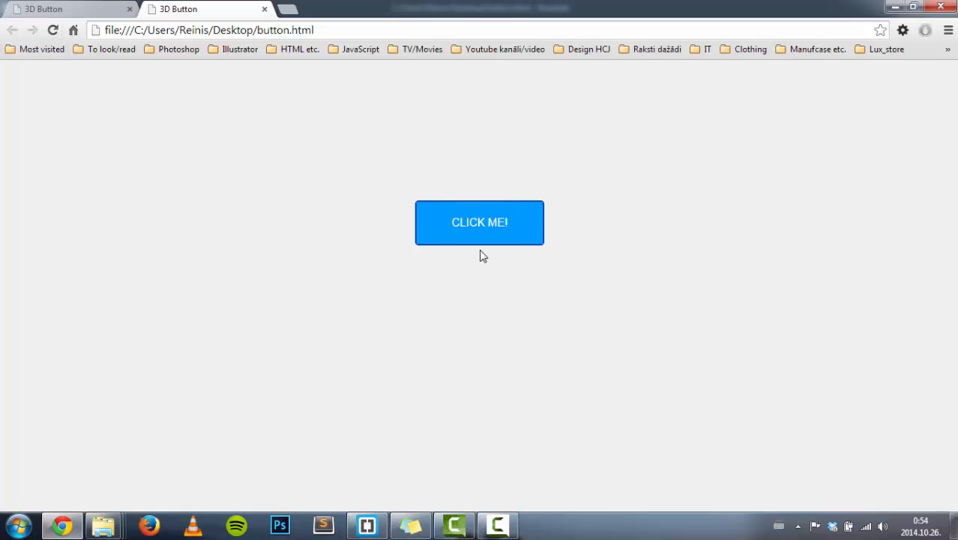
left_click(367, 524)
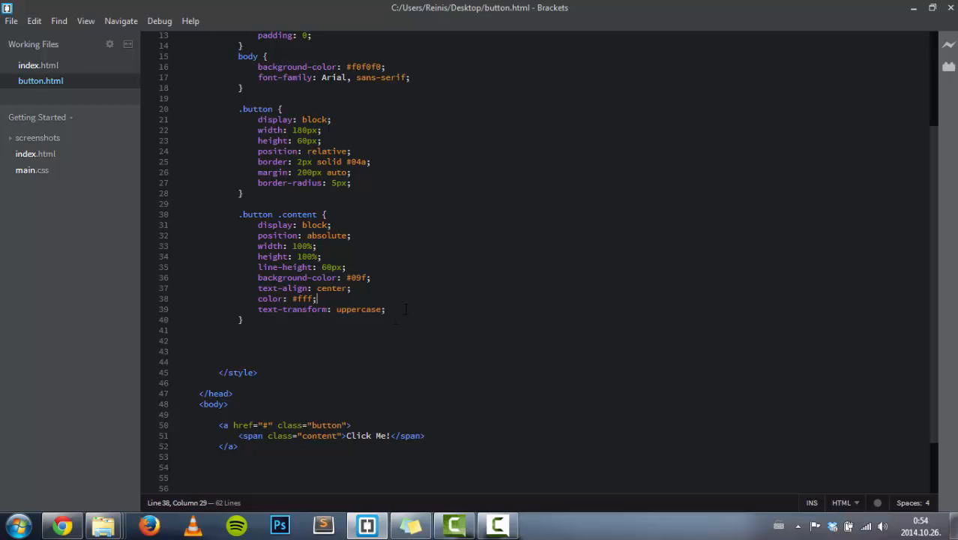
Test the CLICK ME! button in Chrome and begin a box-shadow declaration in .button .content.
key("enter")
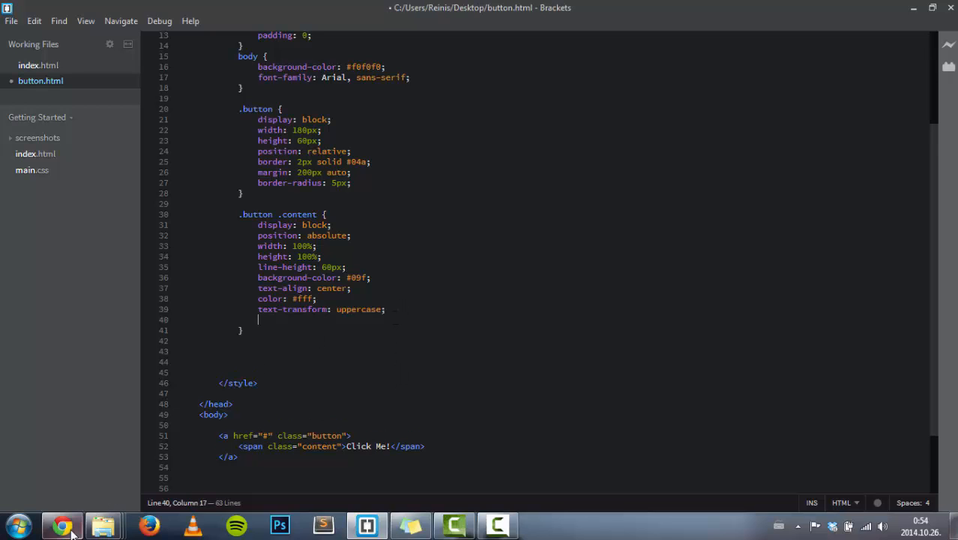
left_click(62, 525)
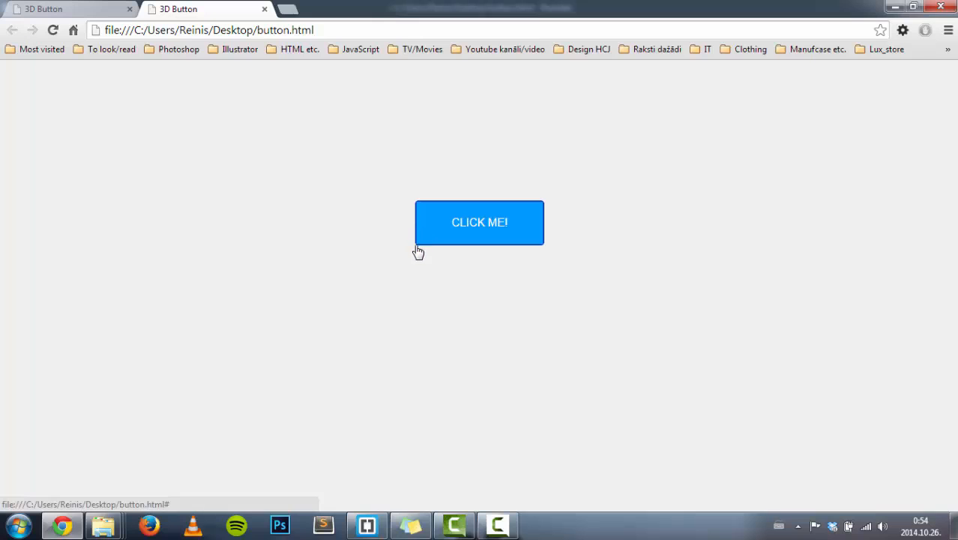
mouse_move(397, 441)
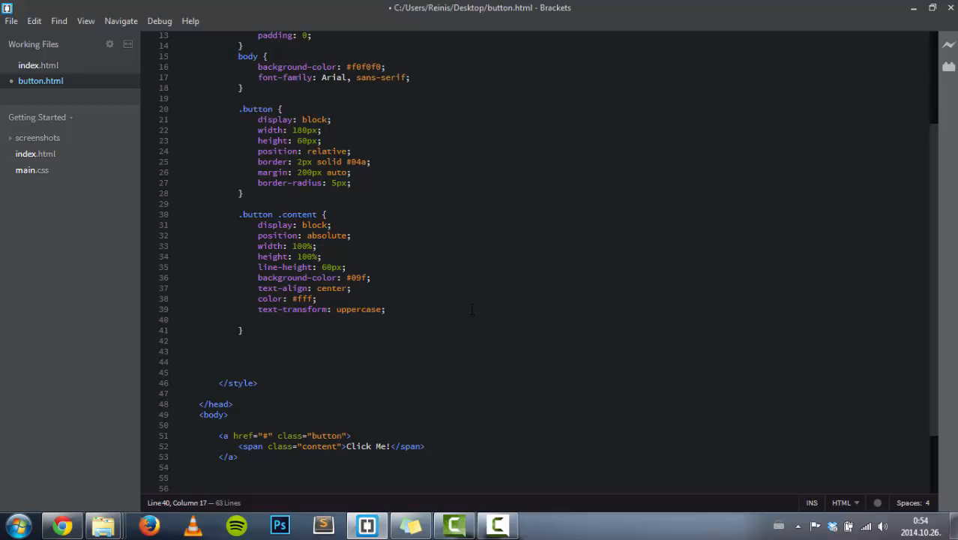
type("box-shadow:")
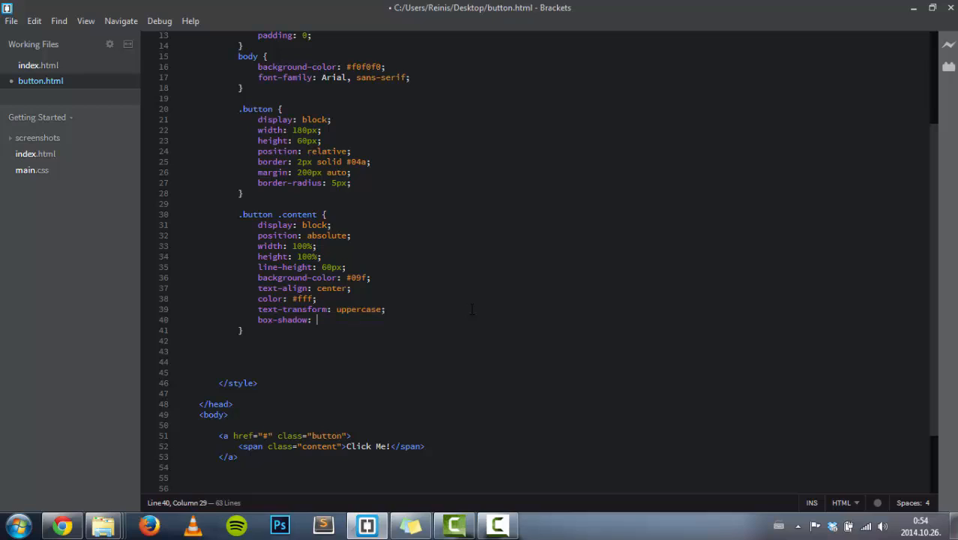
type("0")
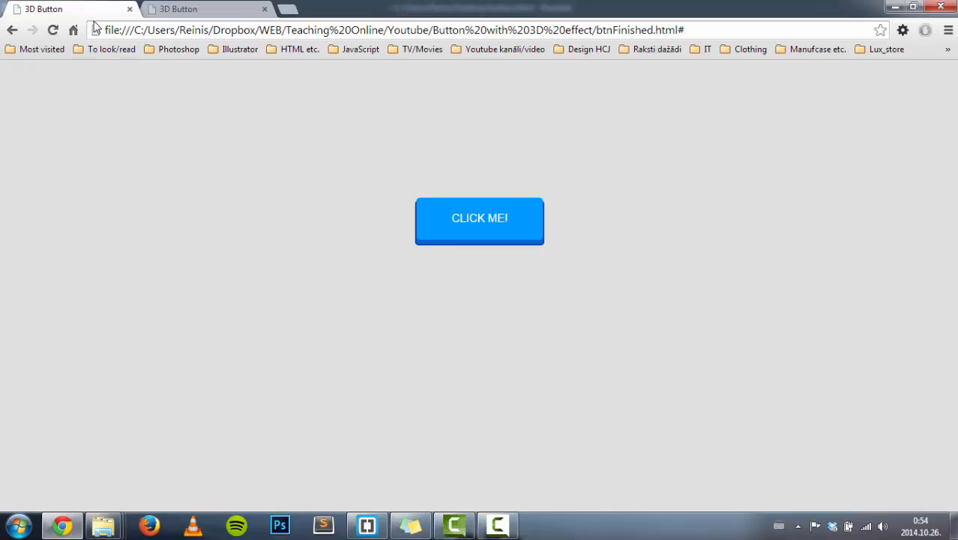
mouse_move(498, 251)
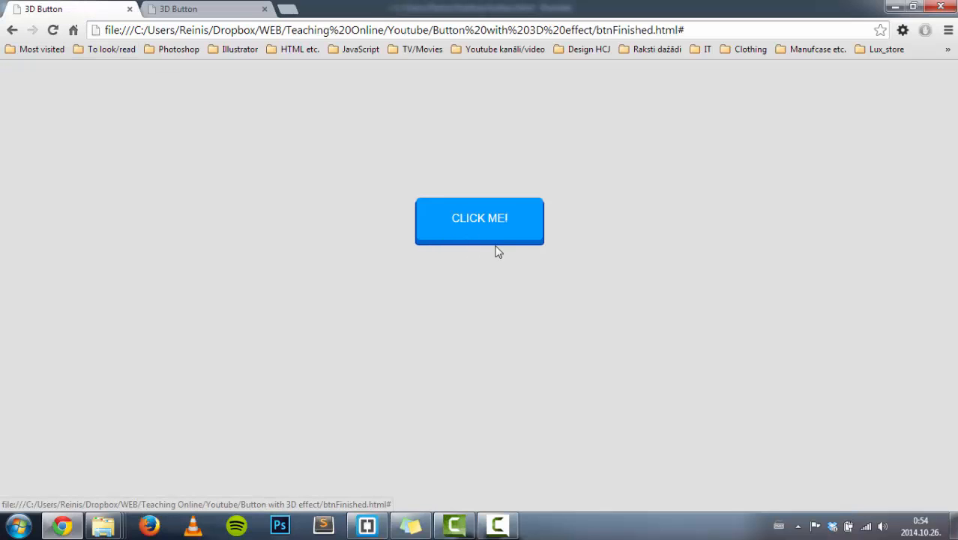
mouse_move(425, 247)
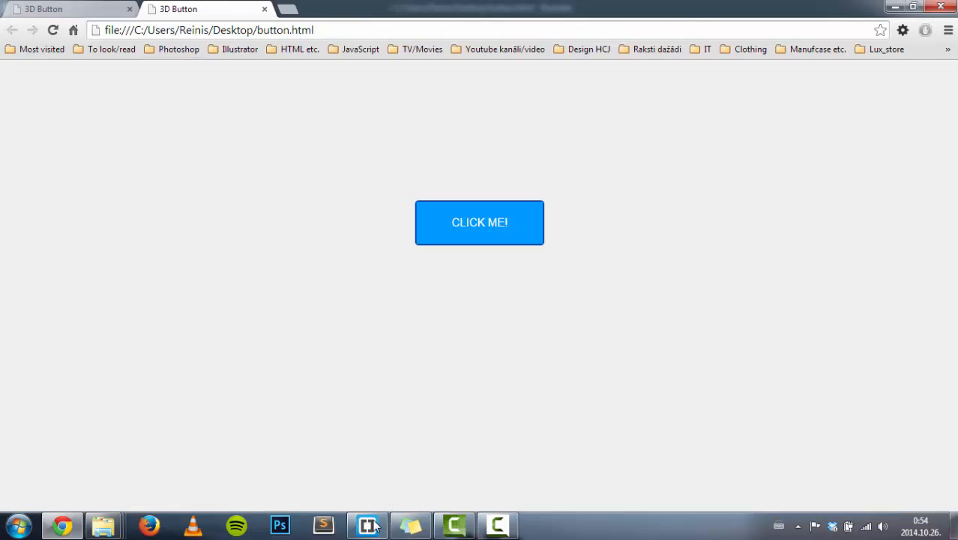
Set the .button .content box-shadow to 0 6px 0 #06c, checking the Chrome preview midway.
left_click(367, 524)
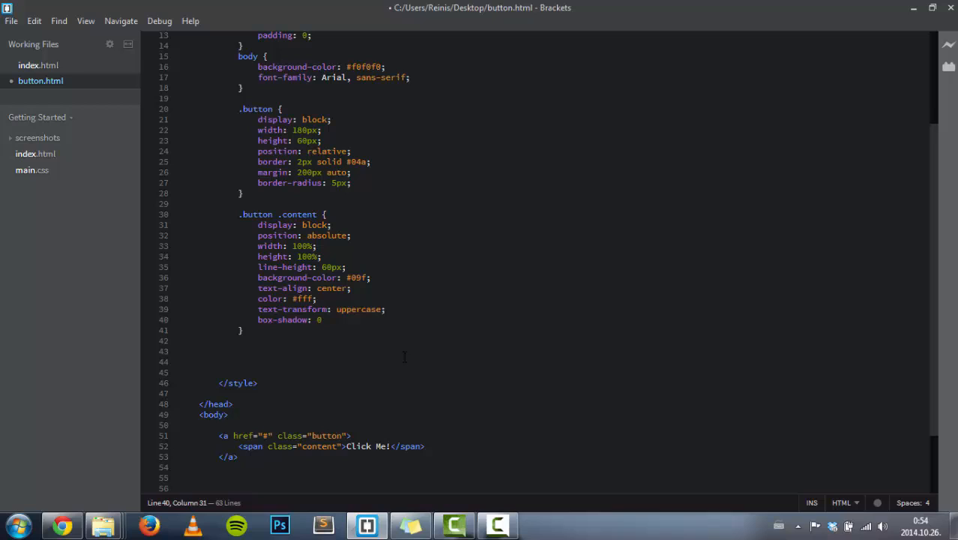
type("6")
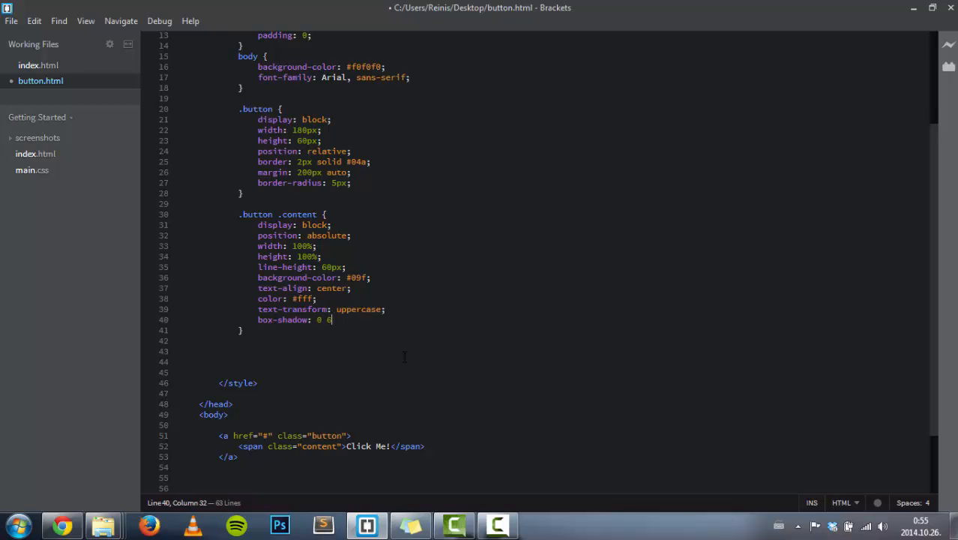
type("px")
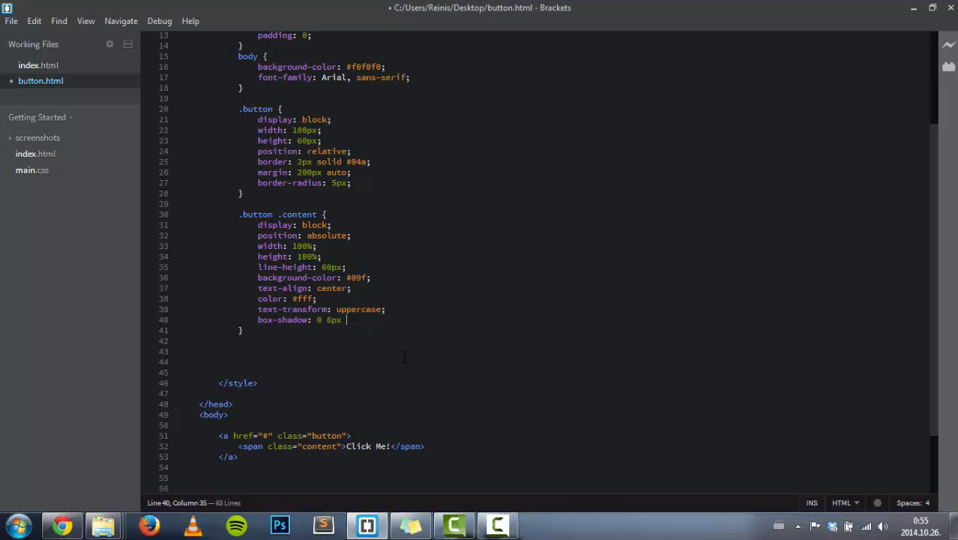
type("0")
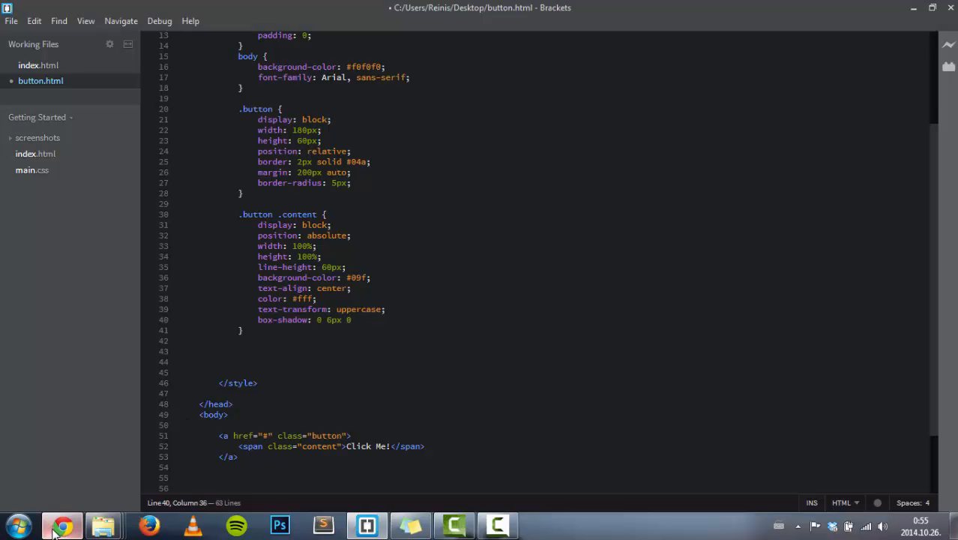
left_click(63, 525)
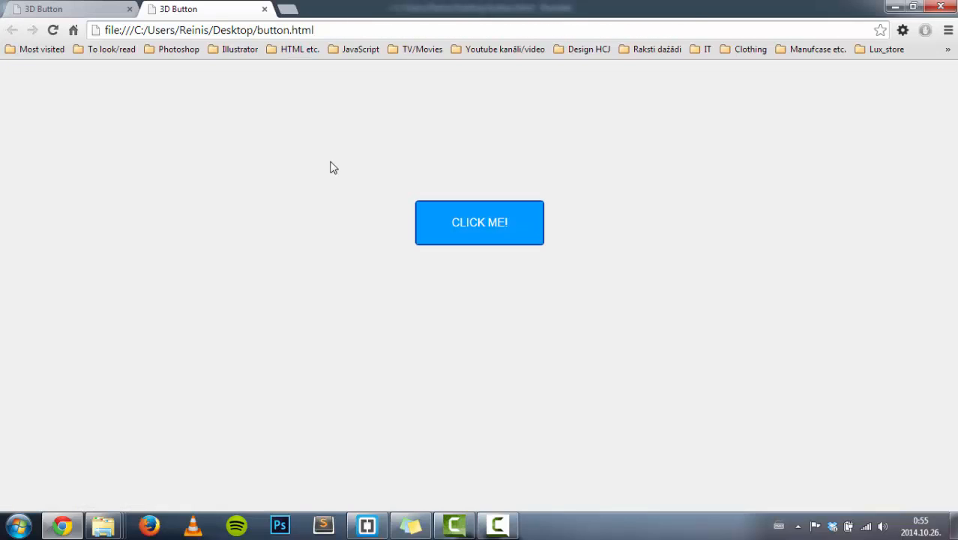
left_click(367, 525)
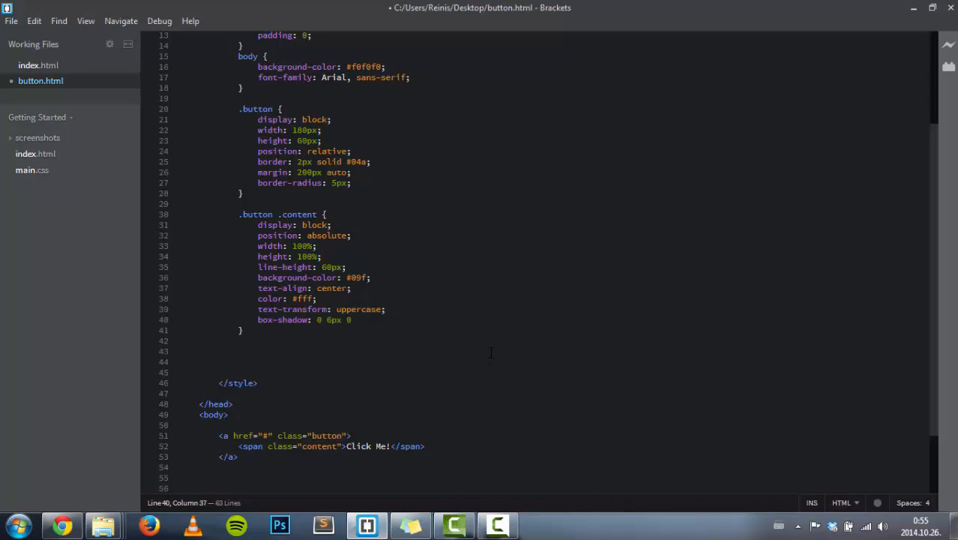
type("0")
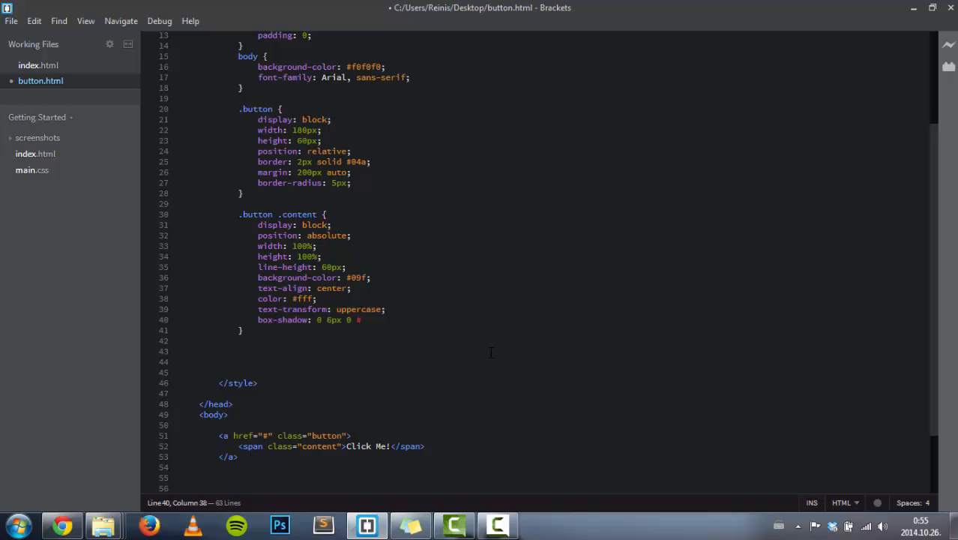
type("#")
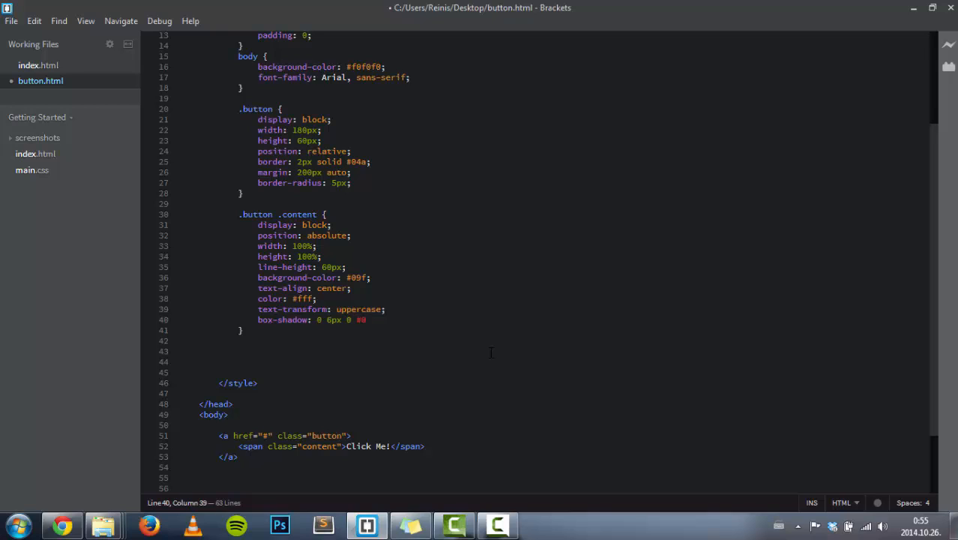
type("06c")
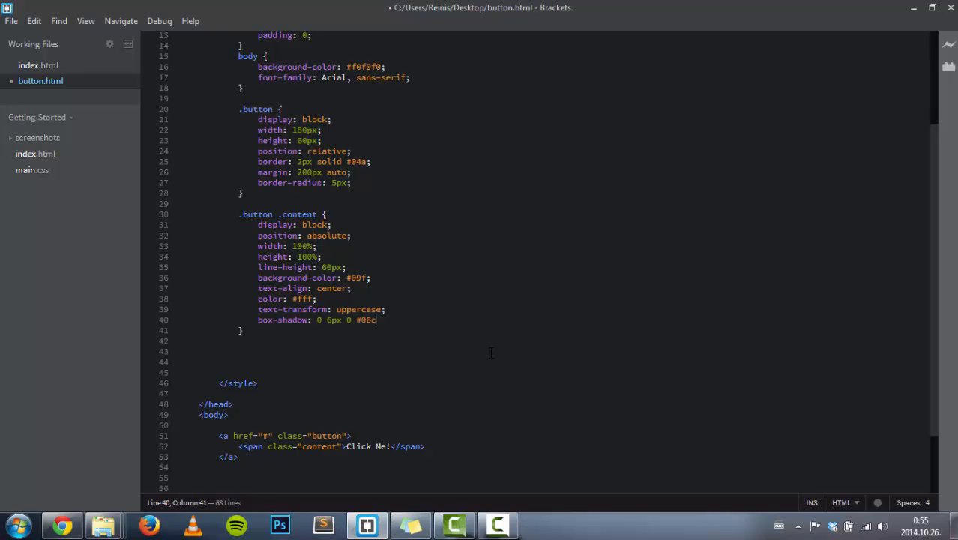
type(";")
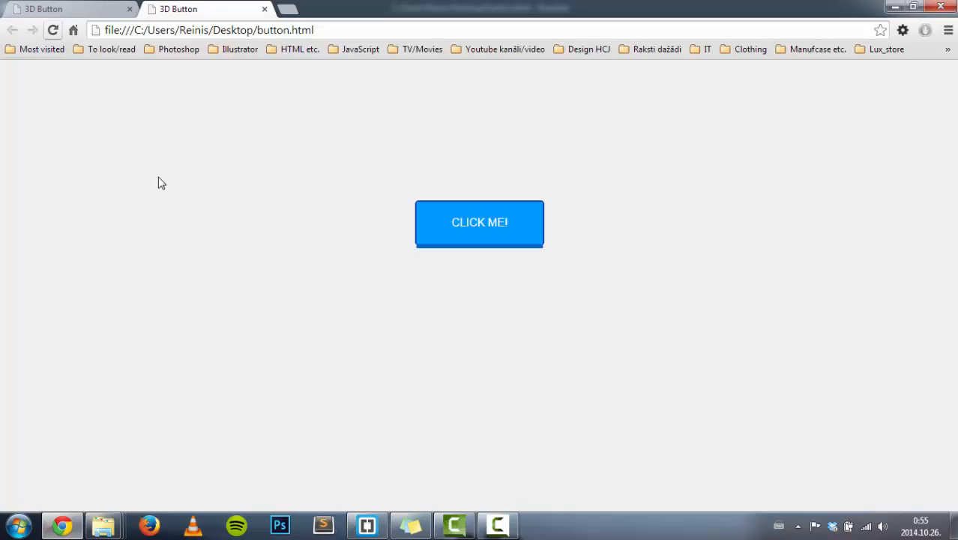
mouse_move(488, 324)
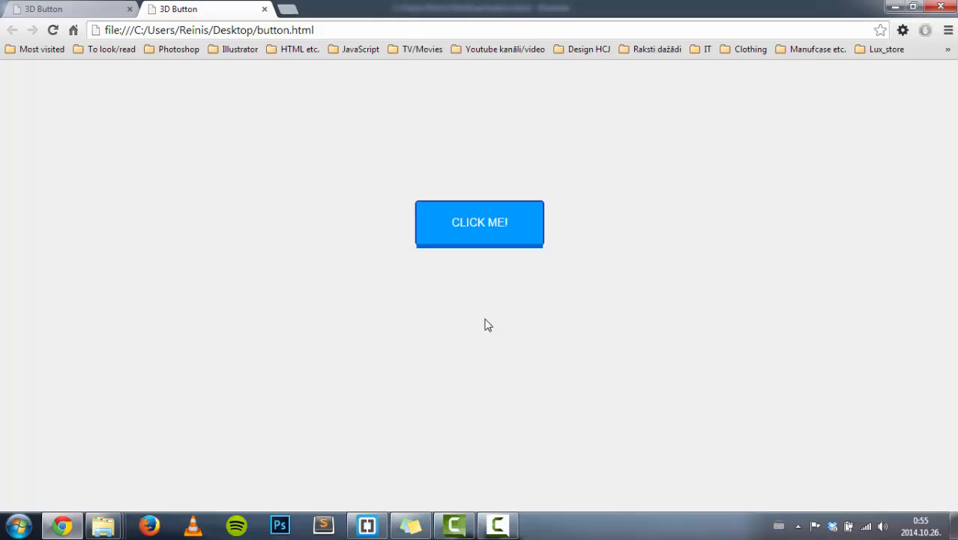
mouse_move(479, 279)
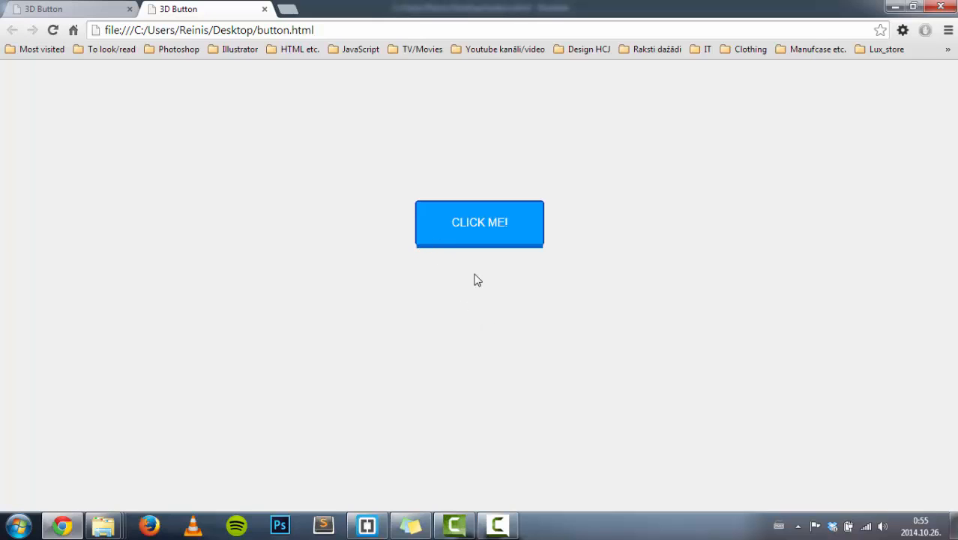
Add border-radius: 5px to the .button .content rule in Brackets.
left_click(367, 524)
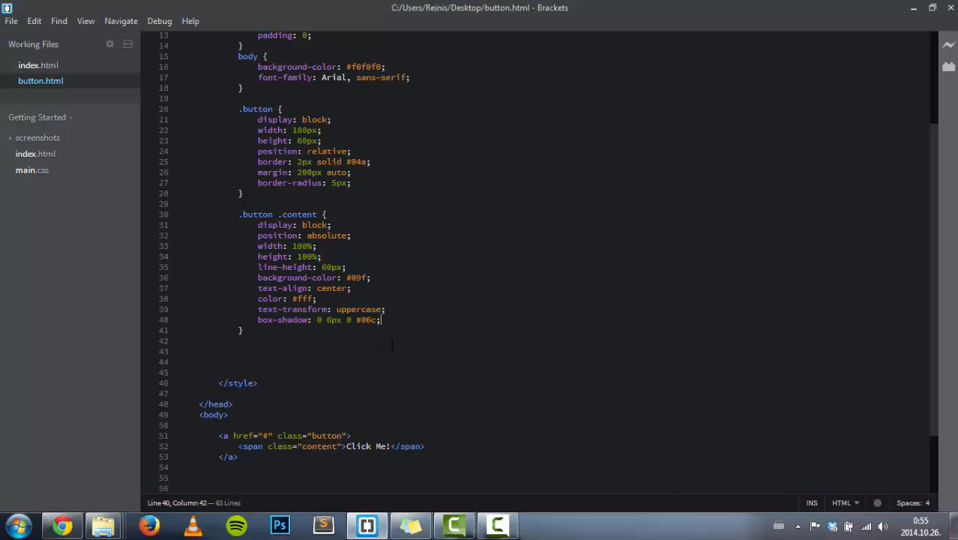
type("b")
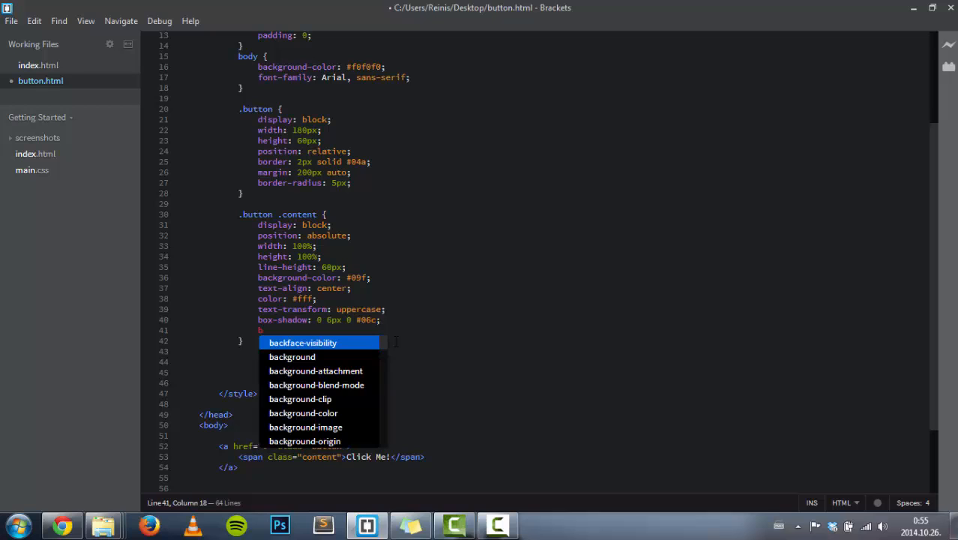
type("order")
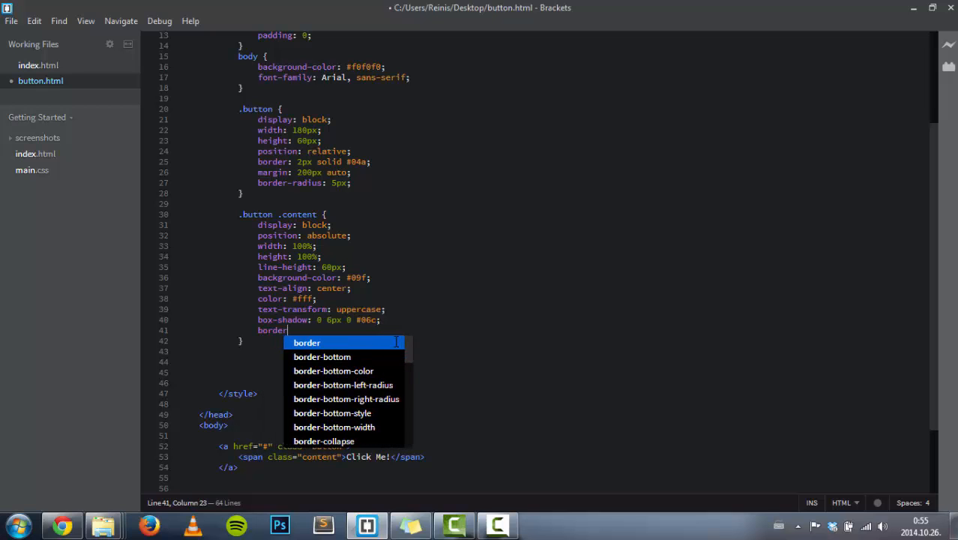
type("-radius:")
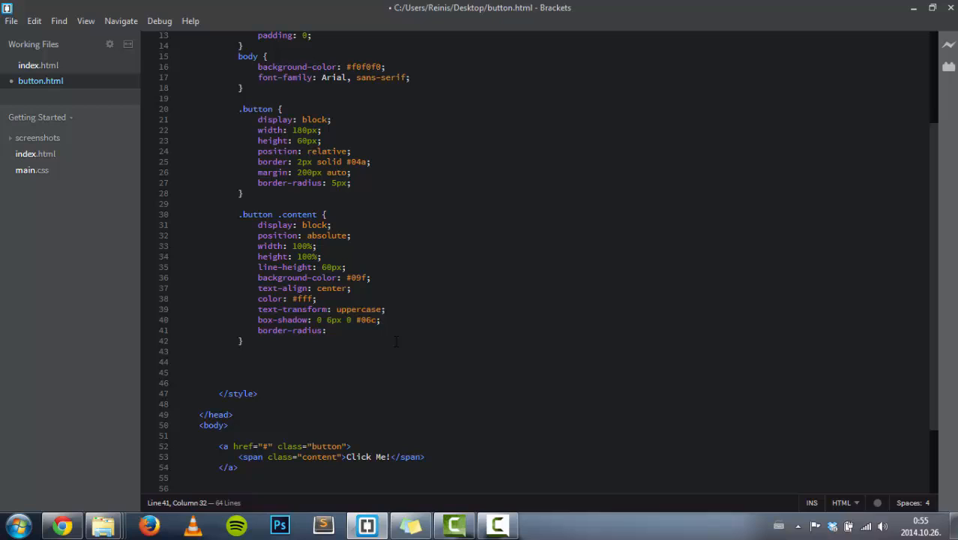
type("5px")
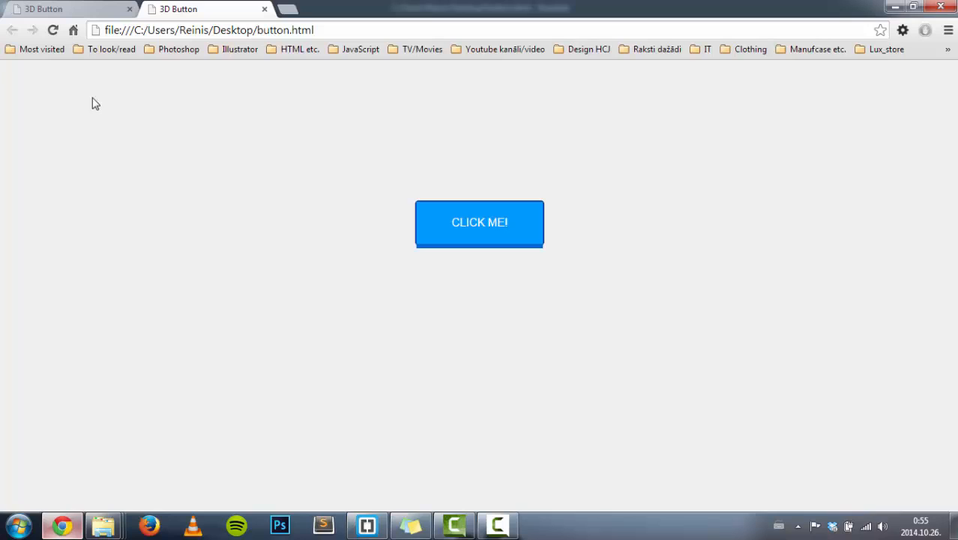
mouse_move(507, 350)
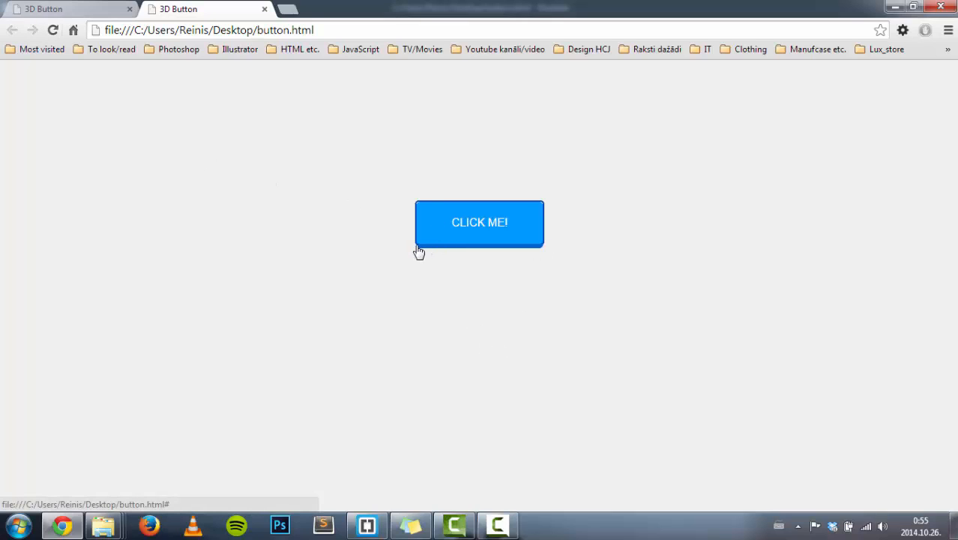
mouse_move(540, 249)
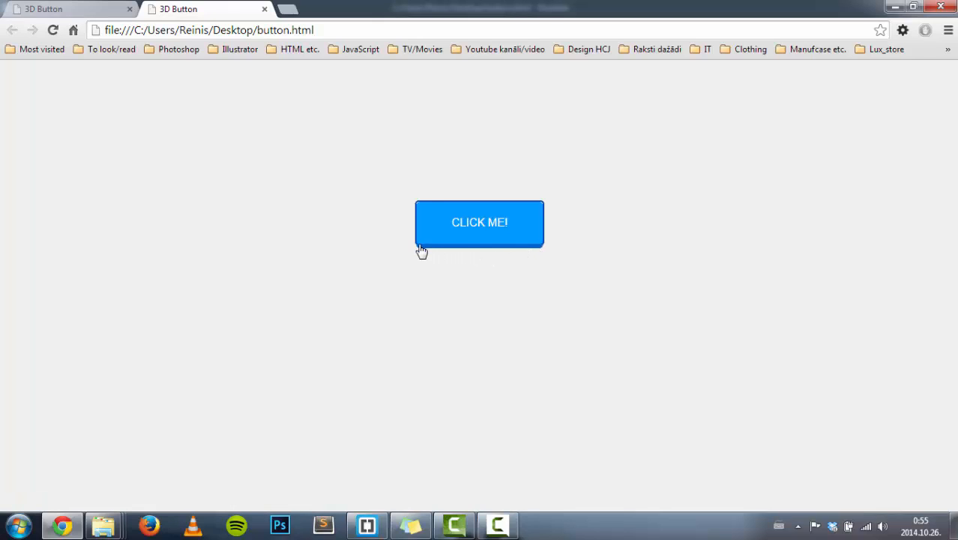
mouse_move(545, 241)
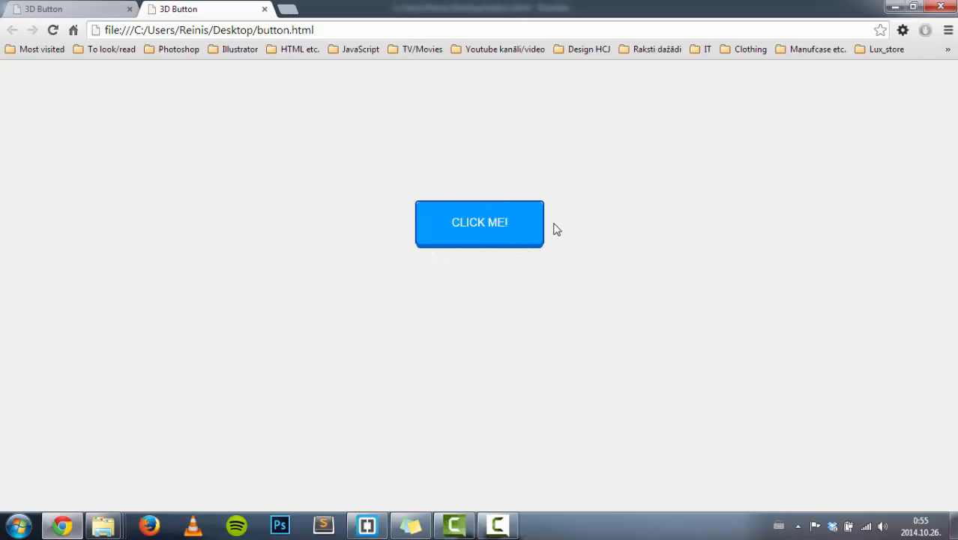
mouse_move(433, 263)
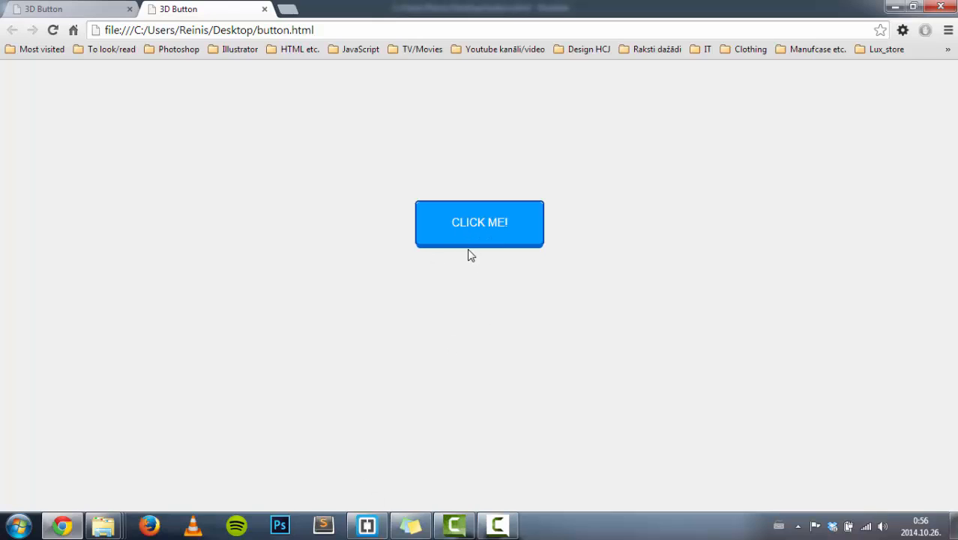
mouse_move(449, 219)
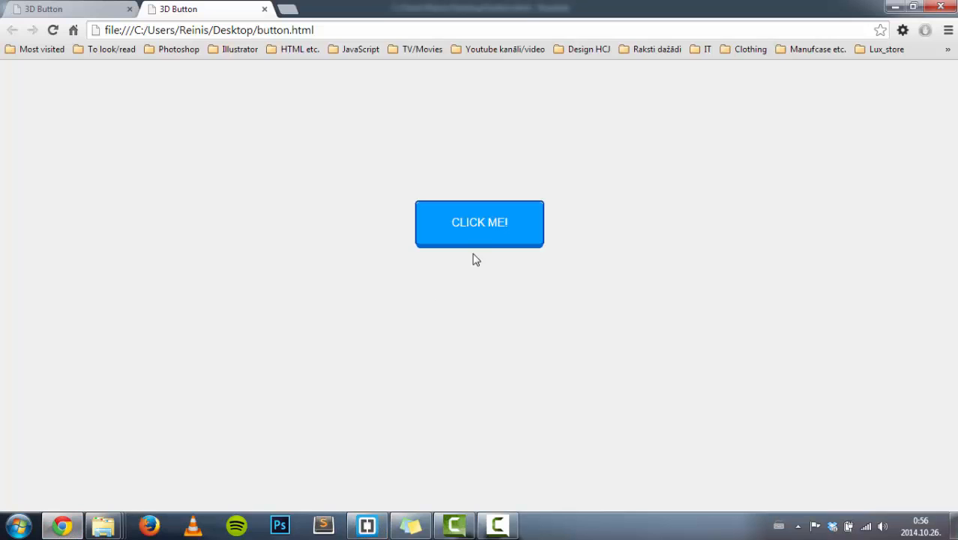
left_click(367, 524)
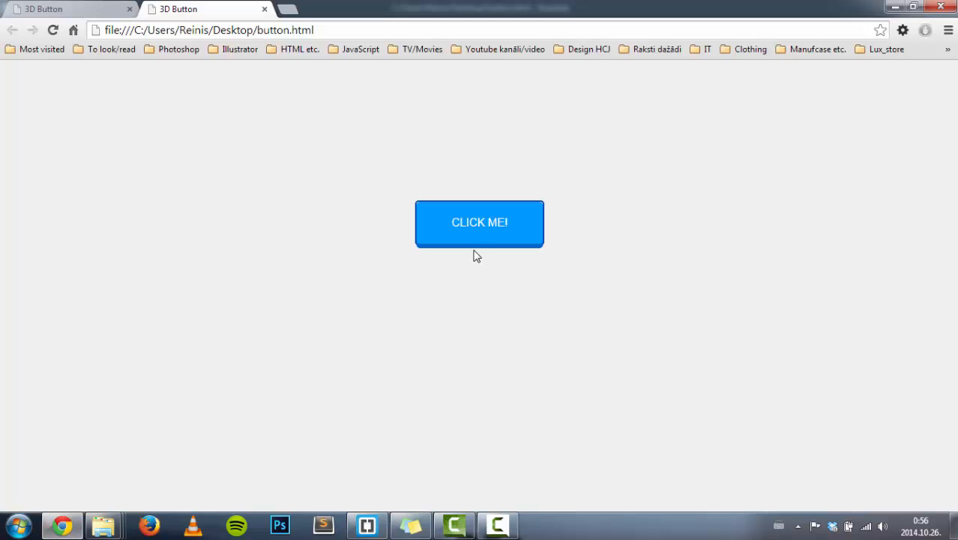
left_click(367, 524)
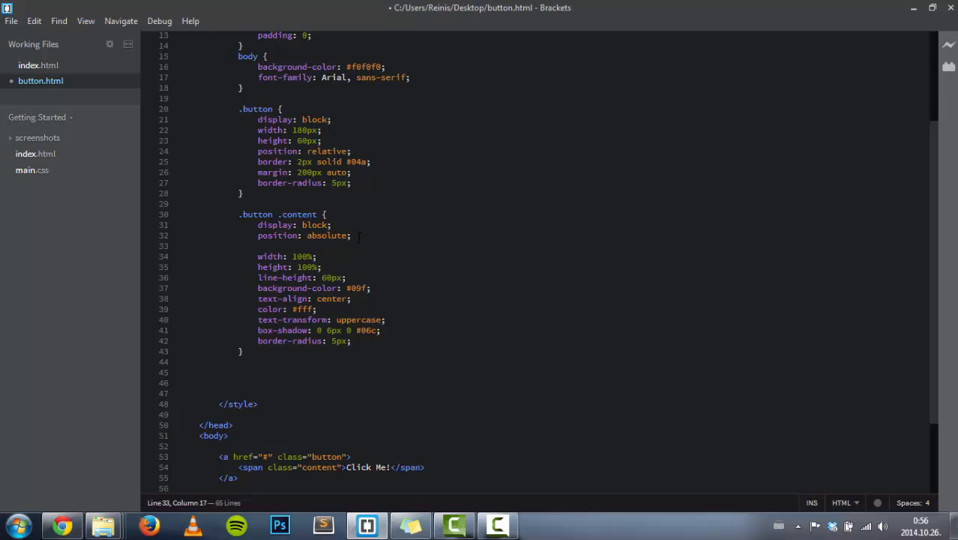
Type bottom: 6px into the content rule and check it in Chrome.
type("bottom:")
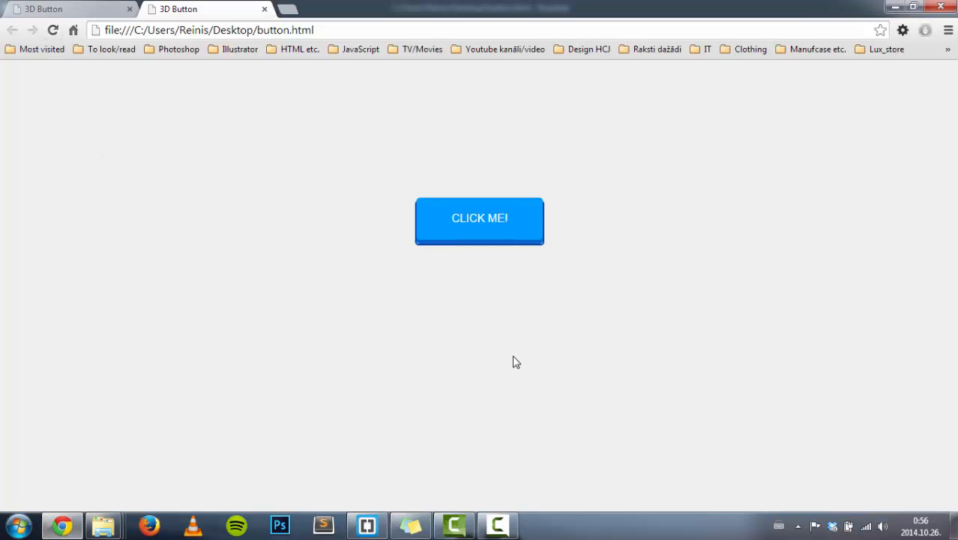
mouse_move(502, 197)
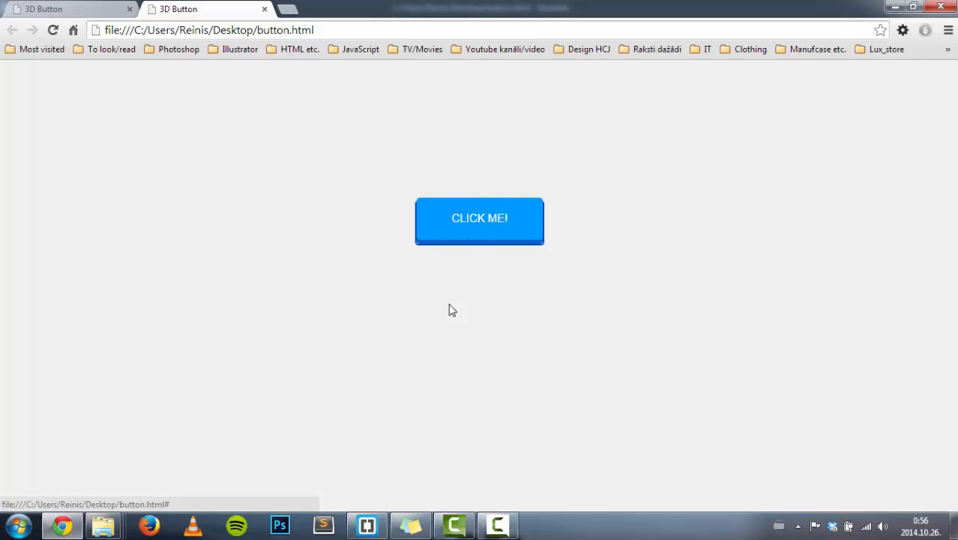
left_click(367, 525)
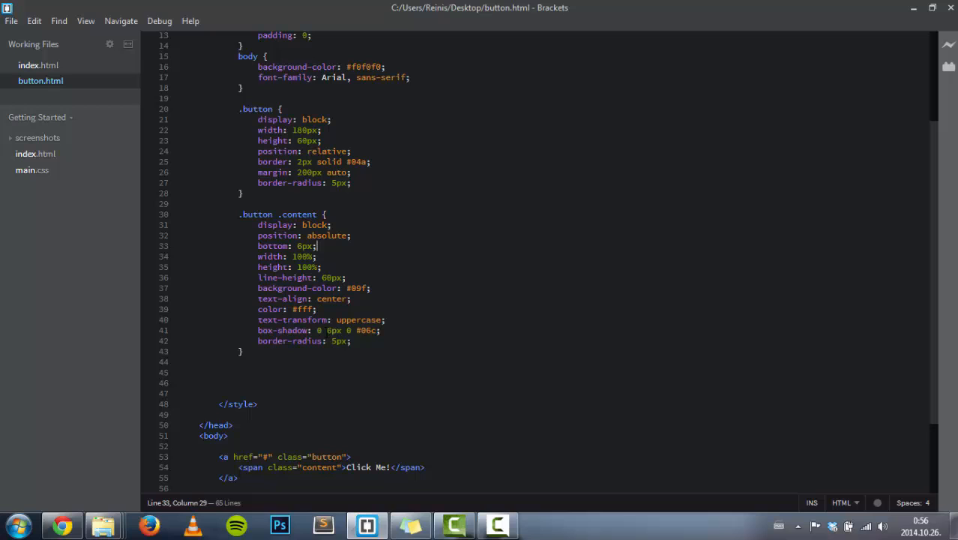
left_click(62, 525)
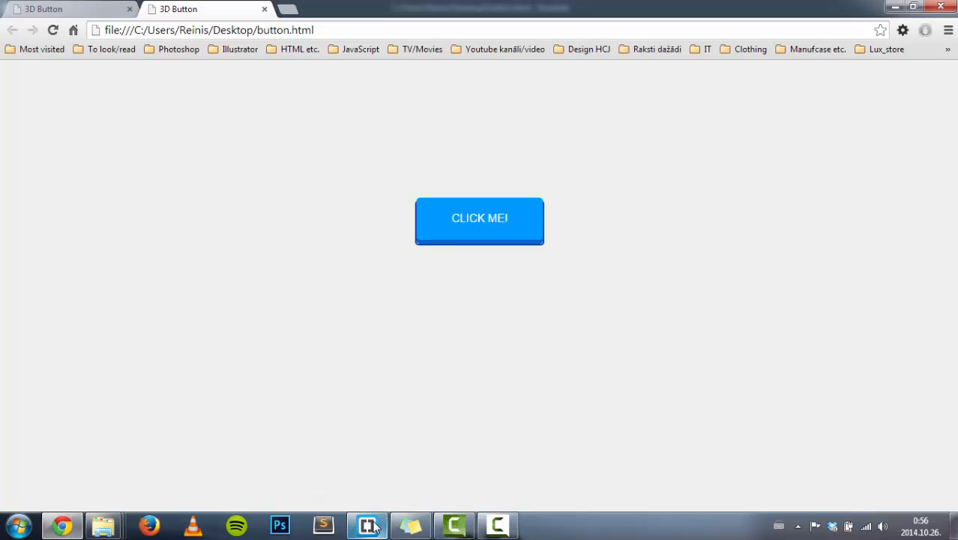
mouse_move(366, 524)
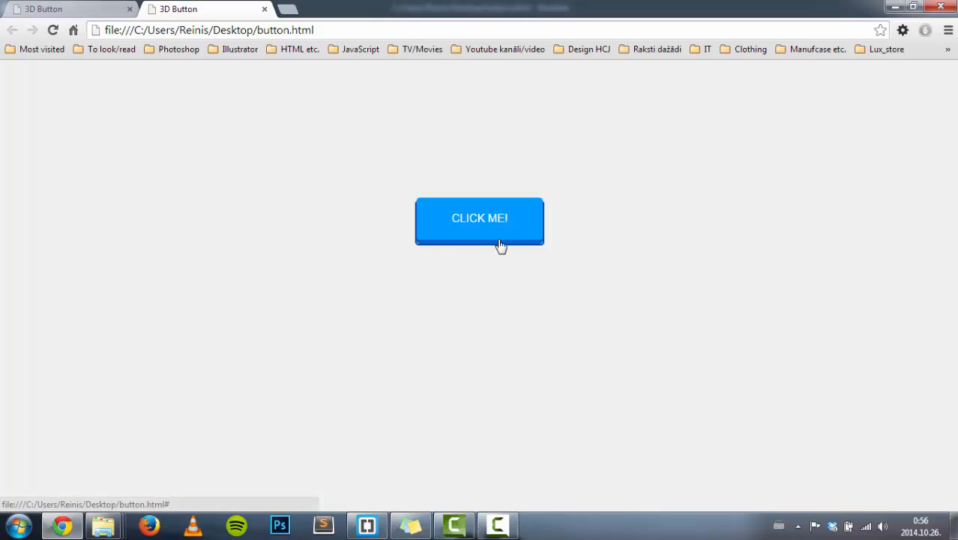
mouse_move(546, 249)
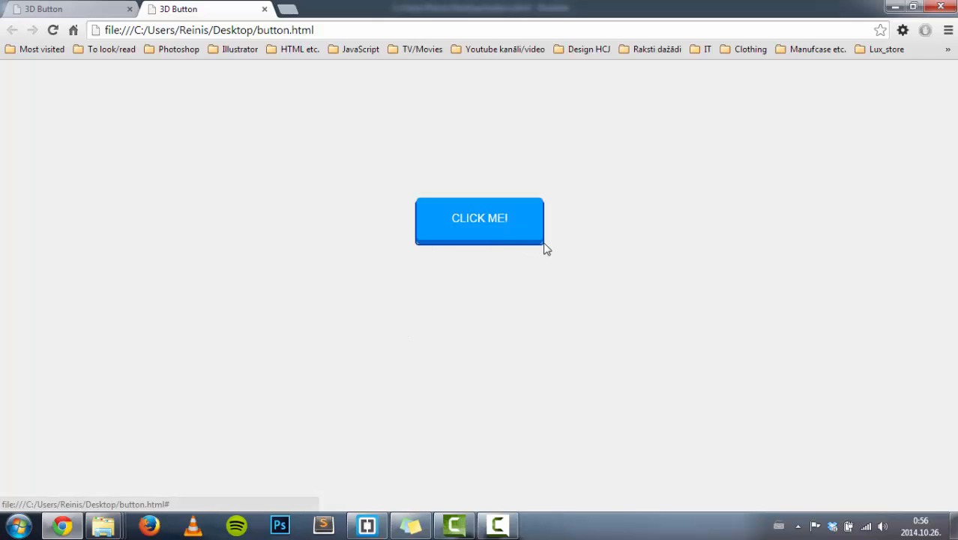
mouse_move(587, 339)
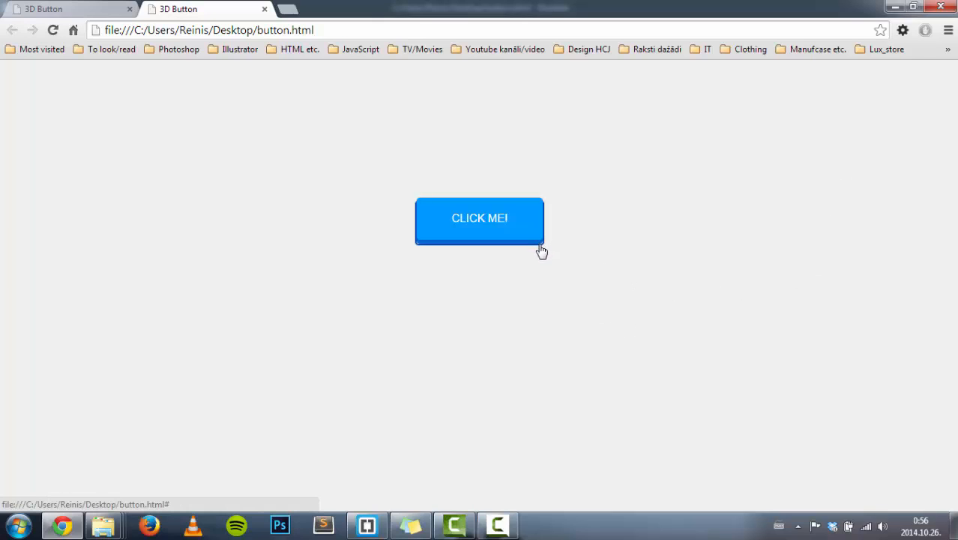
mouse_move(539, 257)
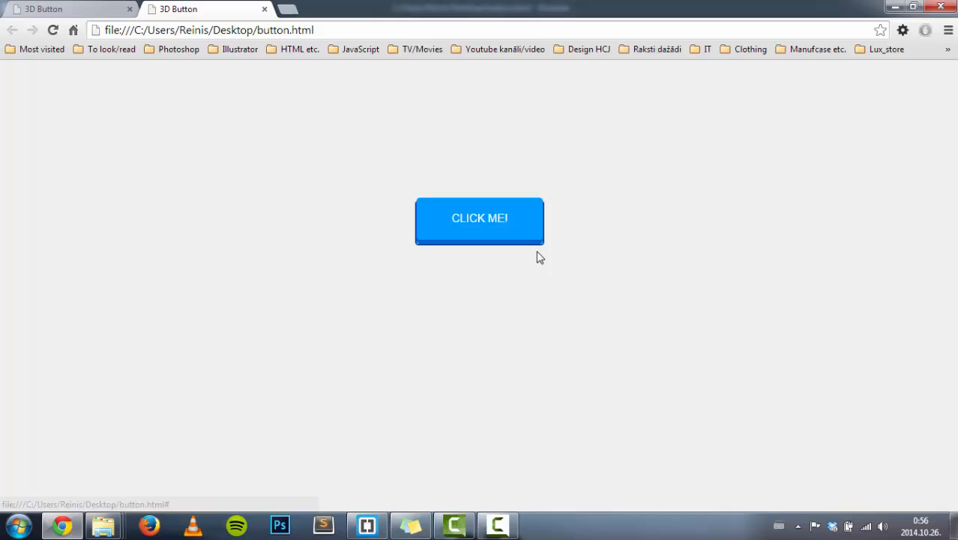
mouse_move(544, 249)
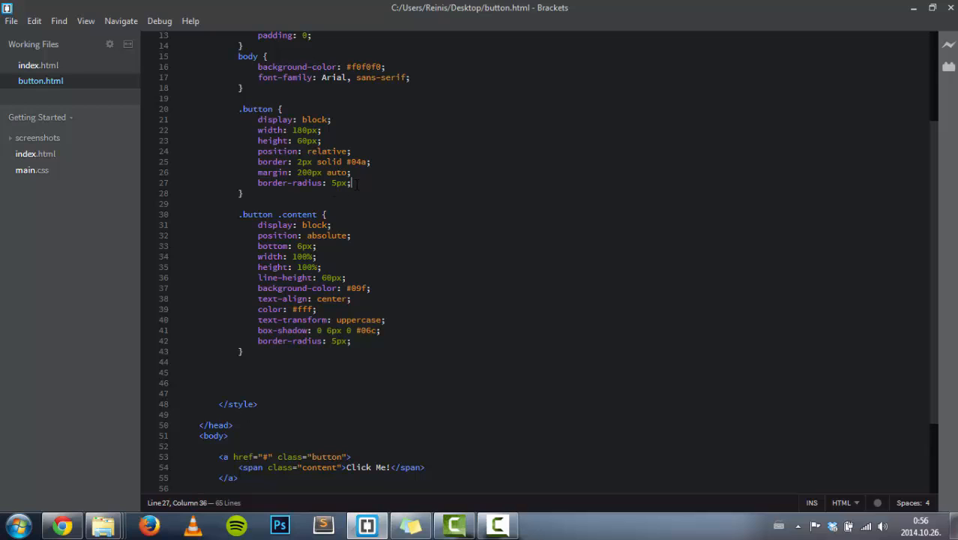
Add background-color: #06c to the .button rule and test the button in Chrome.
type("background-color: #06c;")
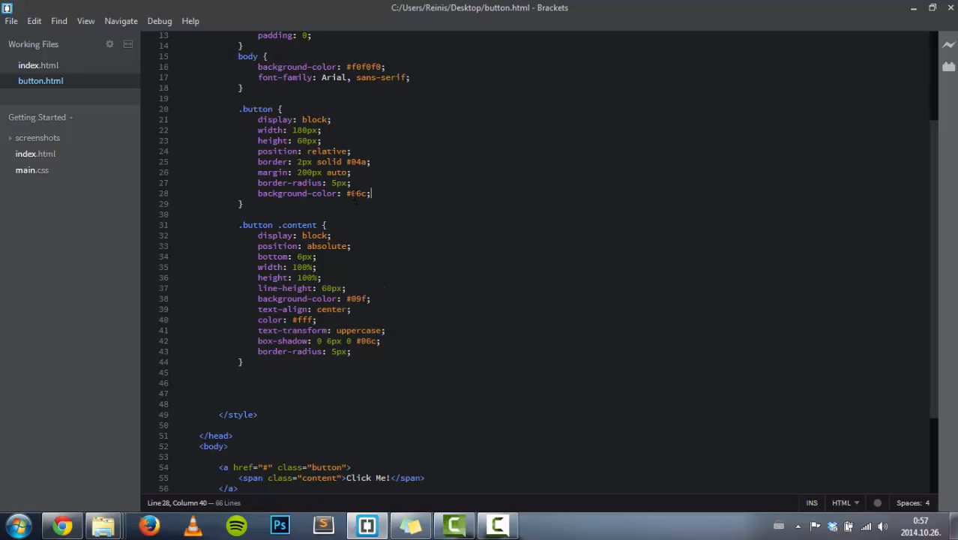
left_click(62, 525)
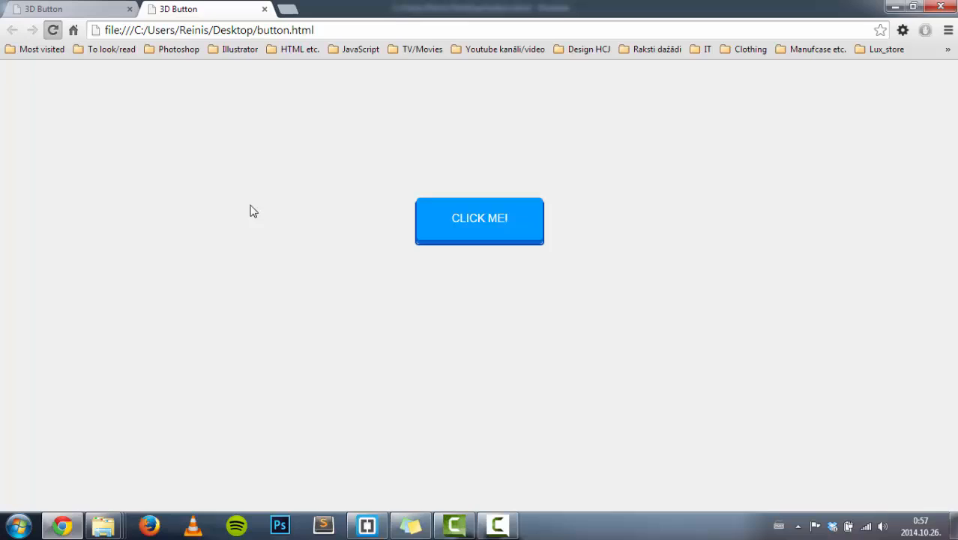
mouse_move(524, 293)
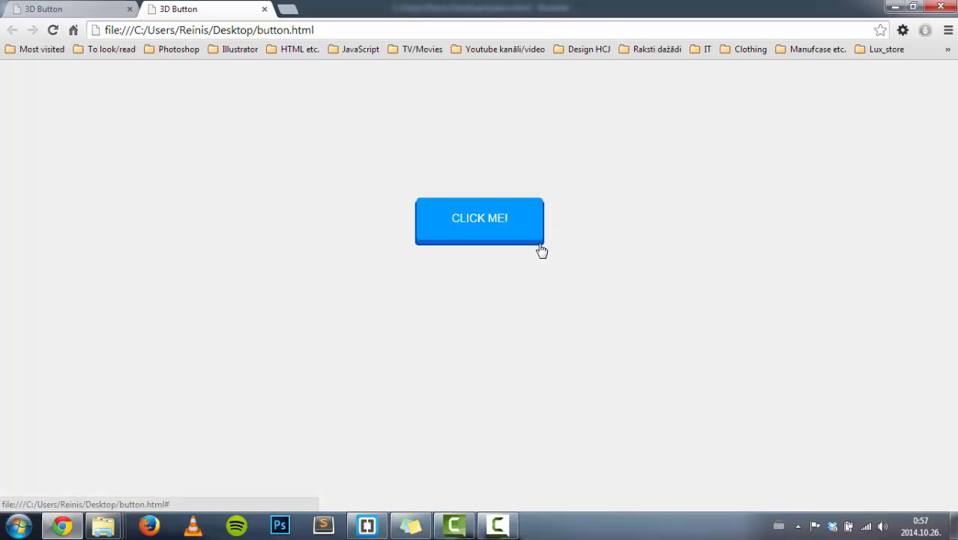
mouse_move(551, 240)
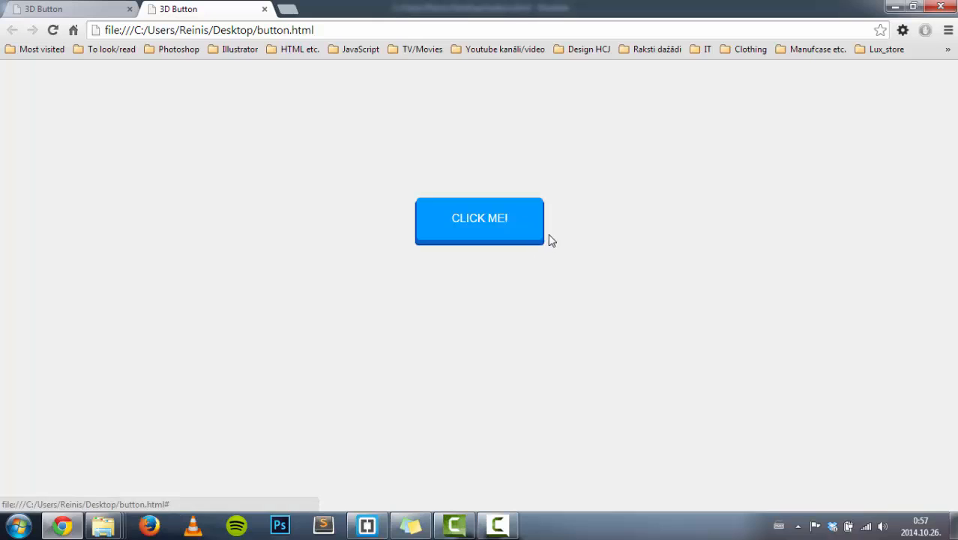
mouse_move(363, 521)
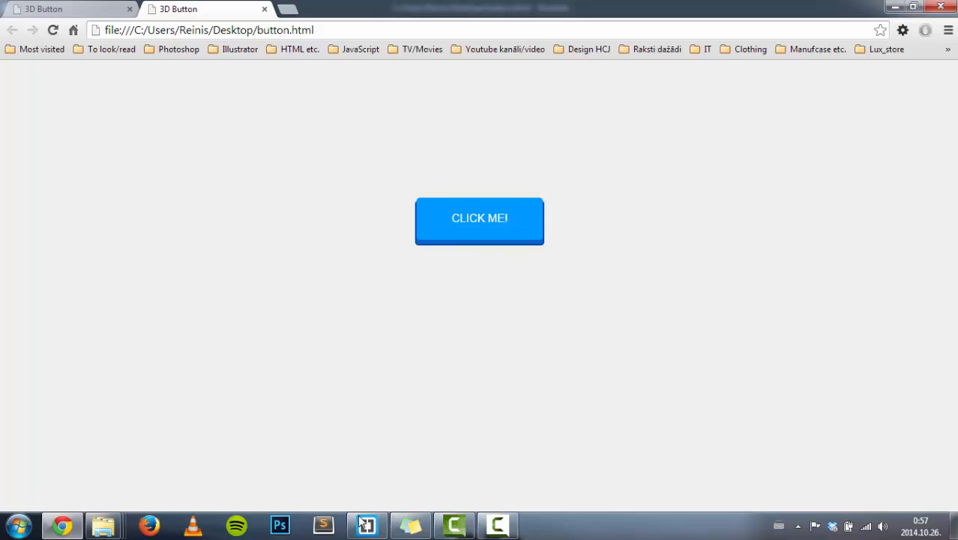
left_click(366, 524)
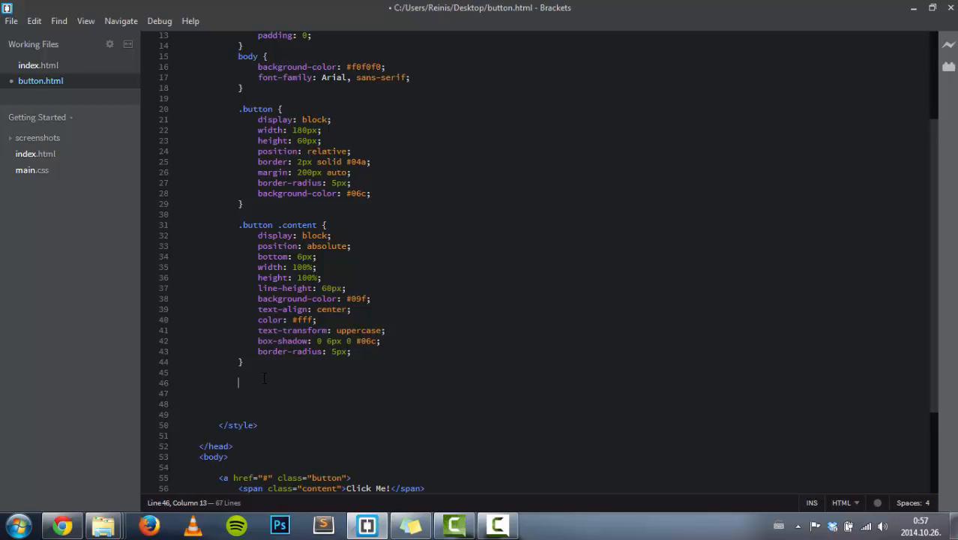
left_click(62, 525)
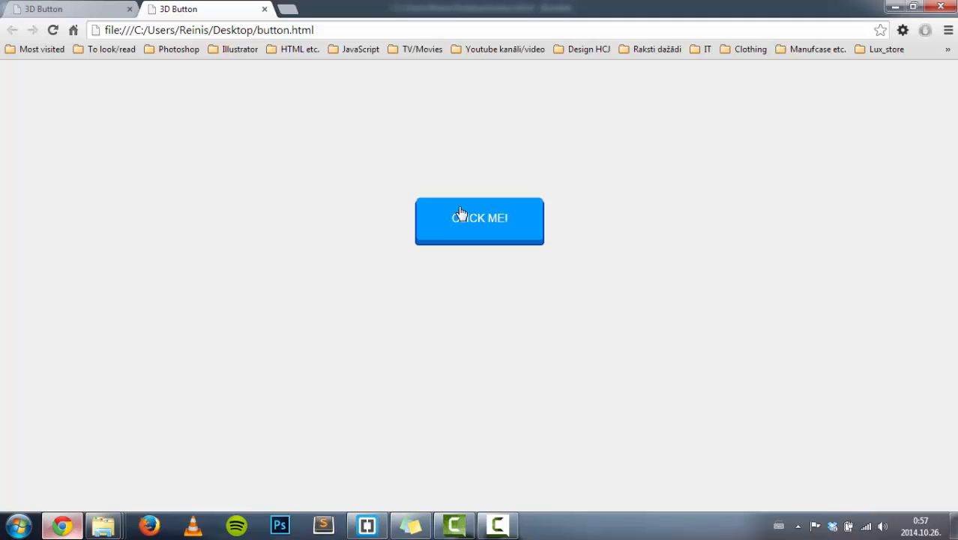
left_click(479, 221)
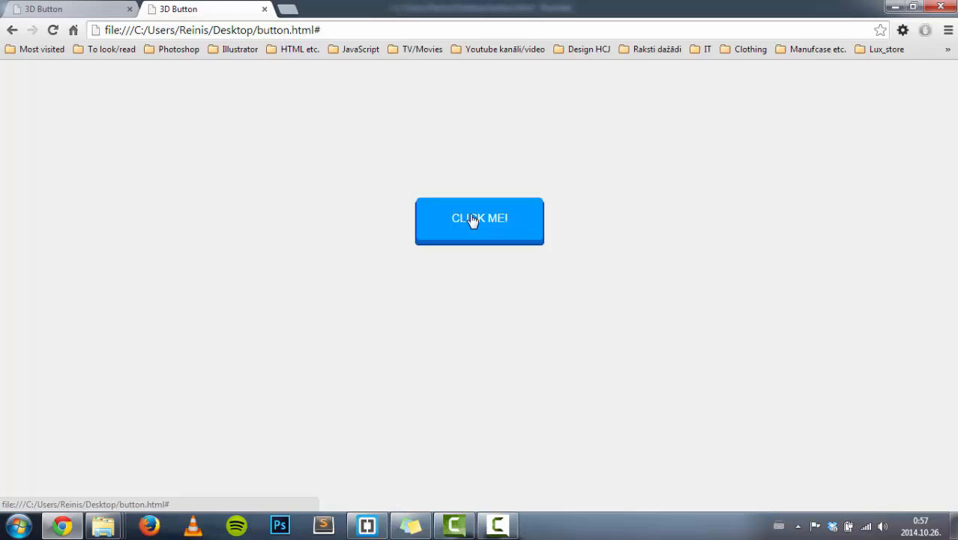
mouse_move(504, 209)
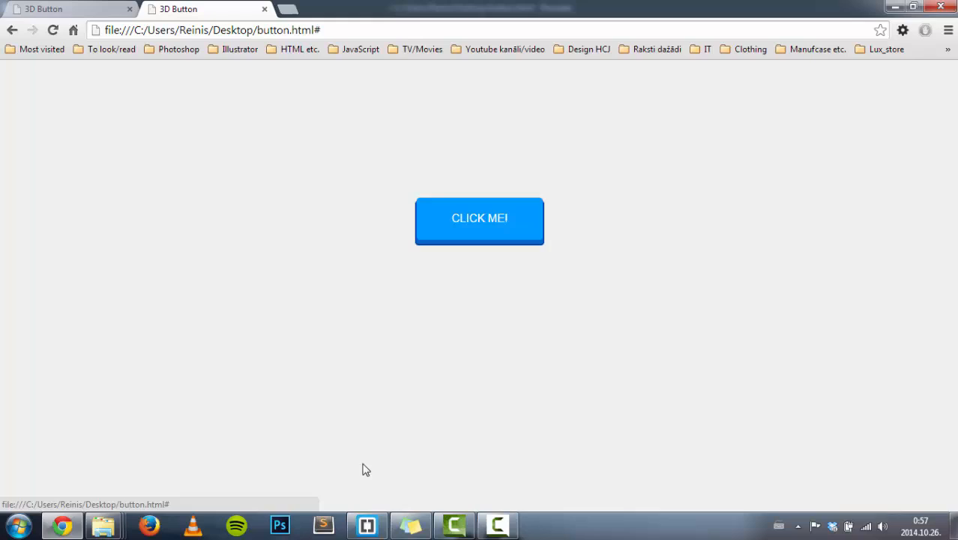
left_click(367, 525)
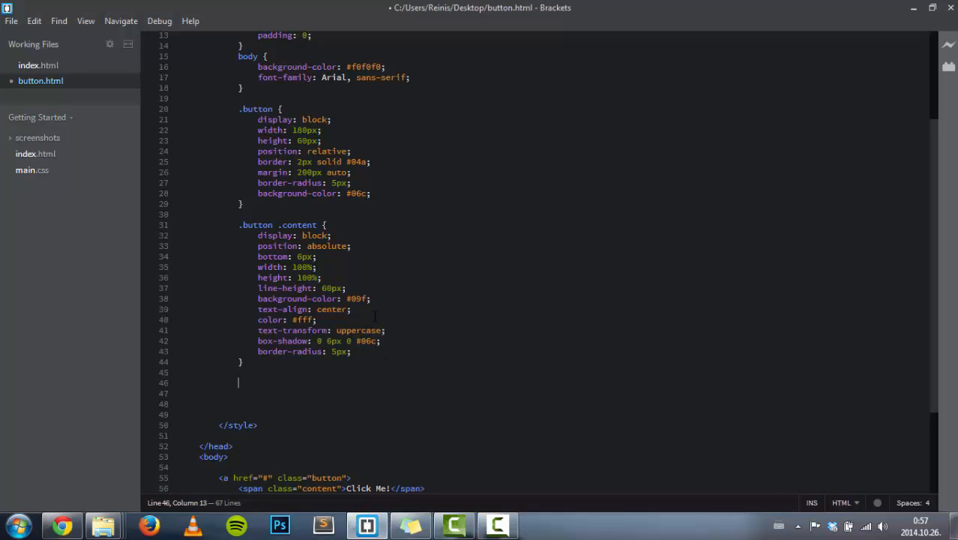
Create an empty .button:active .content rule for the pressed state.
type(".")
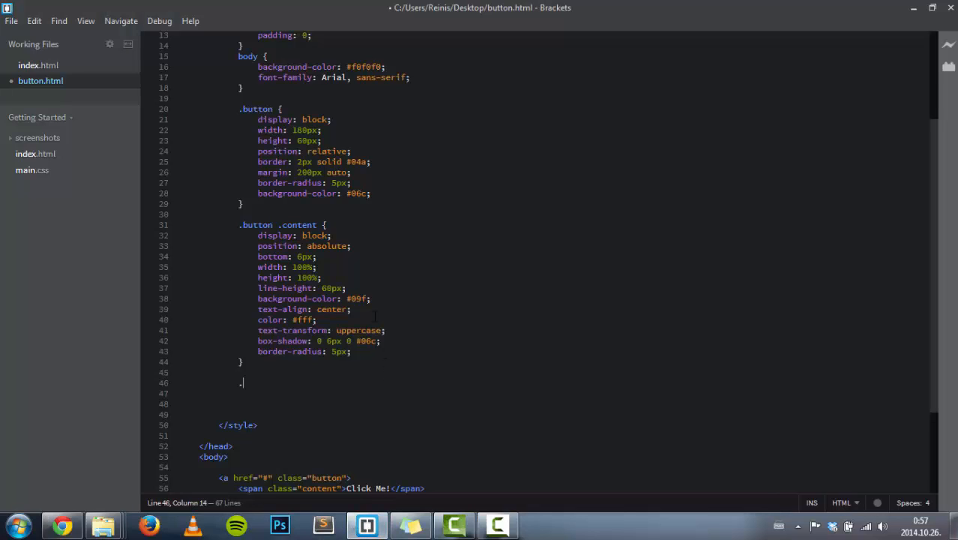
type("button")
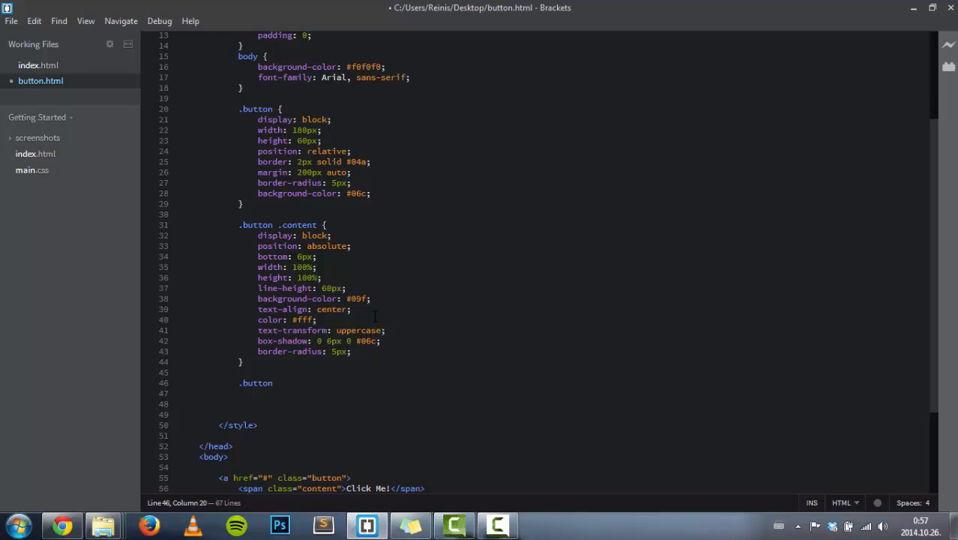
type(":act")
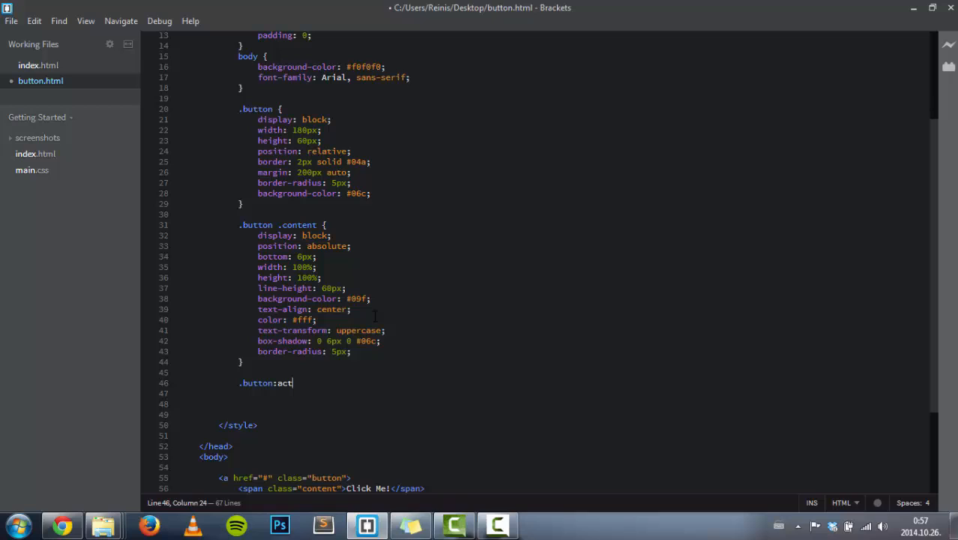
type("ive")
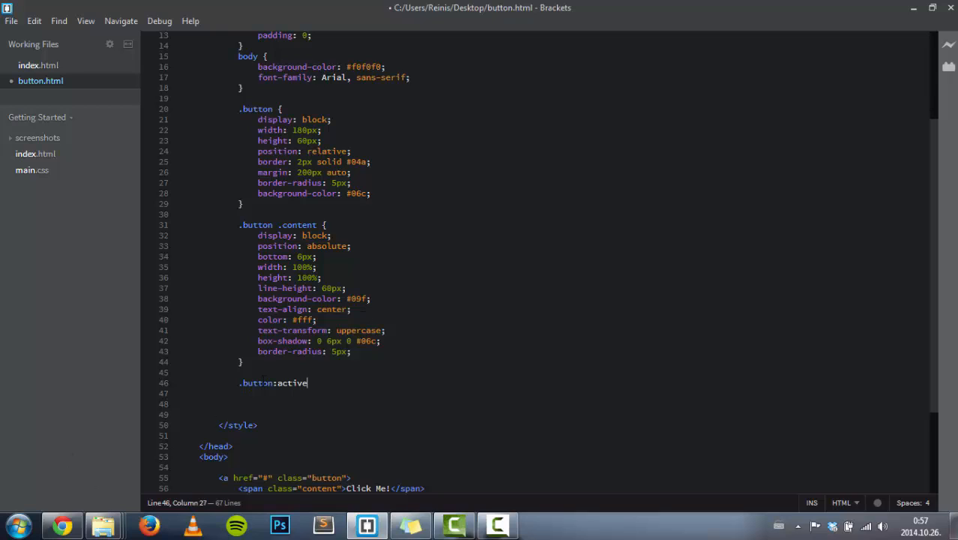
double_click(256, 382)
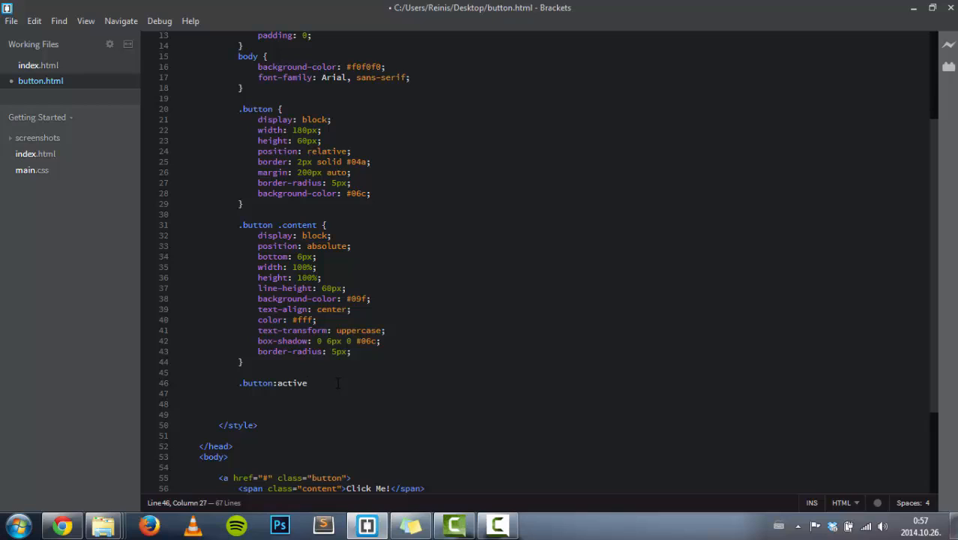
type(".content {")
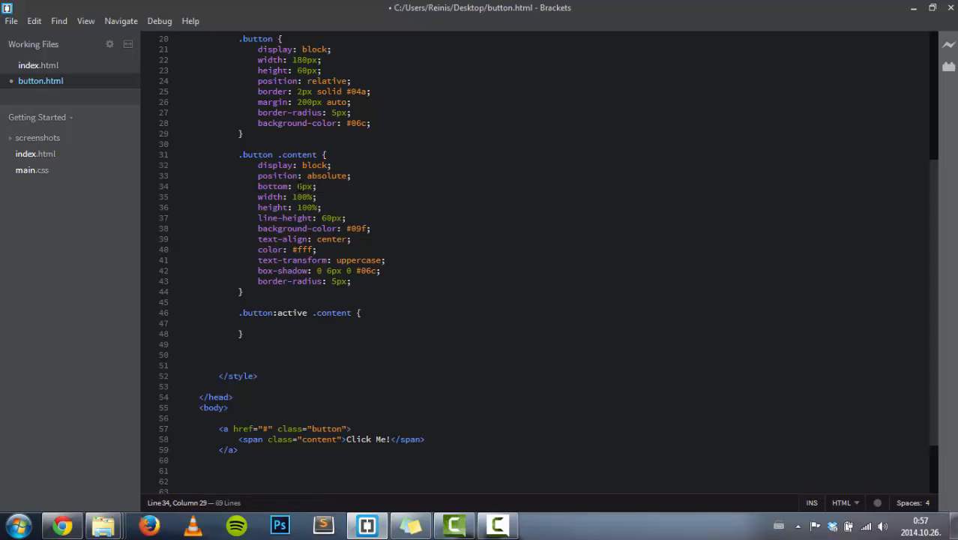
left_click(62, 524)
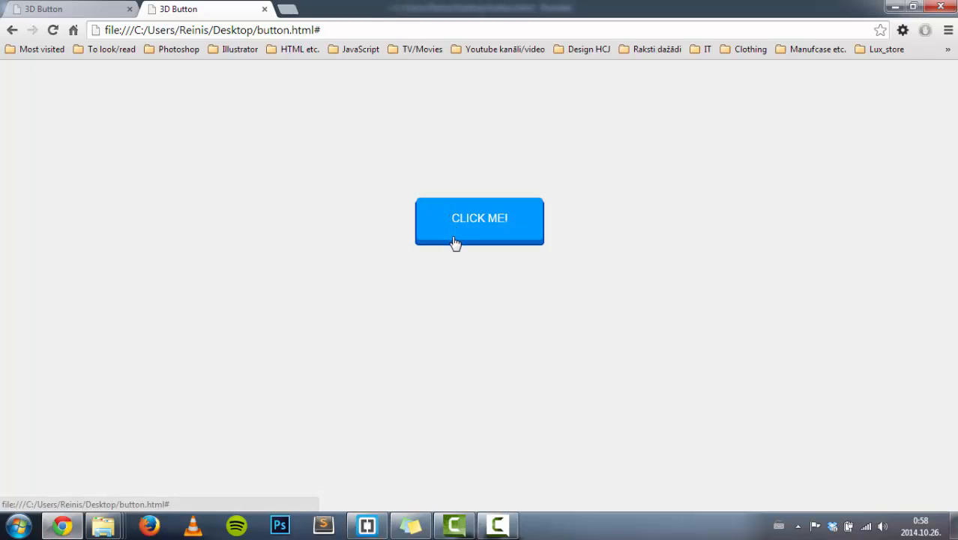
Set bottom: 0 inside the pressed-state rule and save.
left_click(367, 525)
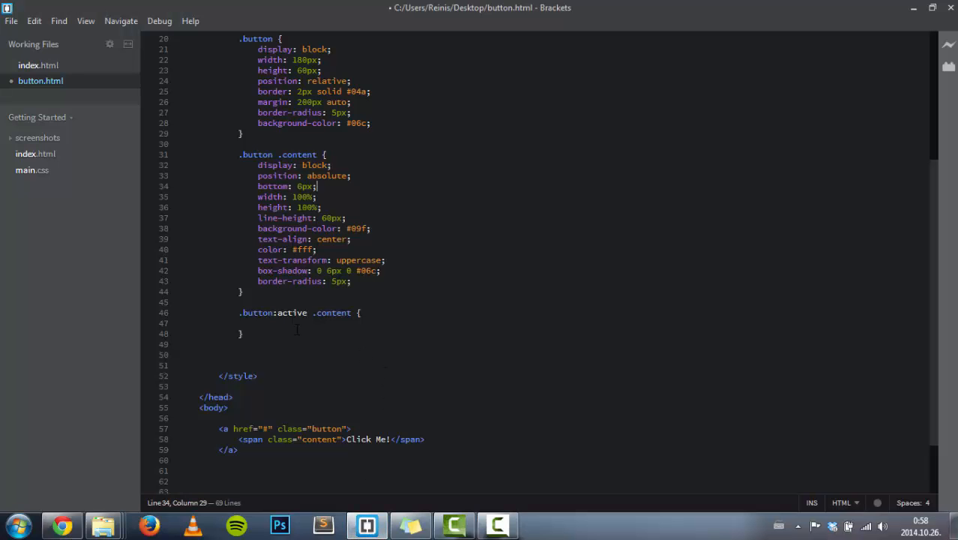
type("bottom:")
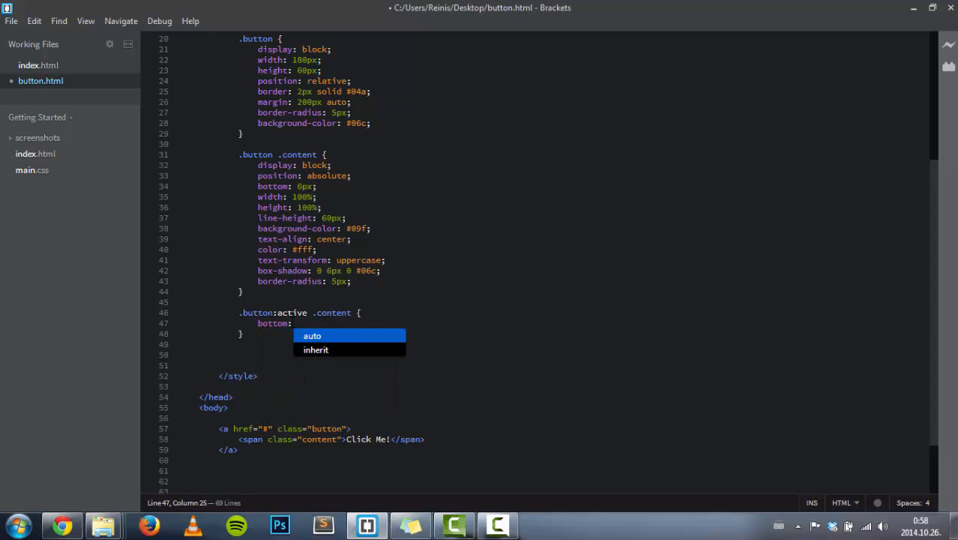
type("0;")
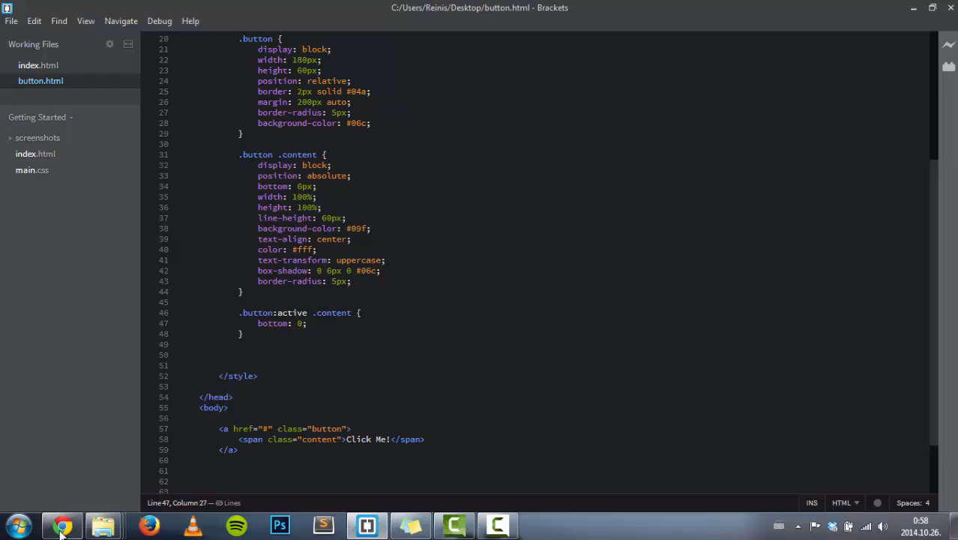
left_click(62, 524)
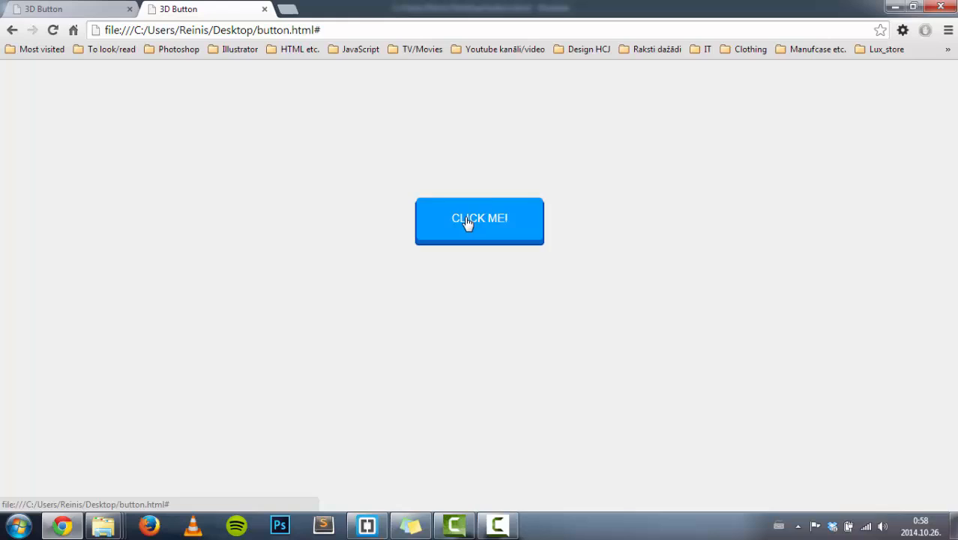
Press the CLICK ME! button repeatedly in Chrome to see its face drop.
left_click(479, 221)
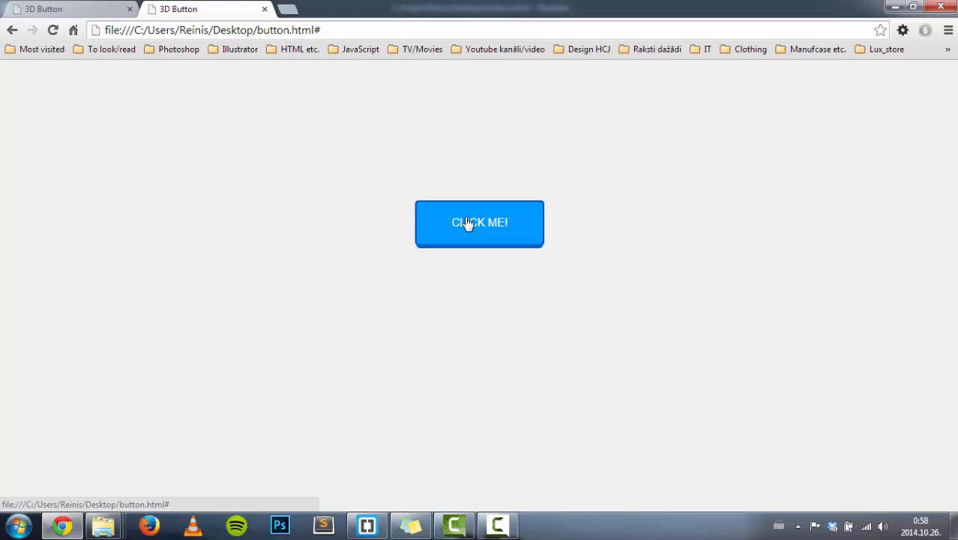
left_click(479, 222)
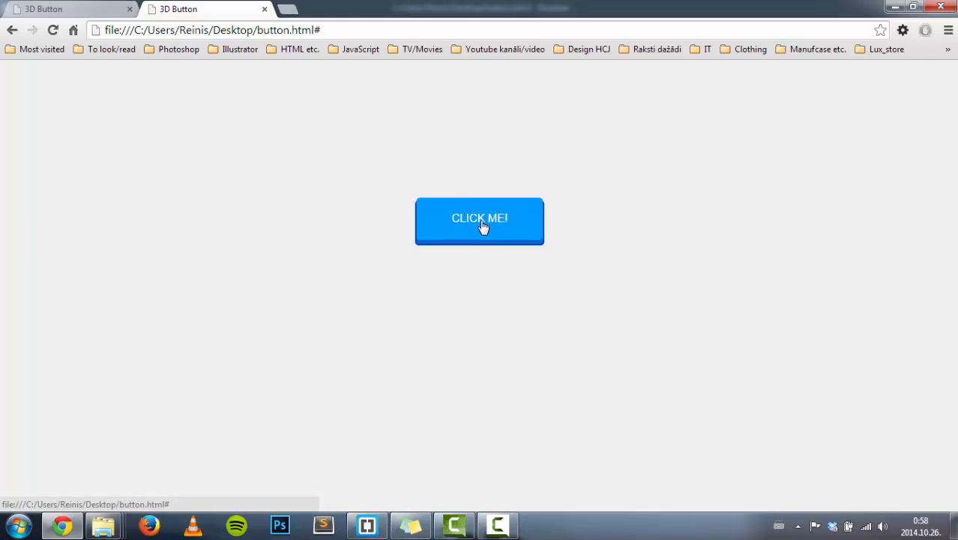
left_click(479, 222)
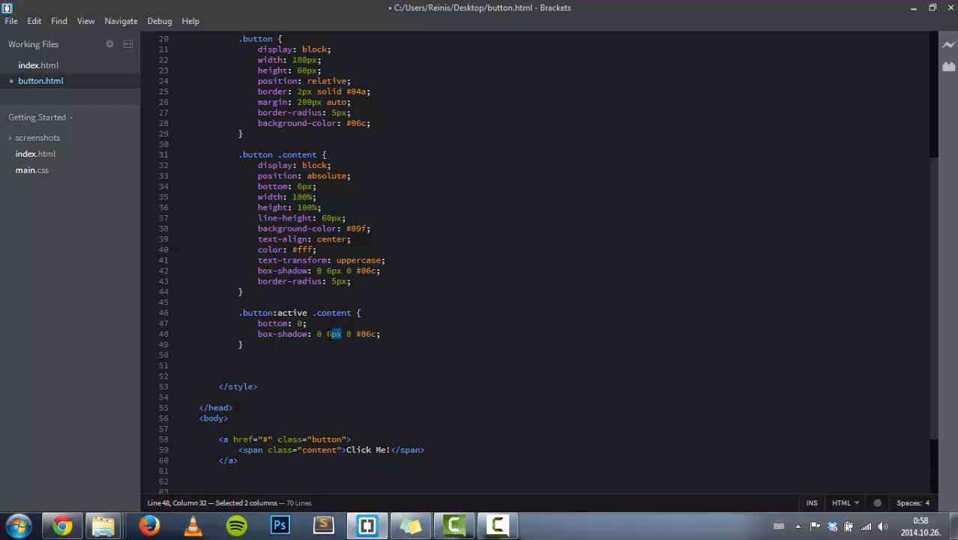
Add box-shadow: 0 0 0 #06c to the pressed-state rule and preview it.
type("0")
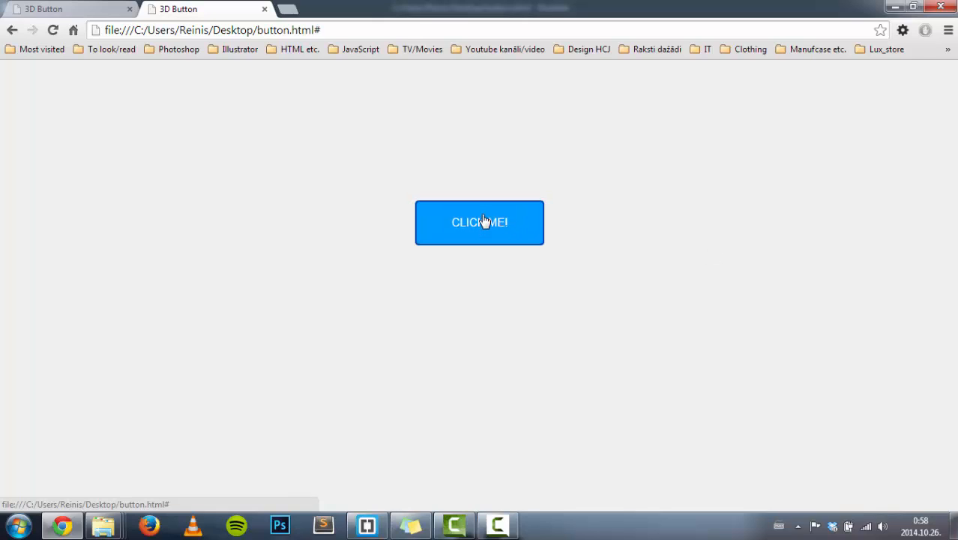
left_click(367, 525)
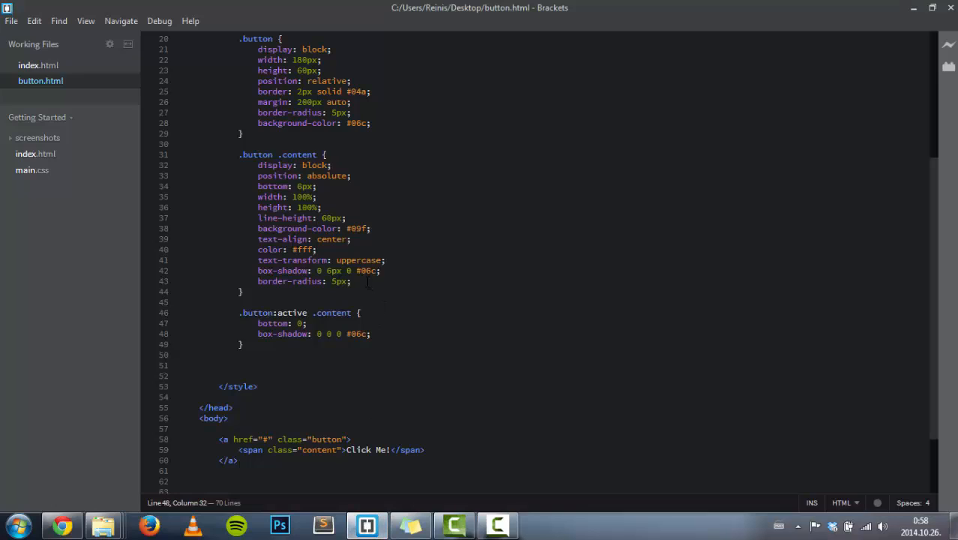
left_click(63, 525)
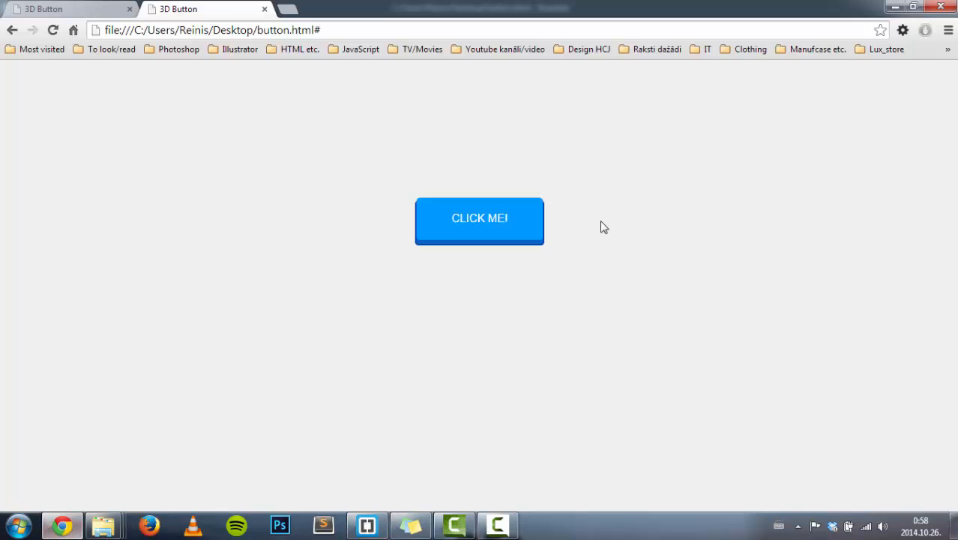
mouse_move(480, 218)
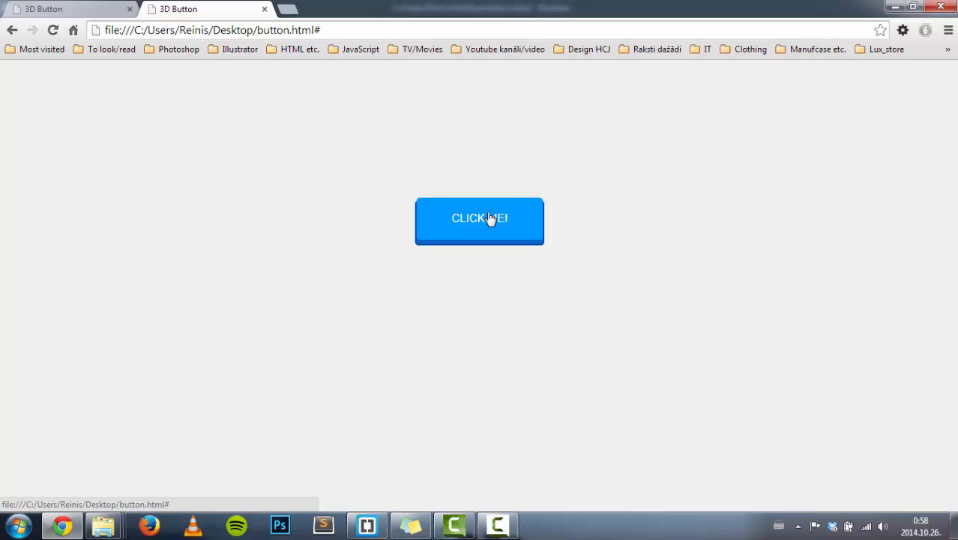
mouse_move(465, 218)
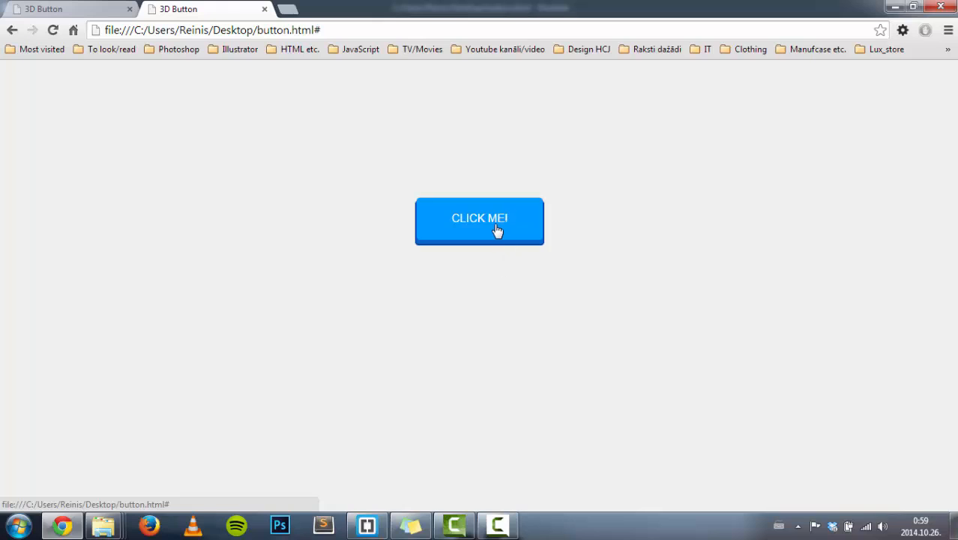
Add transition: all 0.1s linear on a new line after border-radius: 5px.
left_click(366, 524)
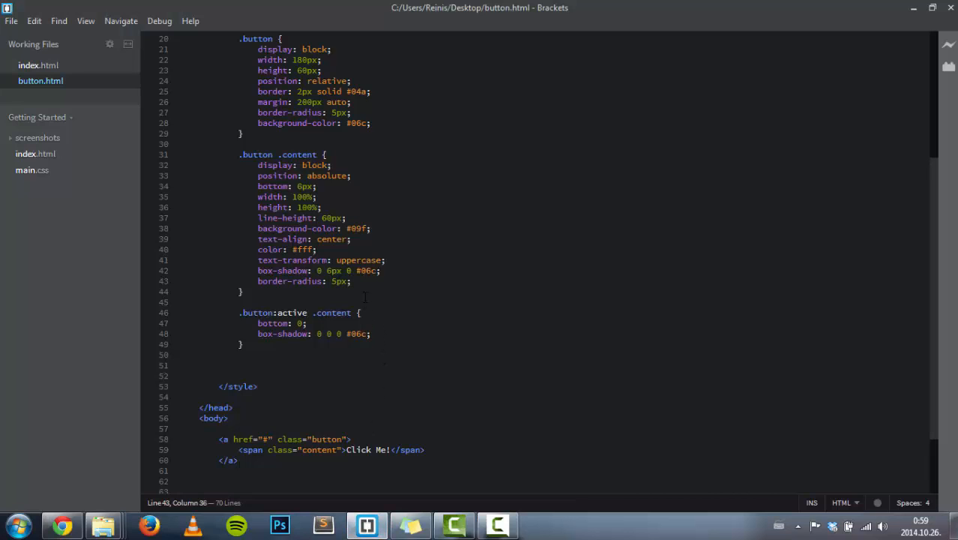
key("enter")
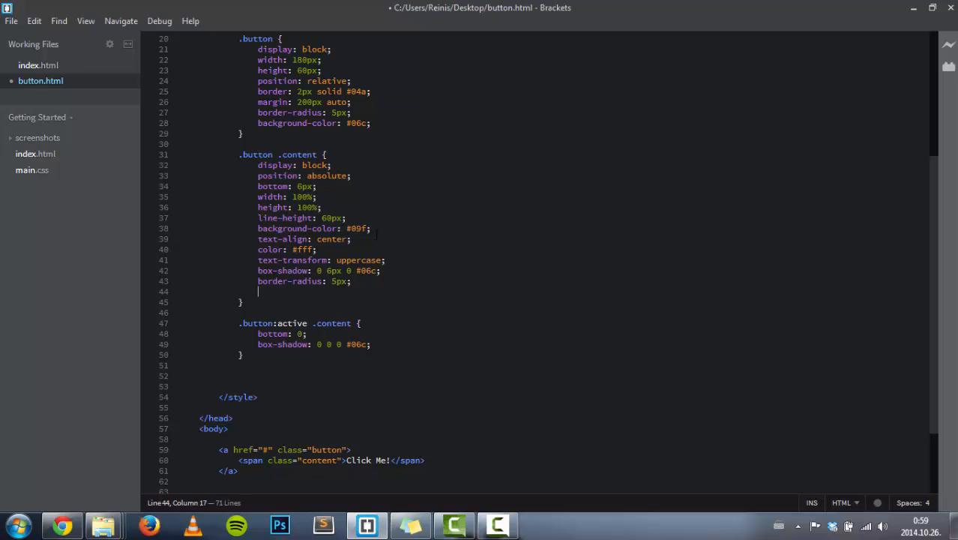
type("transition:")
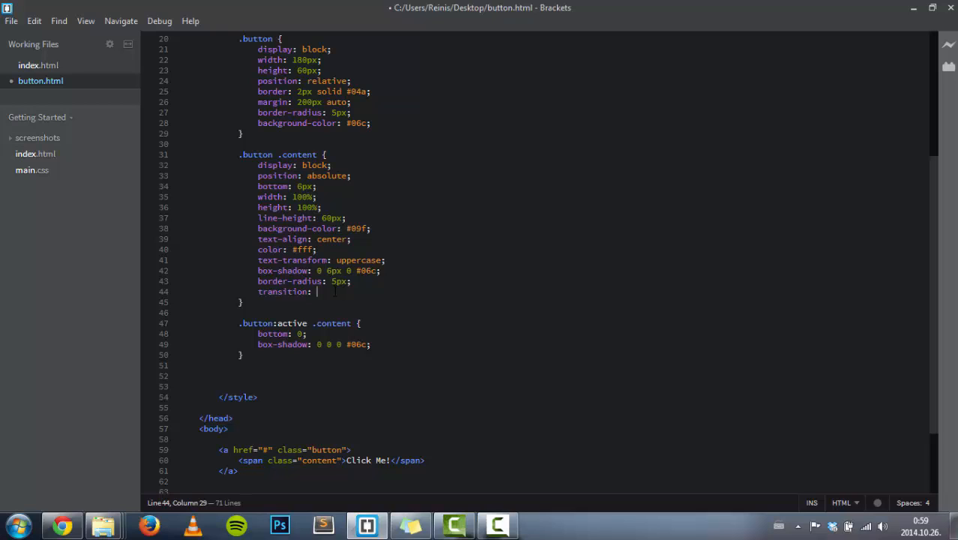
type("all")
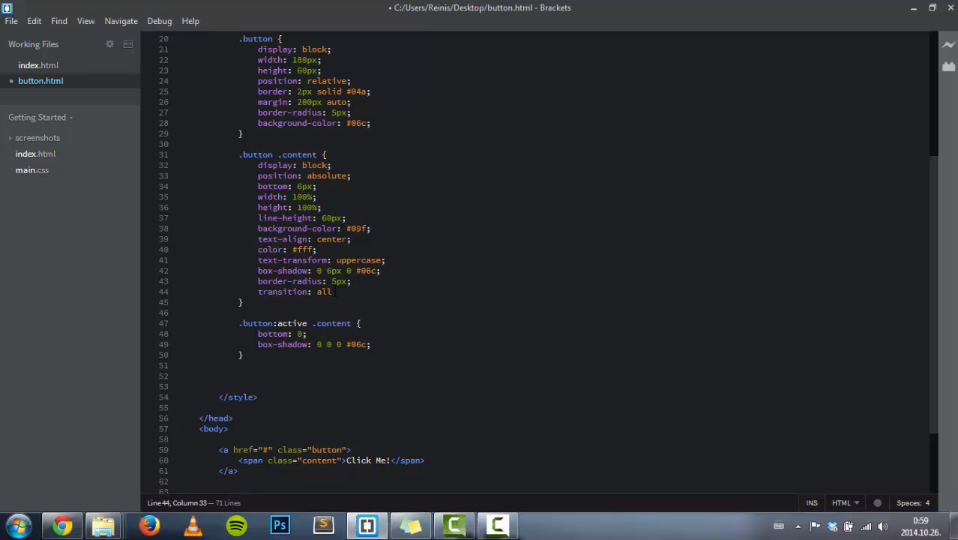
type("0.1")
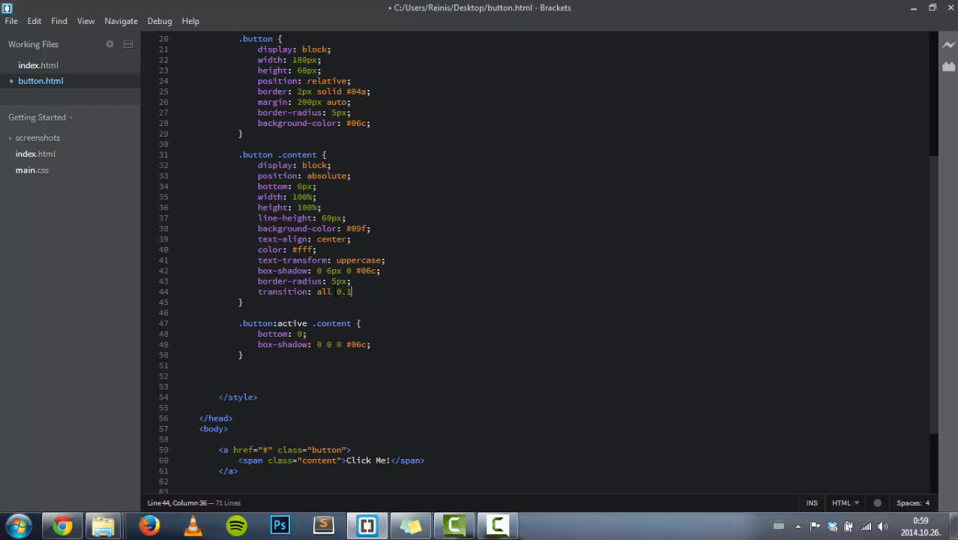
type("s")
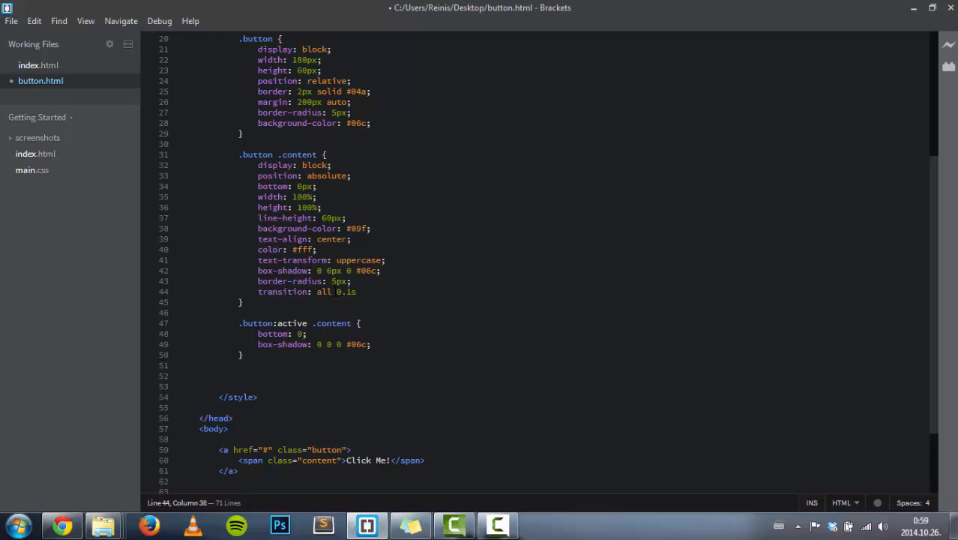
type("linear")
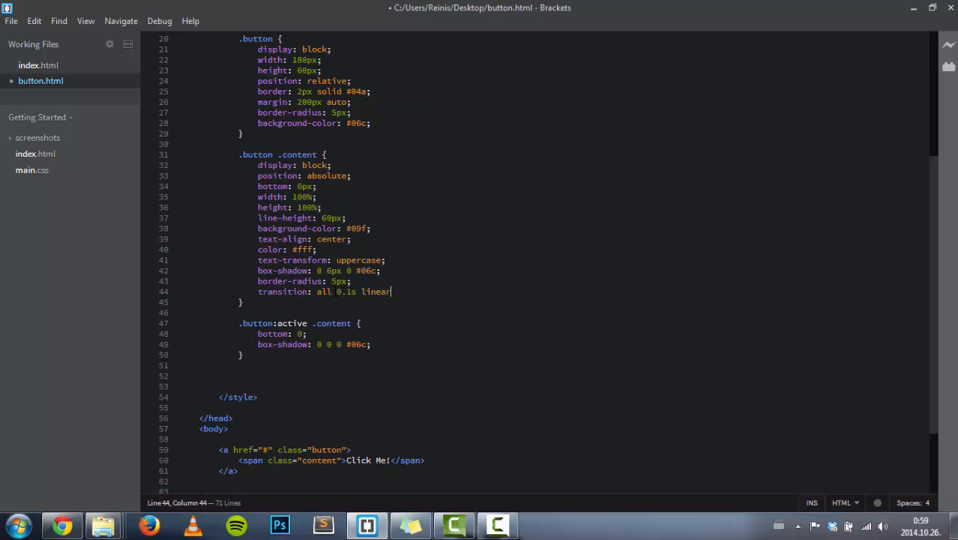
type(";")
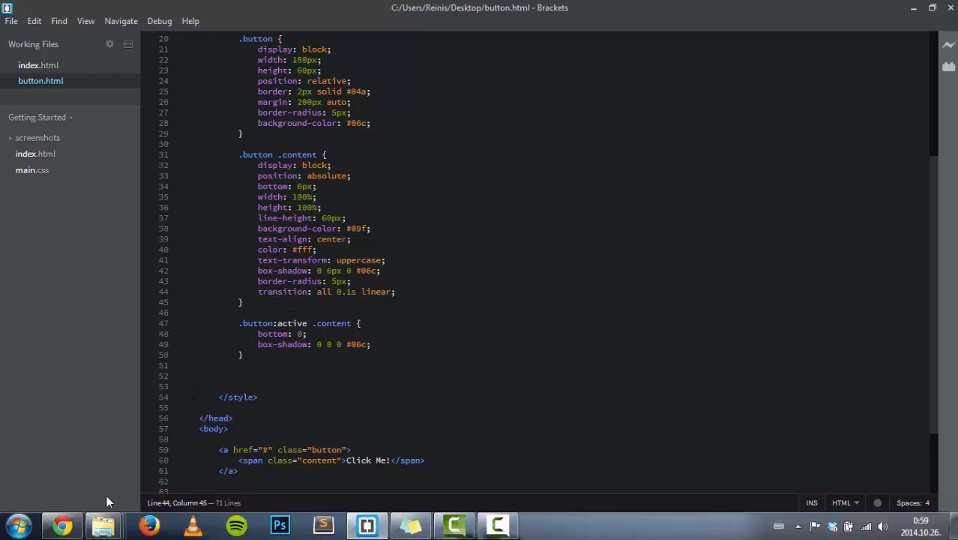
Click the CLICK ME! button several times in Chrome to watch the press animation.
left_click(62, 524)
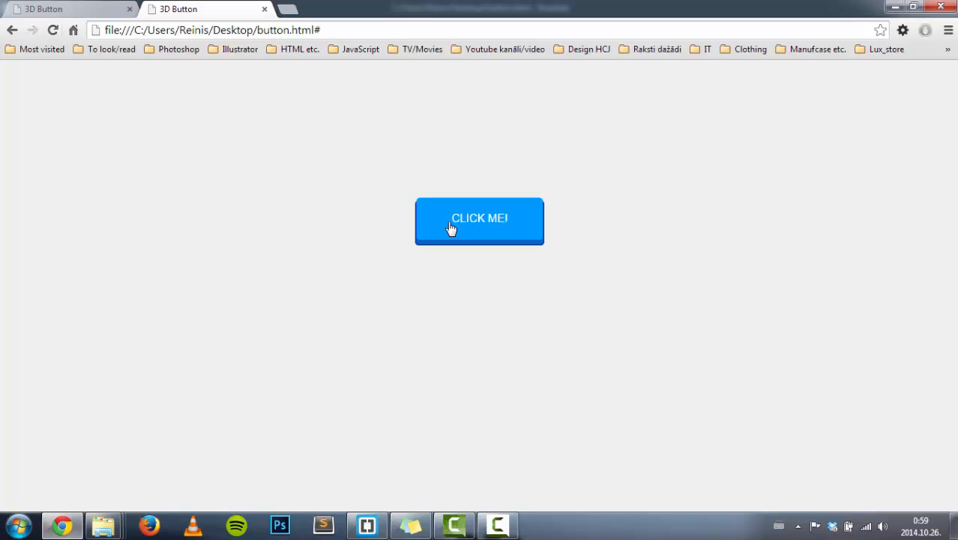
left_click(479, 221)
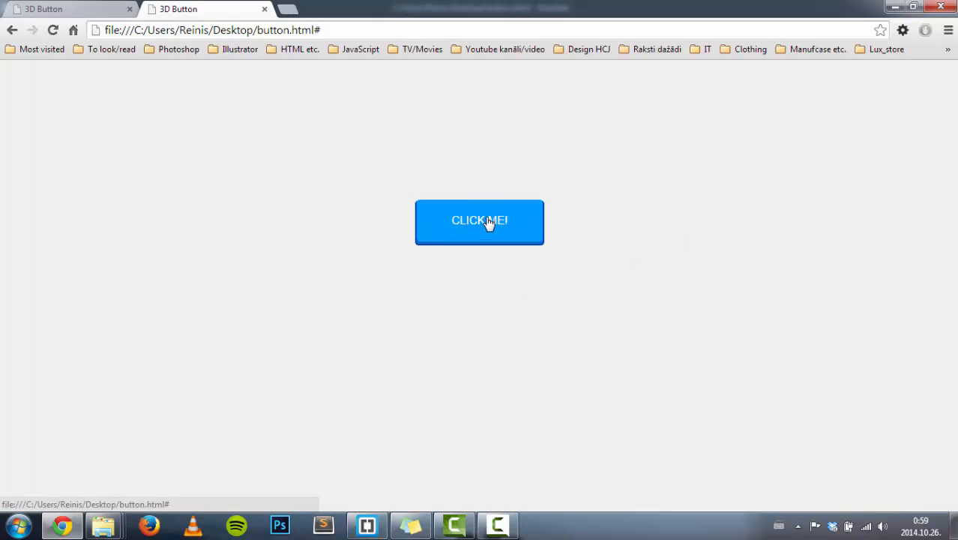
left_click(479, 222)
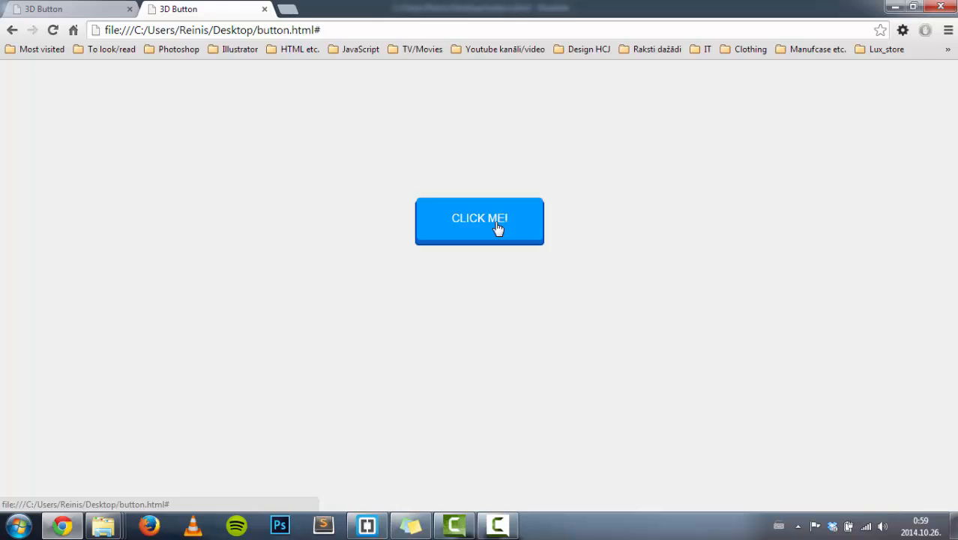
left_click(367, 524)
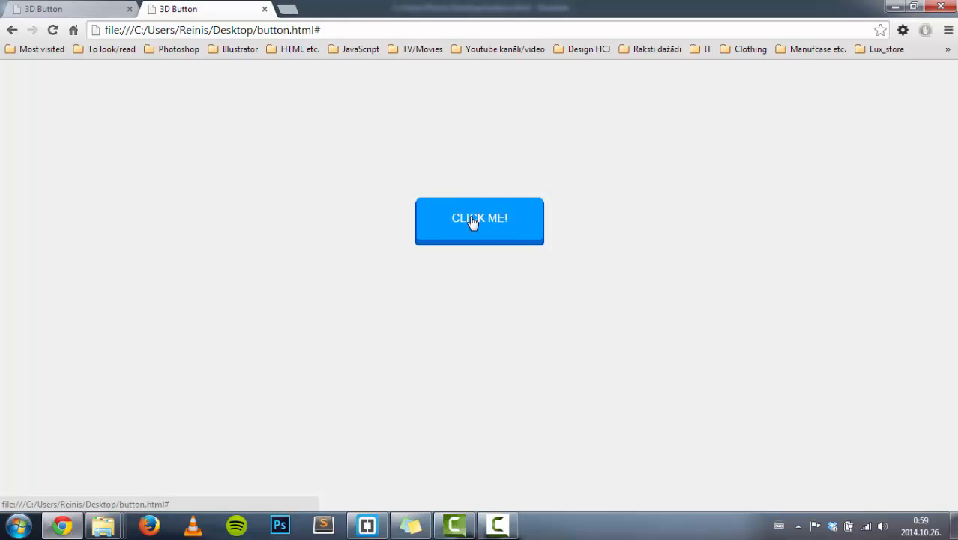
left_click(479, 219)
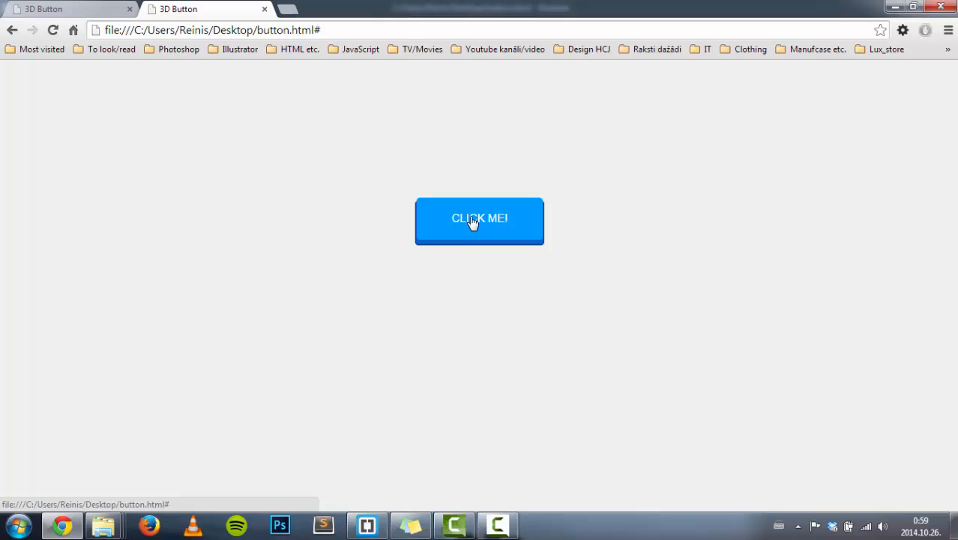
mouse_move(463, 261)
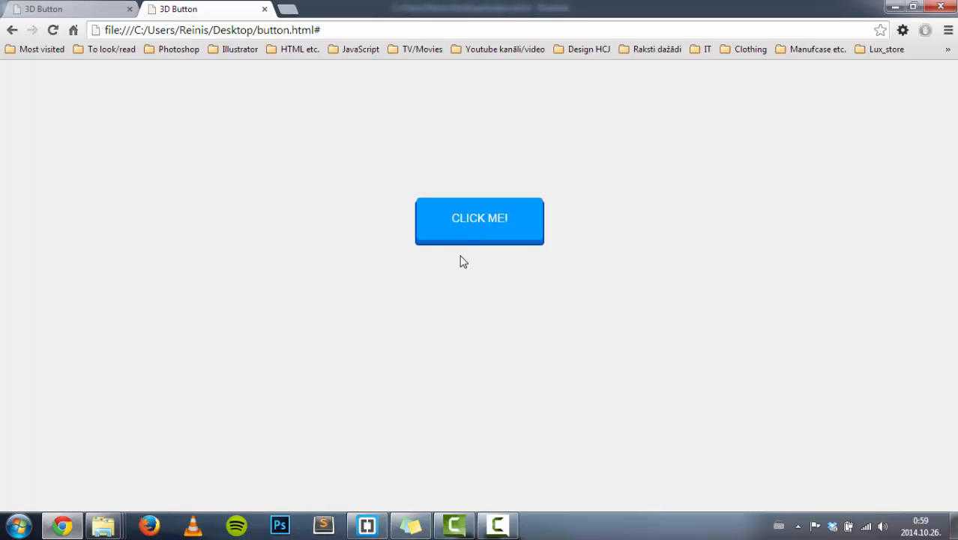
left_click(479, 218)
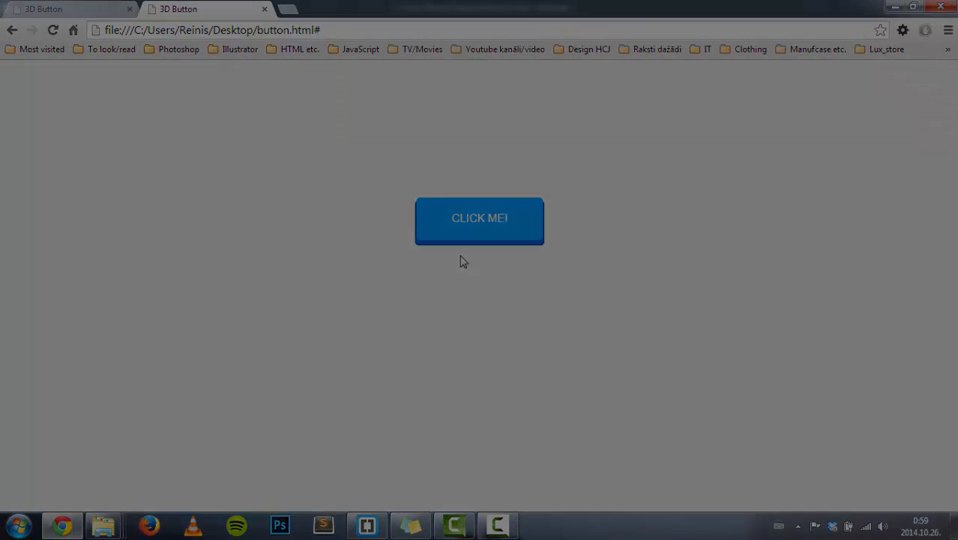